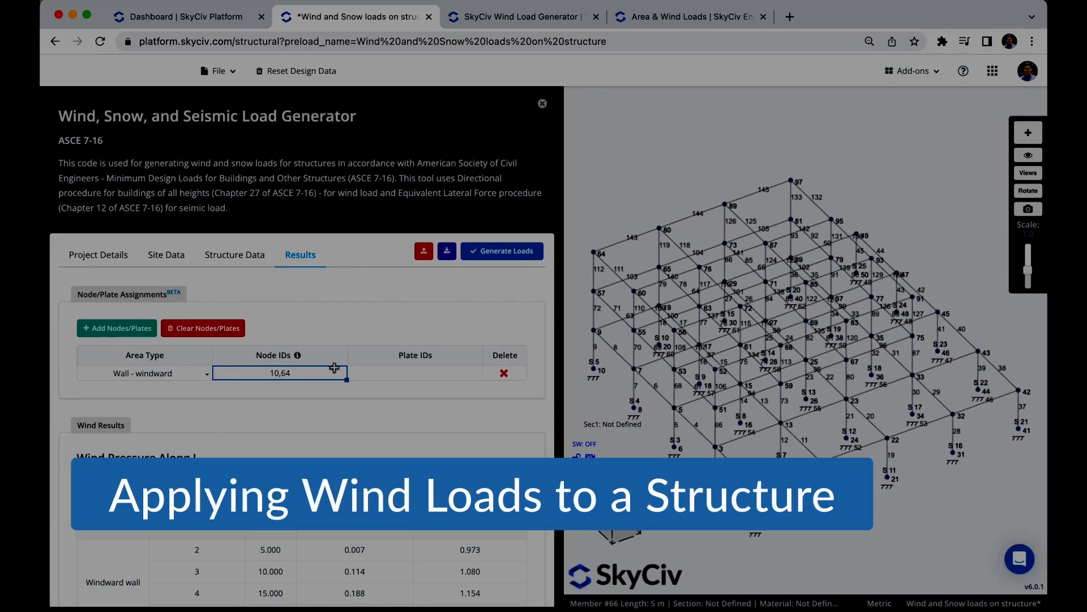
Switch from the Structural 3D tab to the SkyCiv Platform dashboard tab.
type(",")
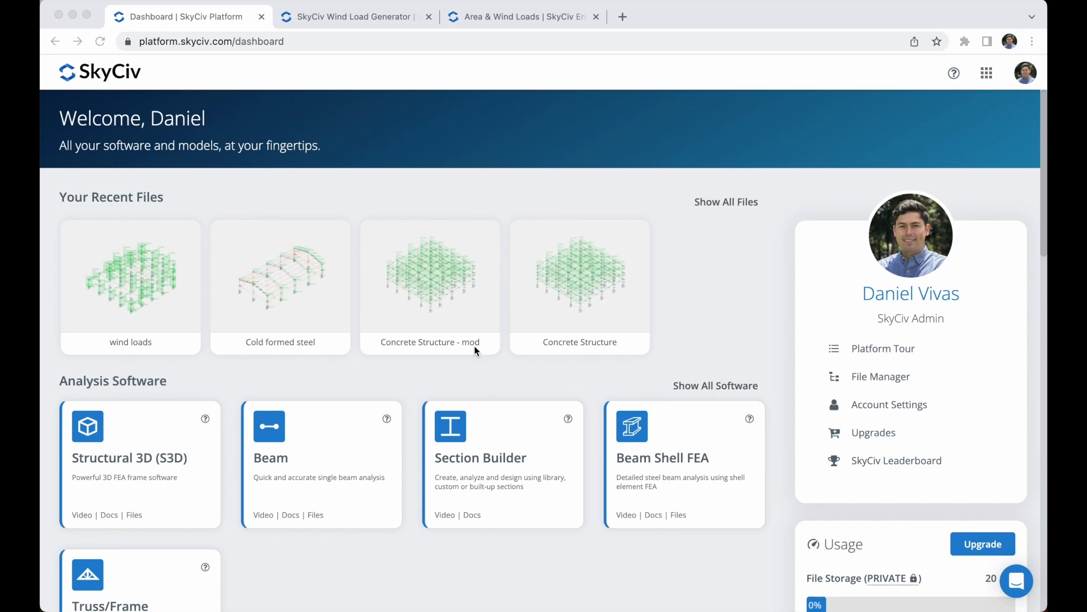
Review the dashboard's Design Software and bring up the ASCE 7-10 Wind and Snow Load Generator site data page.
scroll("down", 3)
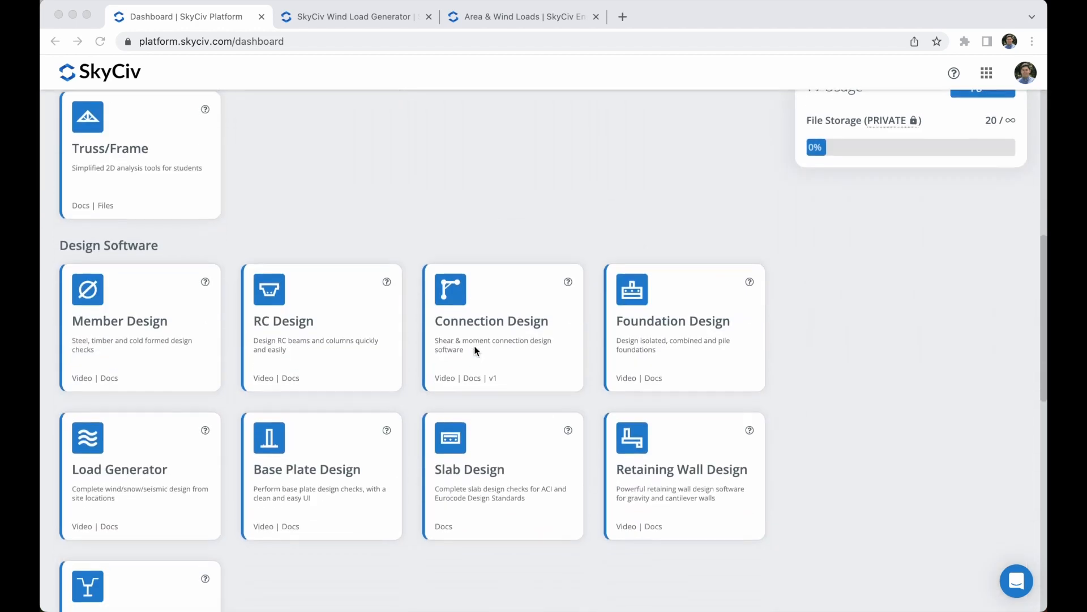
scroll("down", 3)
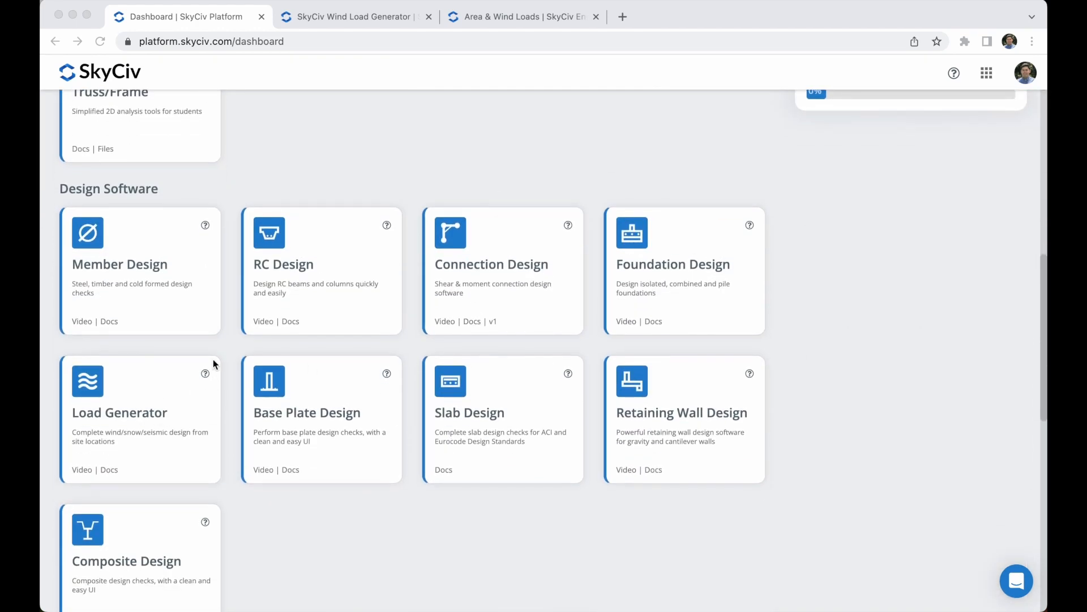
mouse_move(122, 438)
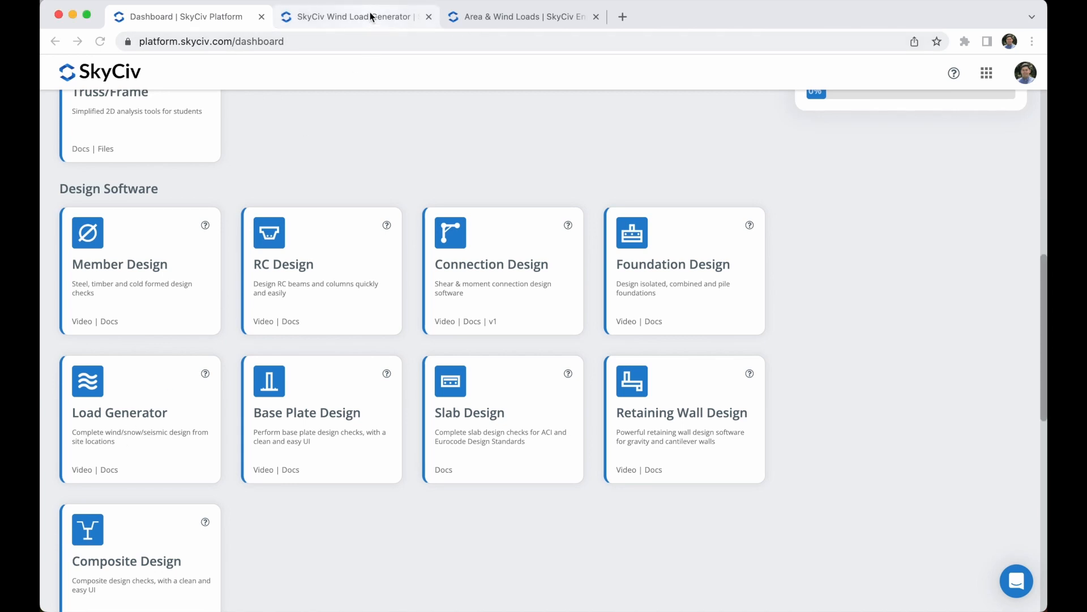
left_click(354, 16)
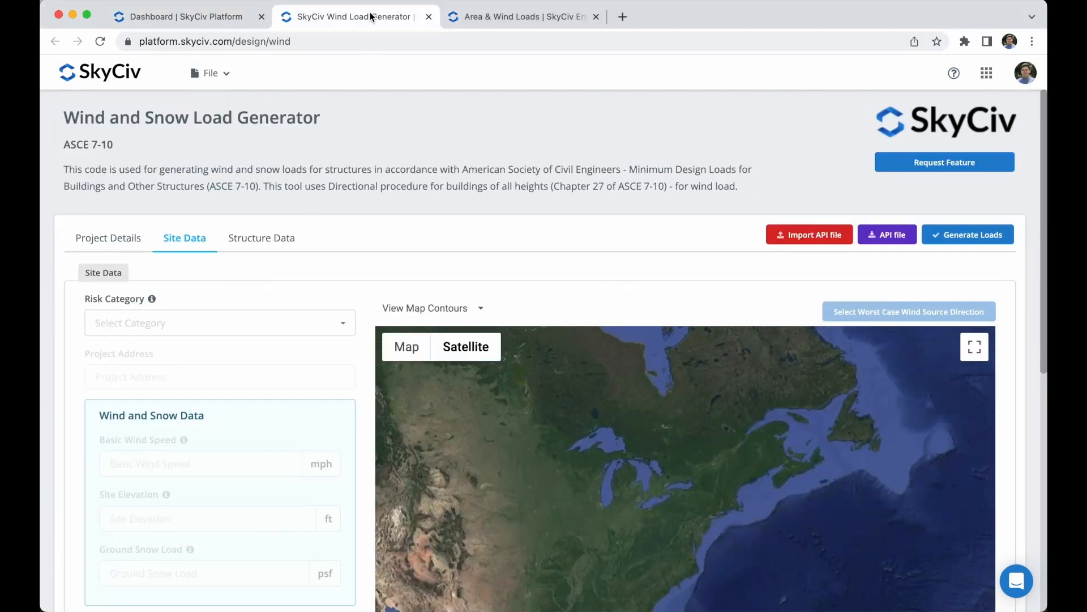
mouse_move(381, 42)
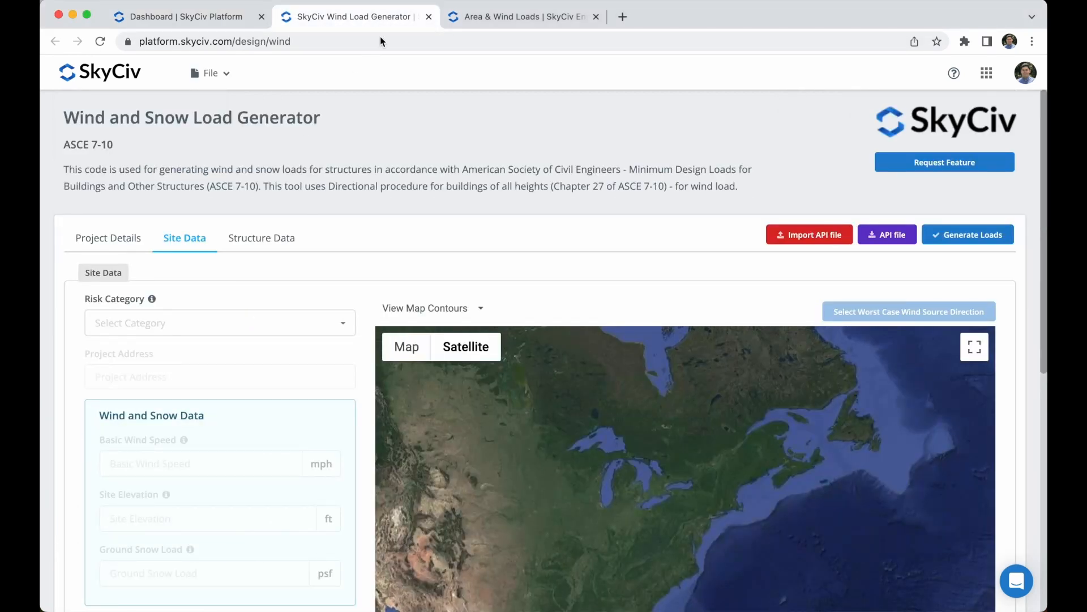
scroll("down", 3)
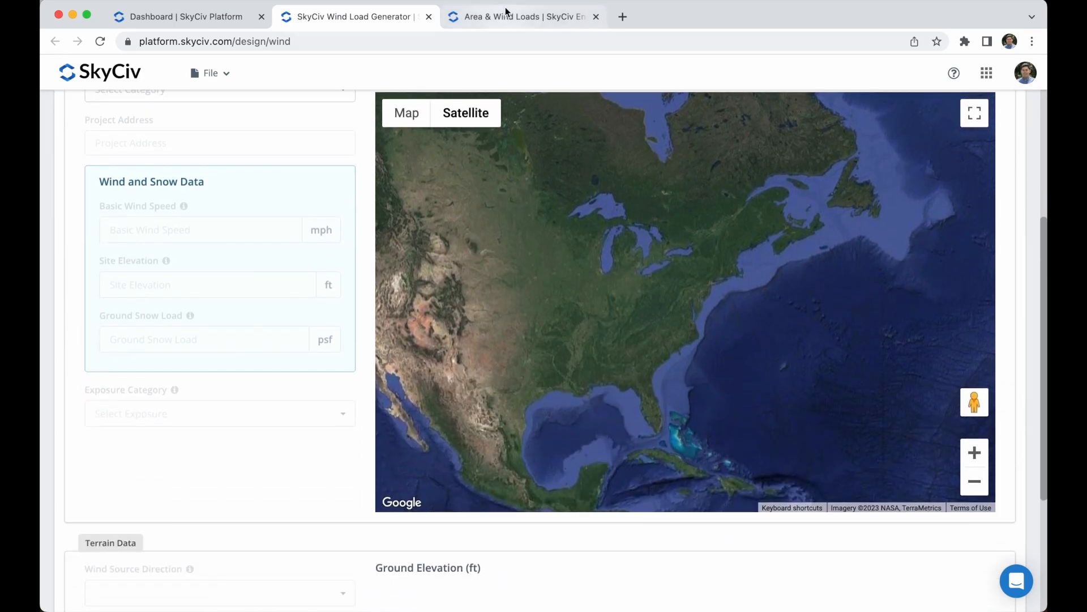
Review the Types of Area Loads in the documentation, then return to a new Structural 3D file.
left_click(520, 17)
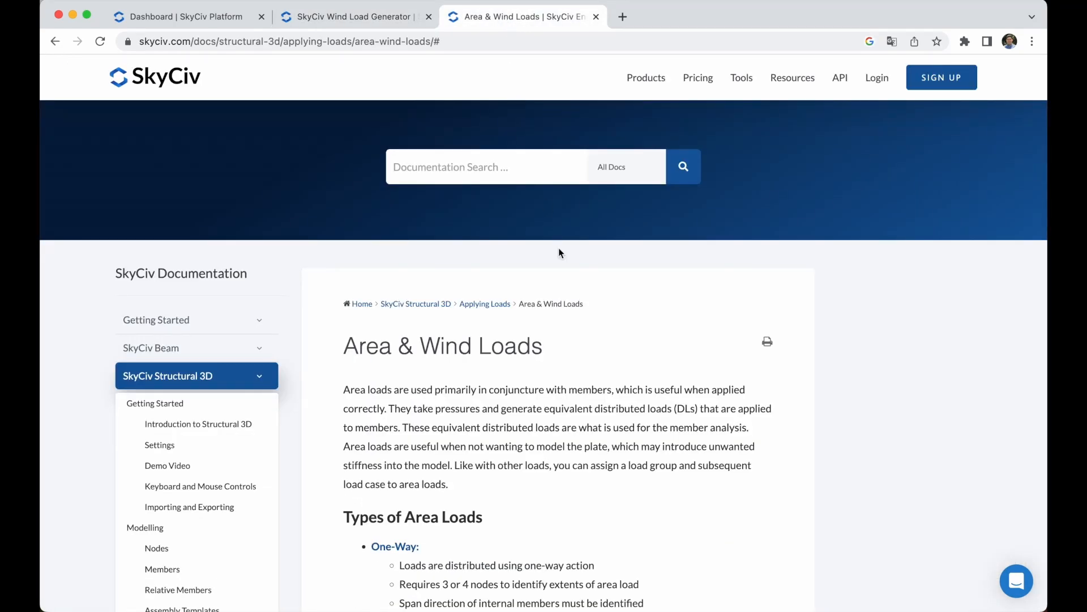
scroll("down", 3)
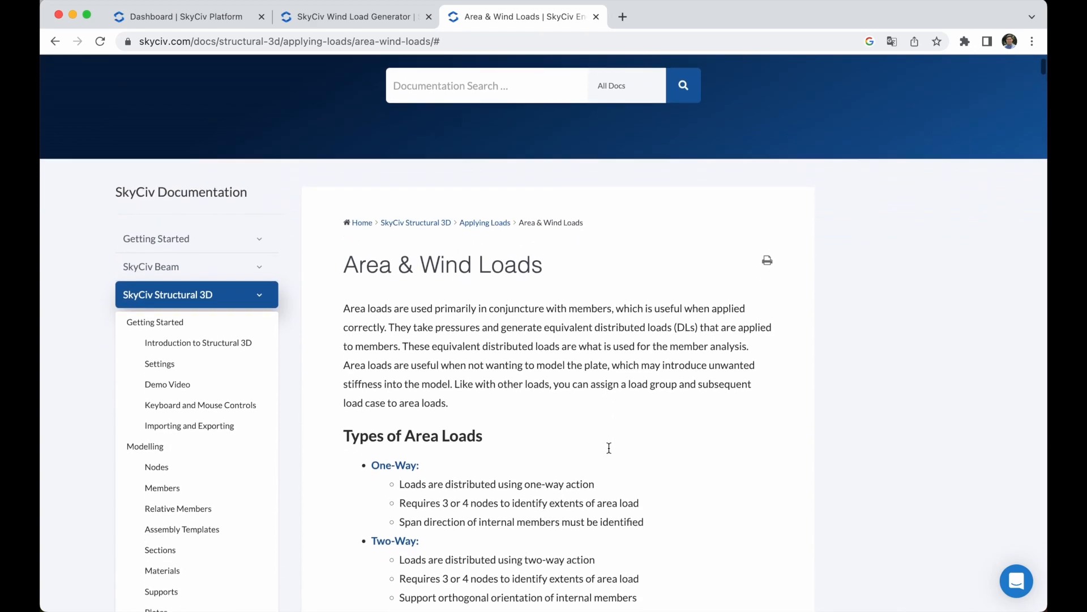
scroll("down", 3)
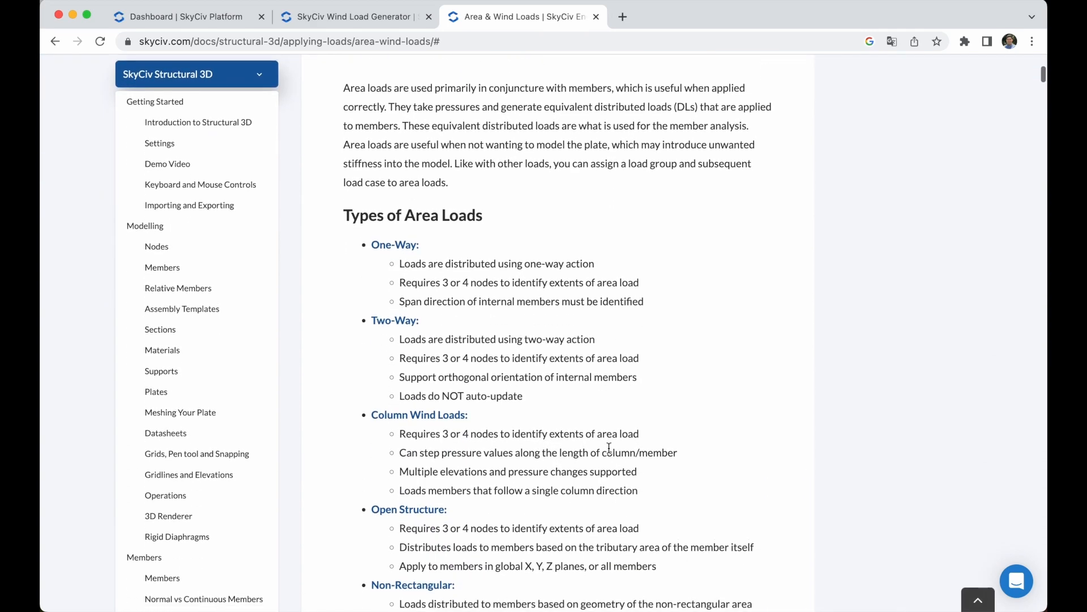
left_click(187, 16)
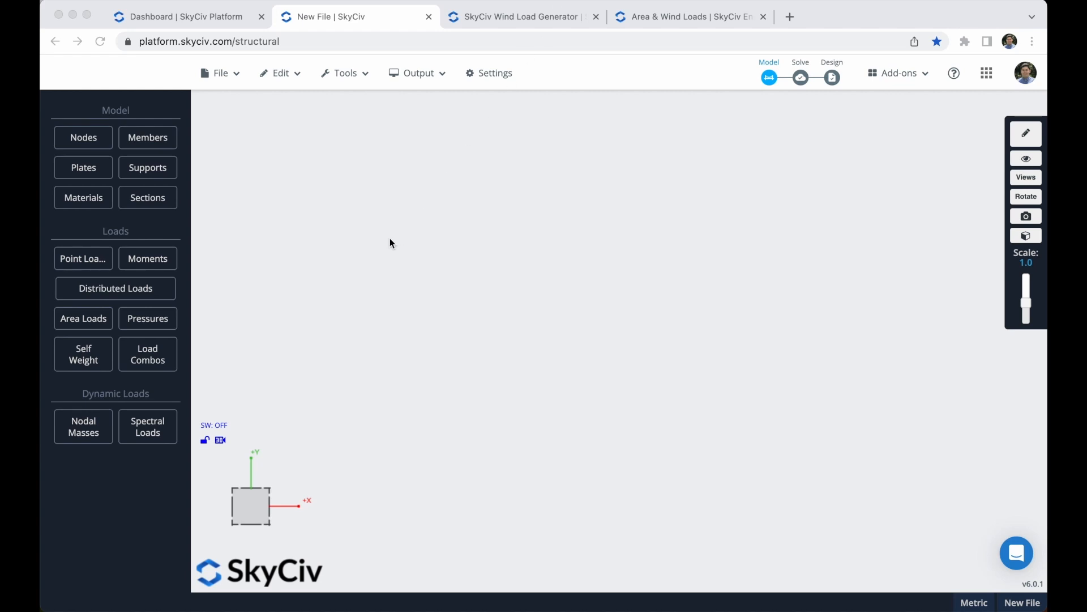
Draw five columns joined by four beams with the Members Pen Tool, creating nodes 1–10.
left_click(147, 138)
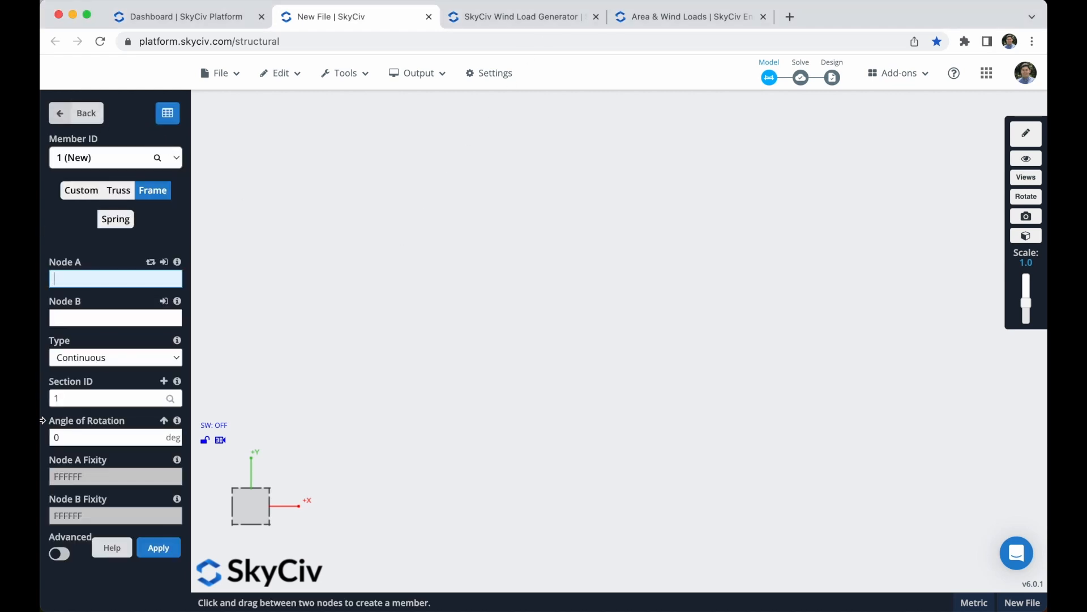
left_click(1024, 72)
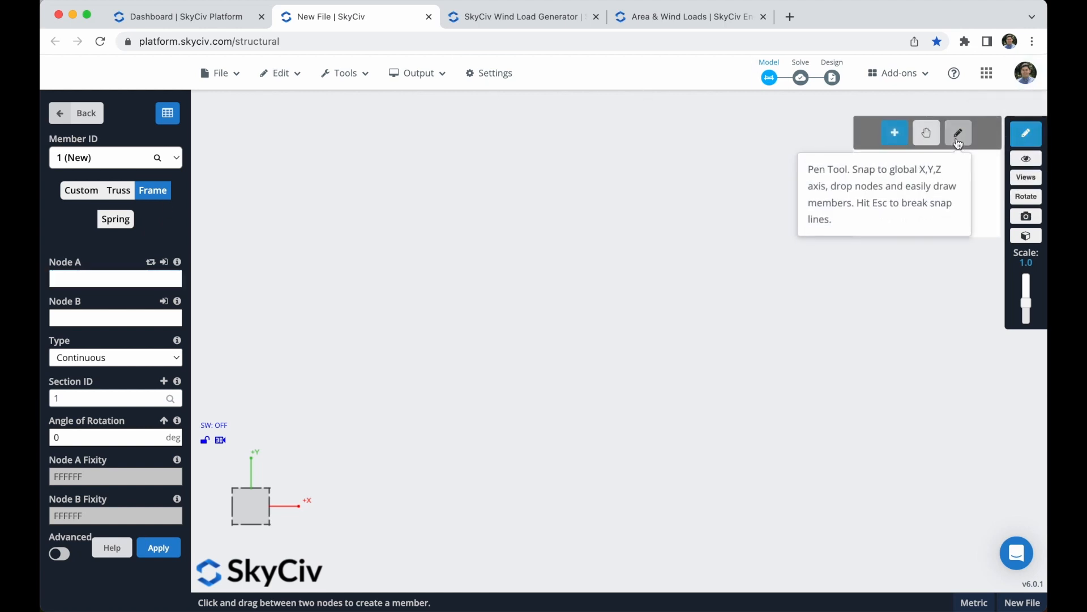
left_click(958, 133)
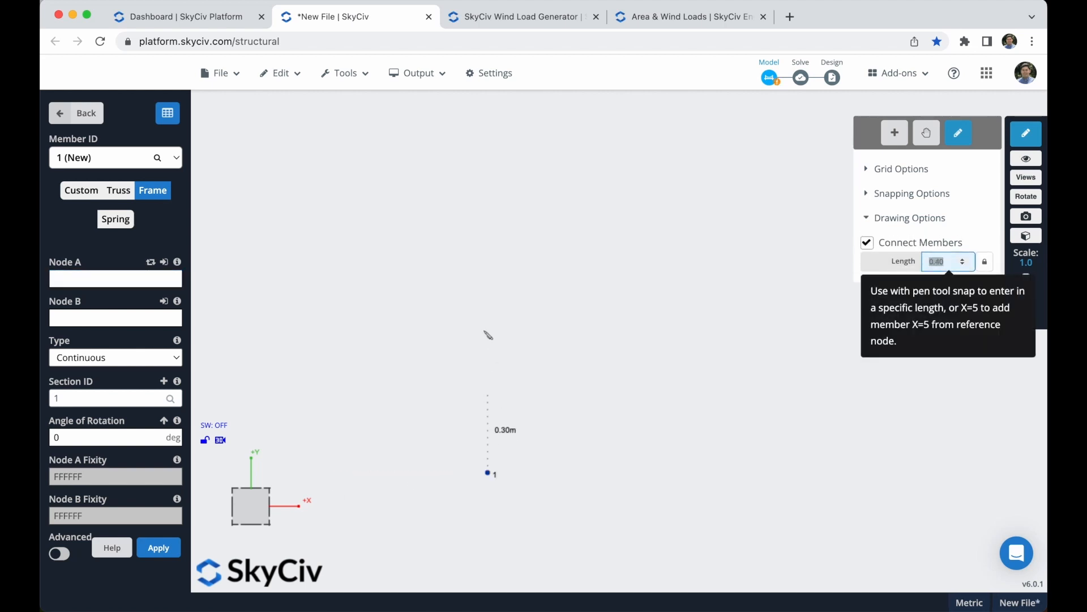
type("5")
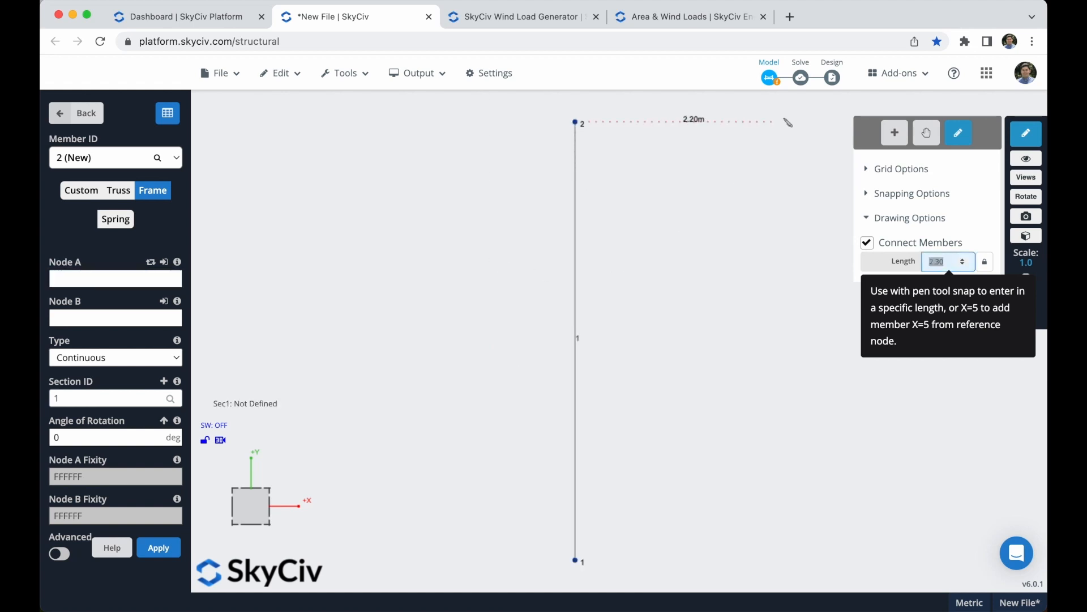
type("8")
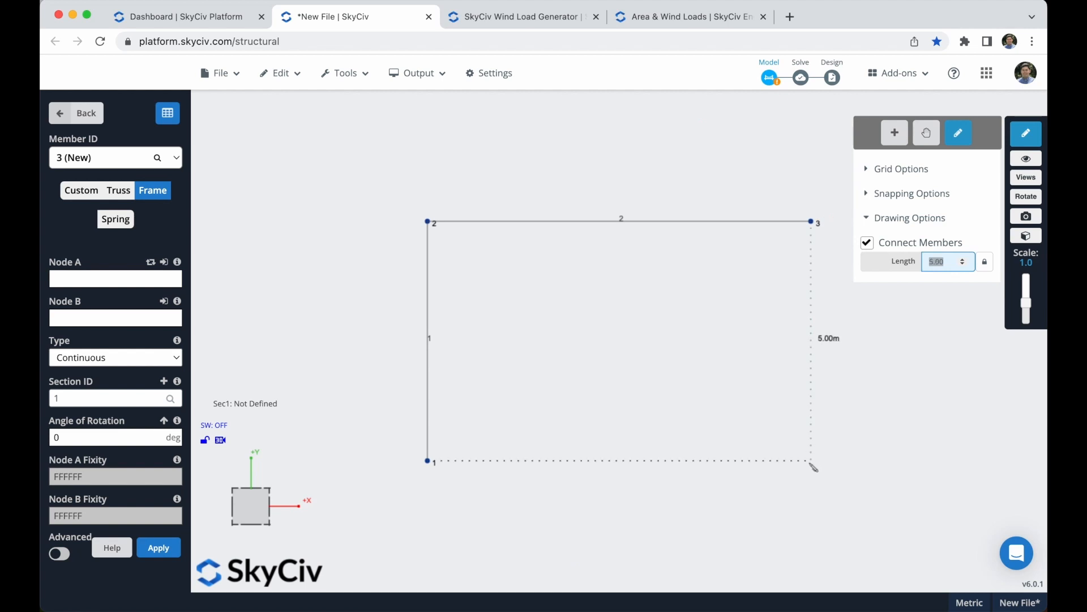
left_click(811, 461)
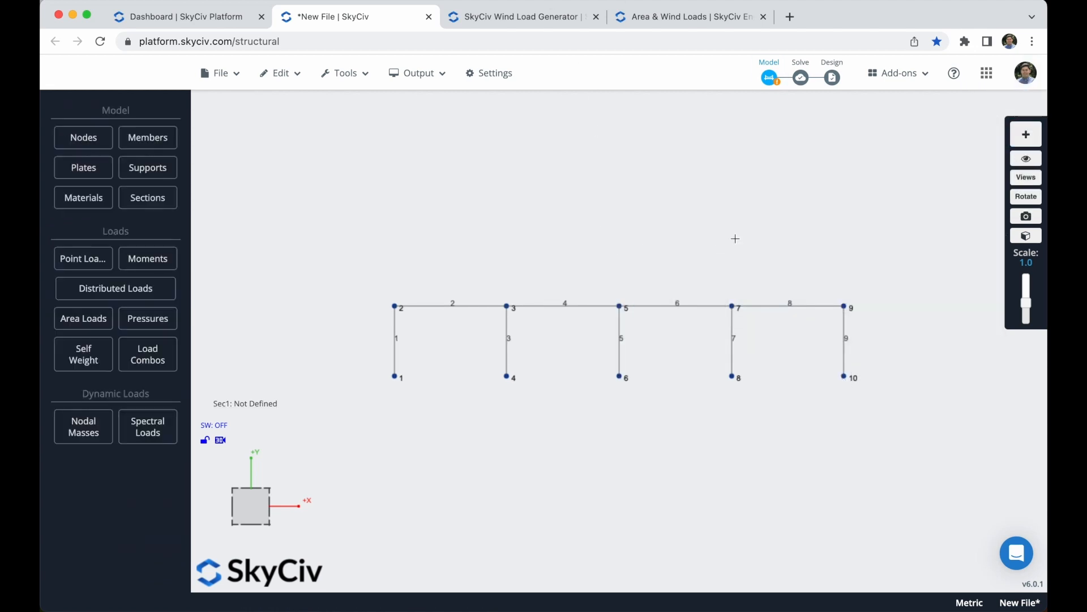
mouse_move(729, 236)
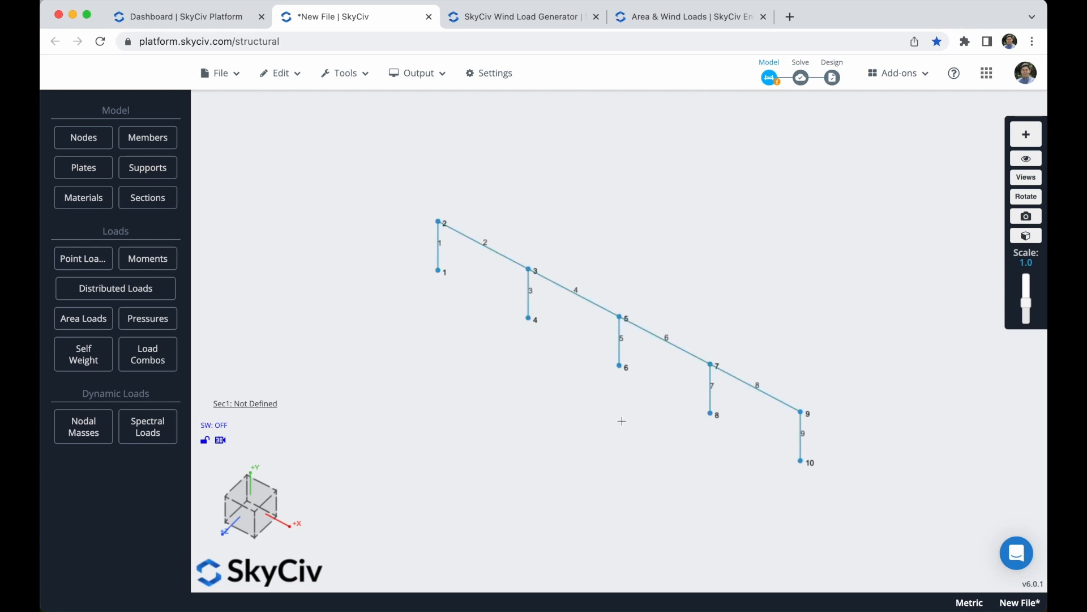
Repeat the frame 4 times at 8 m spacing along the Z-axis via Edit > Operations > Repeat.
left_click(280, 73)
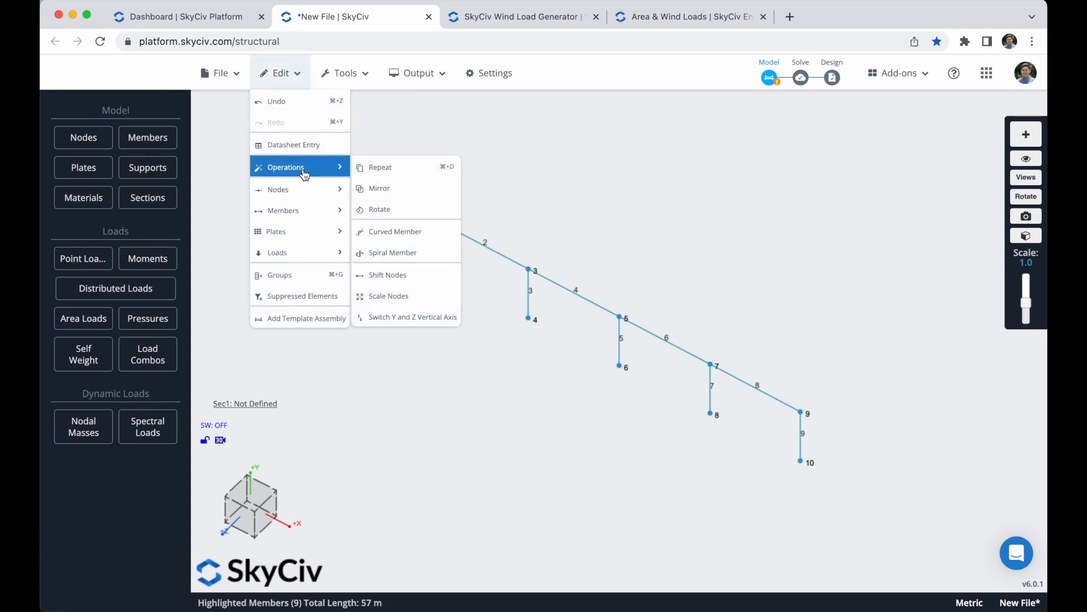
left_click(498, 173)
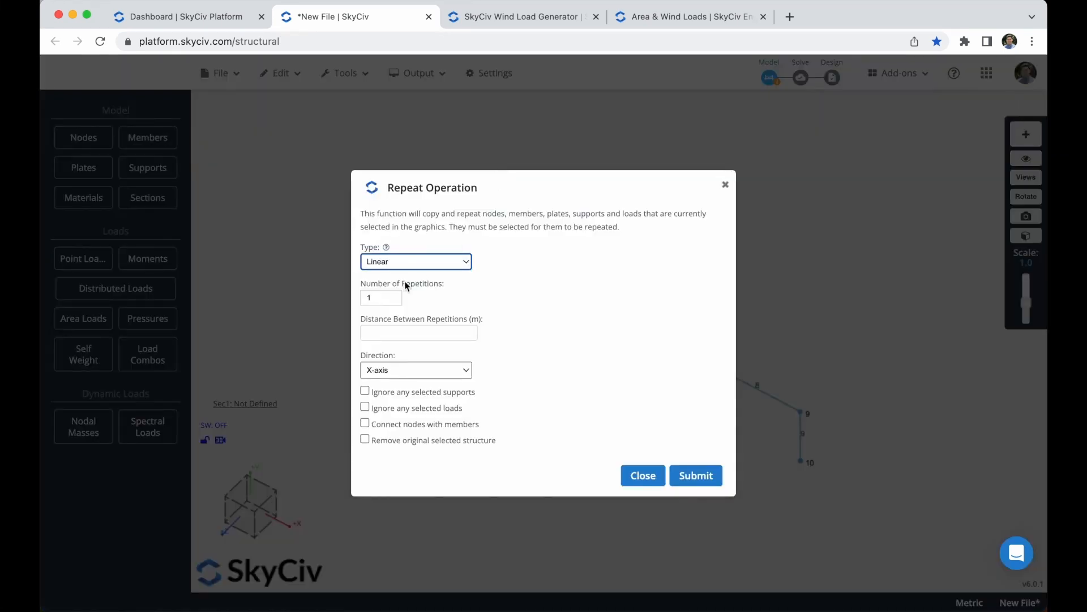
left_click(381, 298)
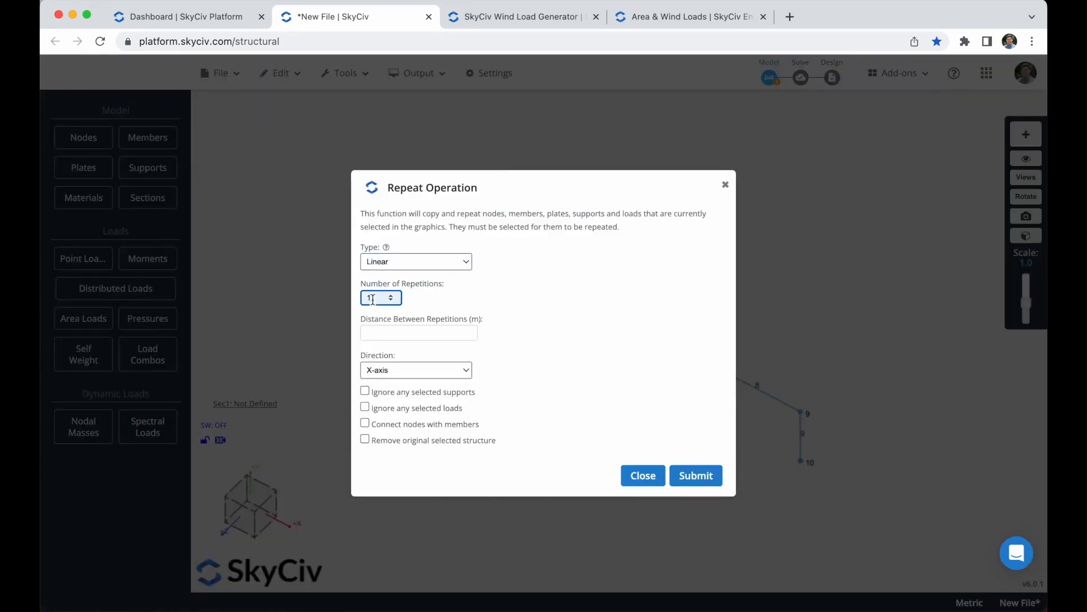
type("4")
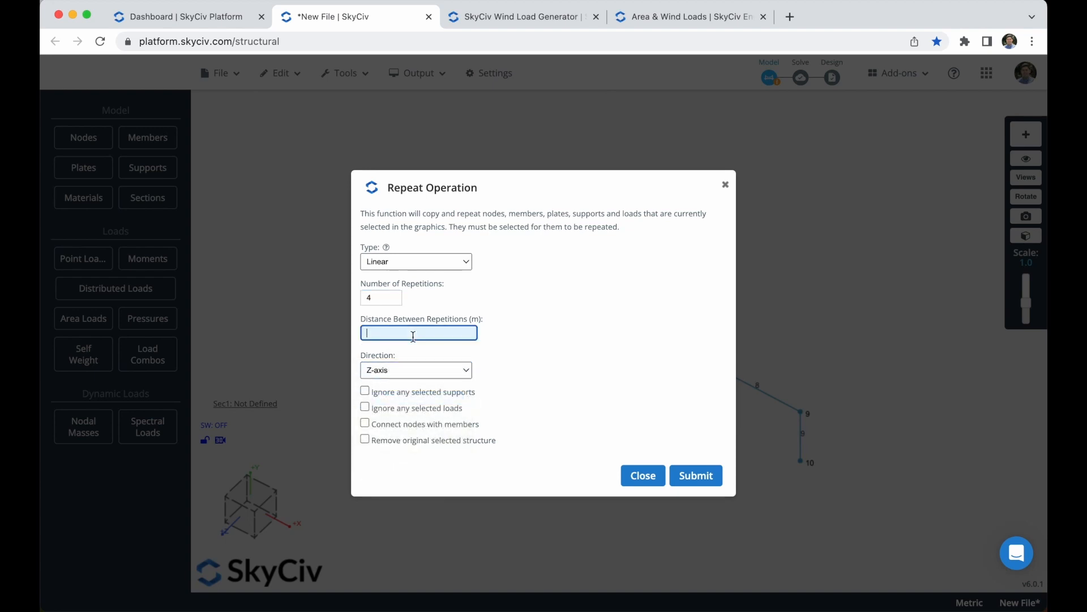
type("8")
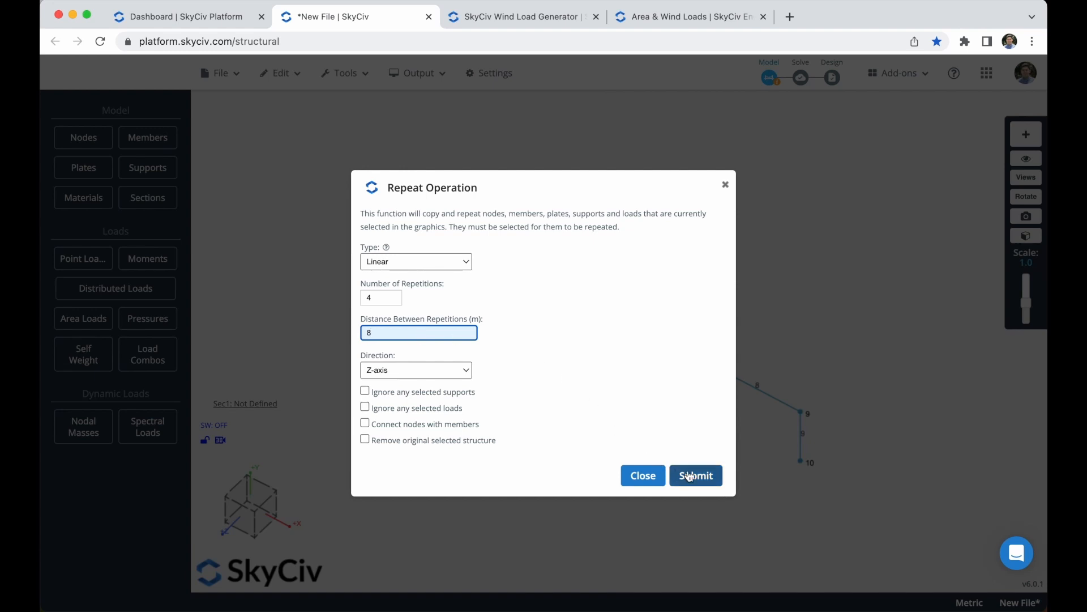
left_click(695, 475)
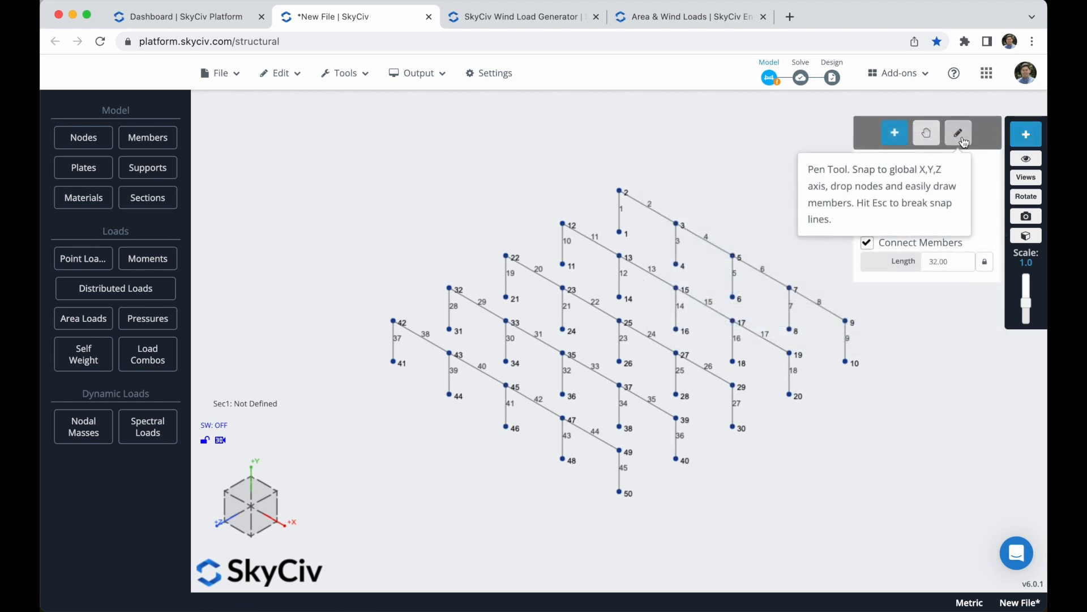
Draw longitudinal beams across the frame tops and intersect them into members 46–65.
left_click(957, 133)
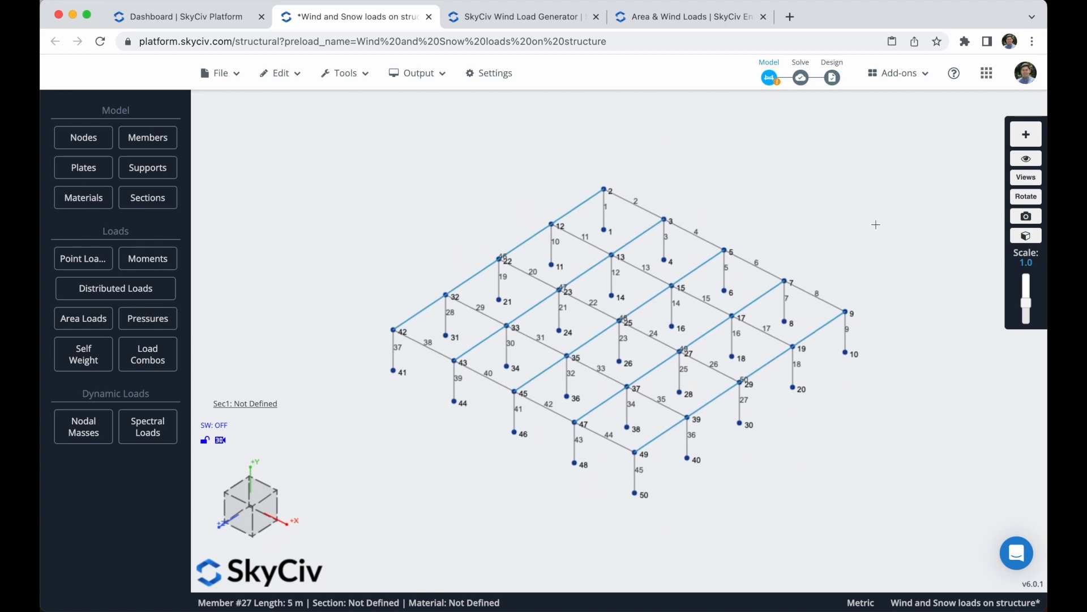
right_click(875, 224)
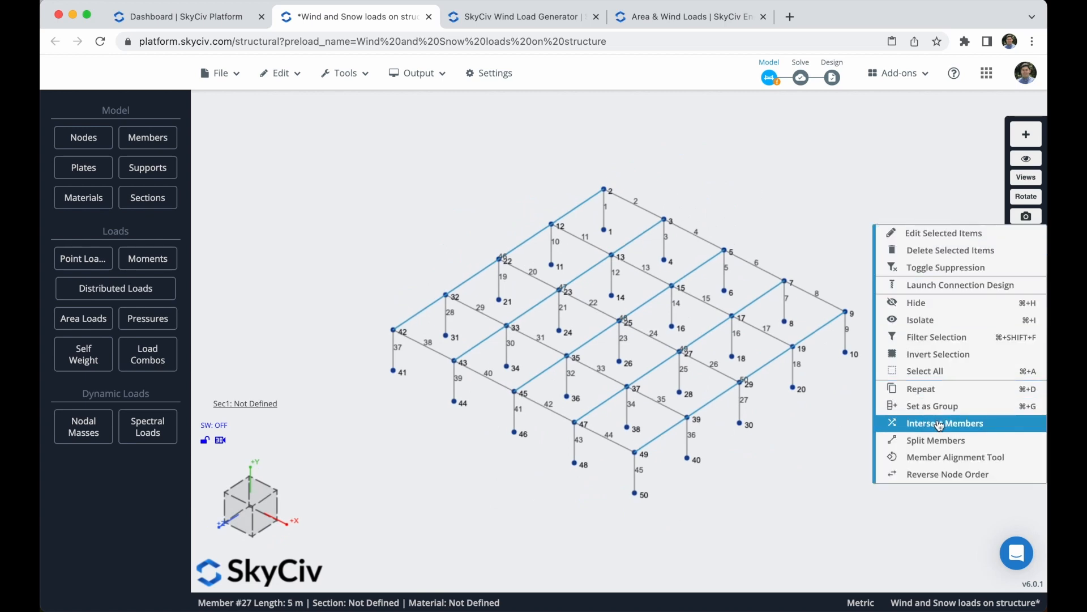
left_click(945, 423)
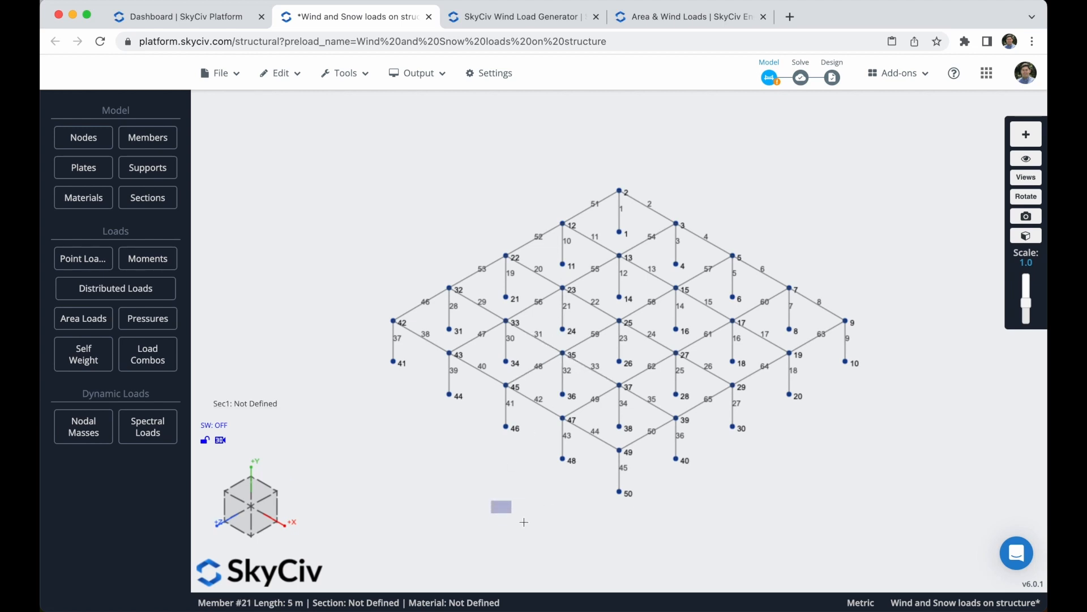
Select the frame and paste copies at node 3 and node 51 to form upper storeys.
left_click_drag(501, 506, 603, 545)
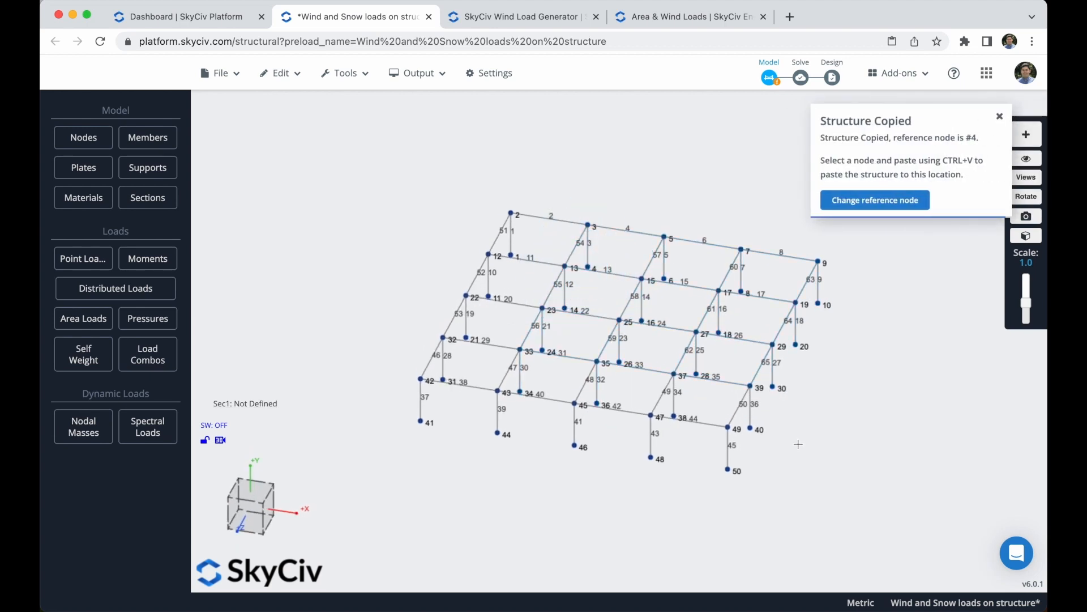
left_click(590, 223)
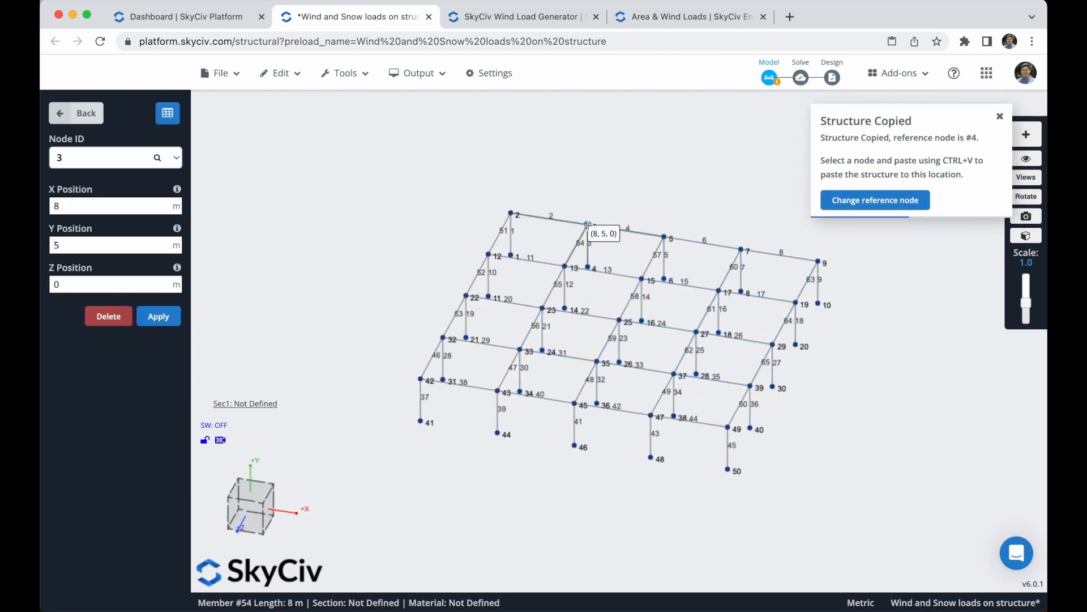
left_click(85, 113)
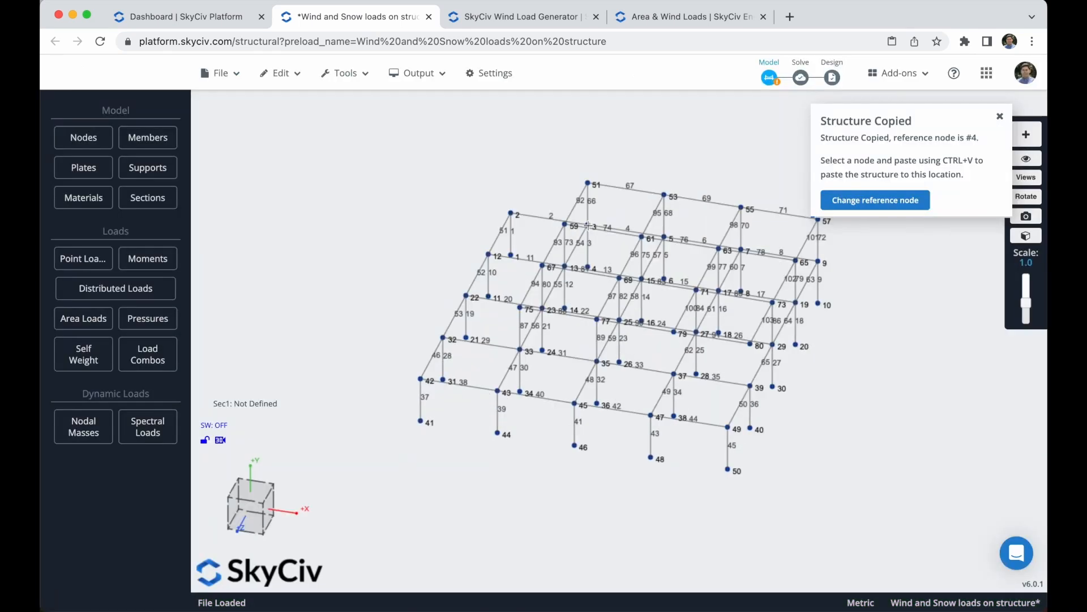
left_click(588, 183)
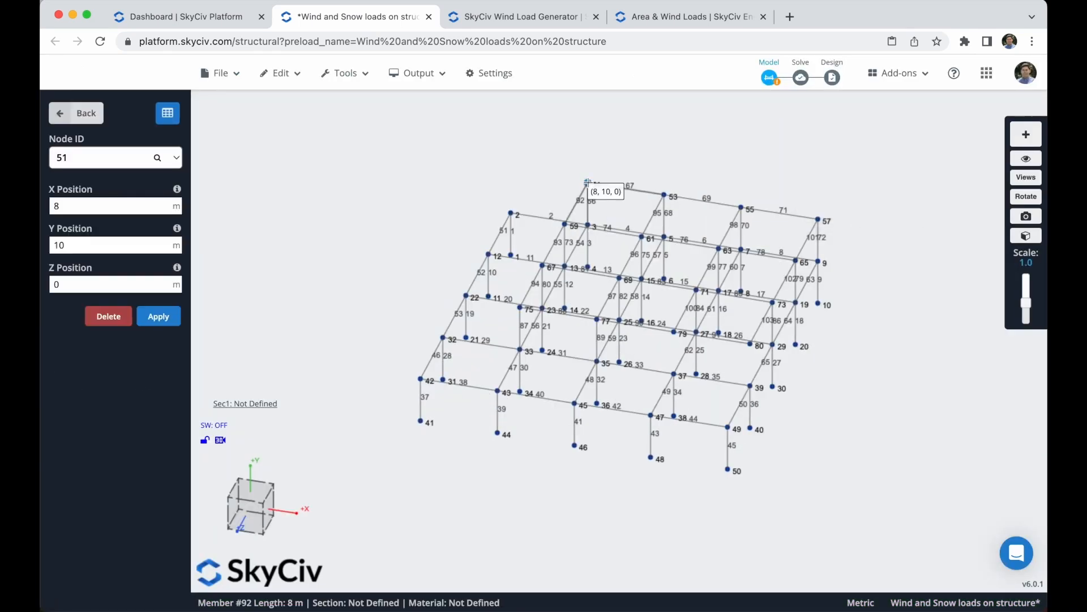
left_click(76, 113)
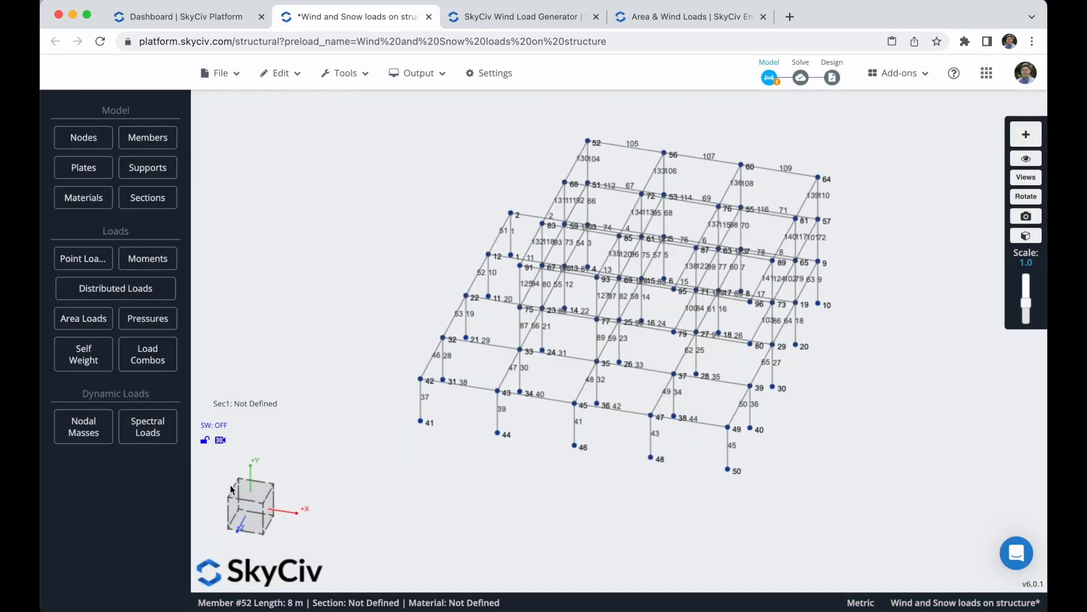
mouse_move(264, 510)
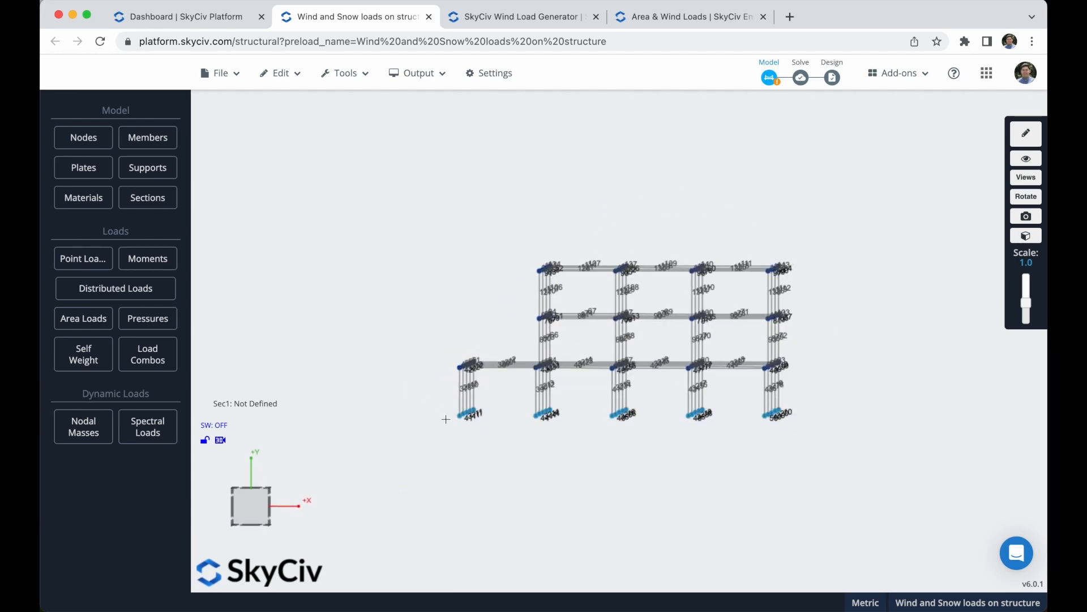
Apply FFFFFF fixed supports to the column base nodes and return to the main menu.
left_click(147, 138)
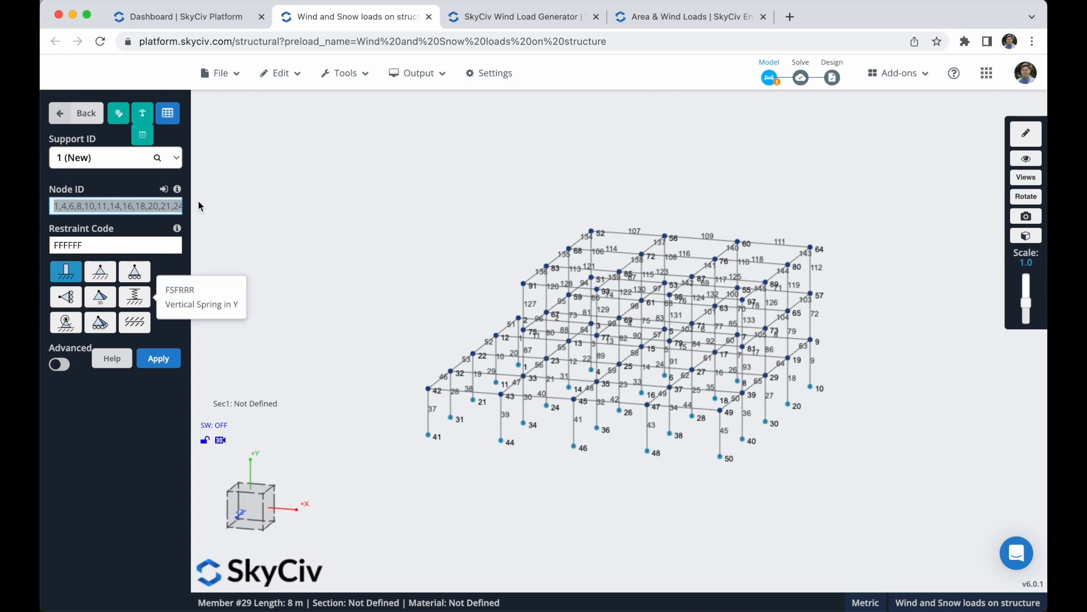
mouse_move(430, 423)
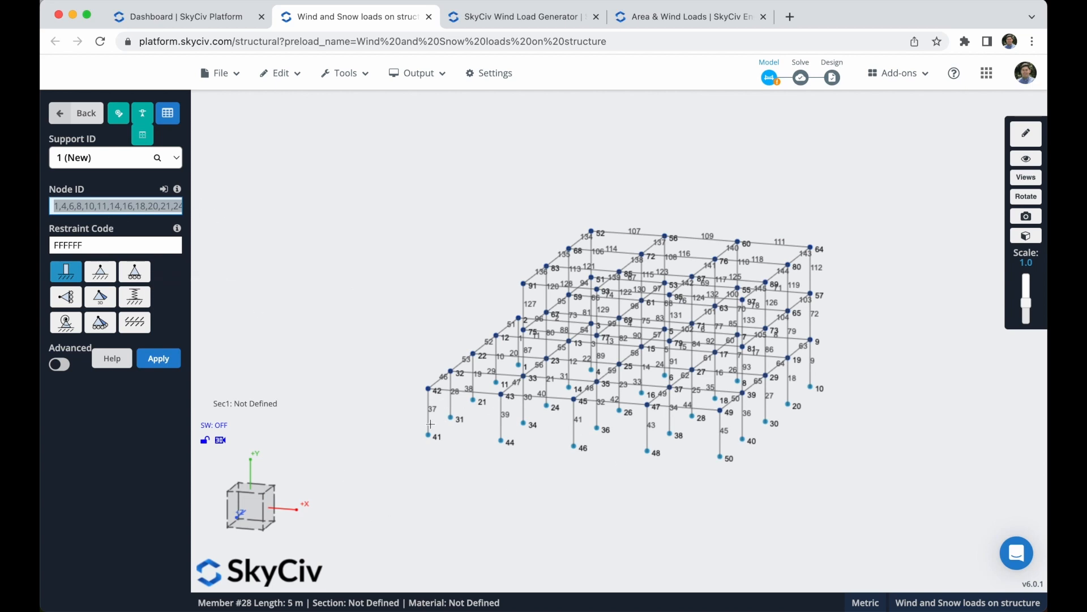
mouse_move(65, 270)
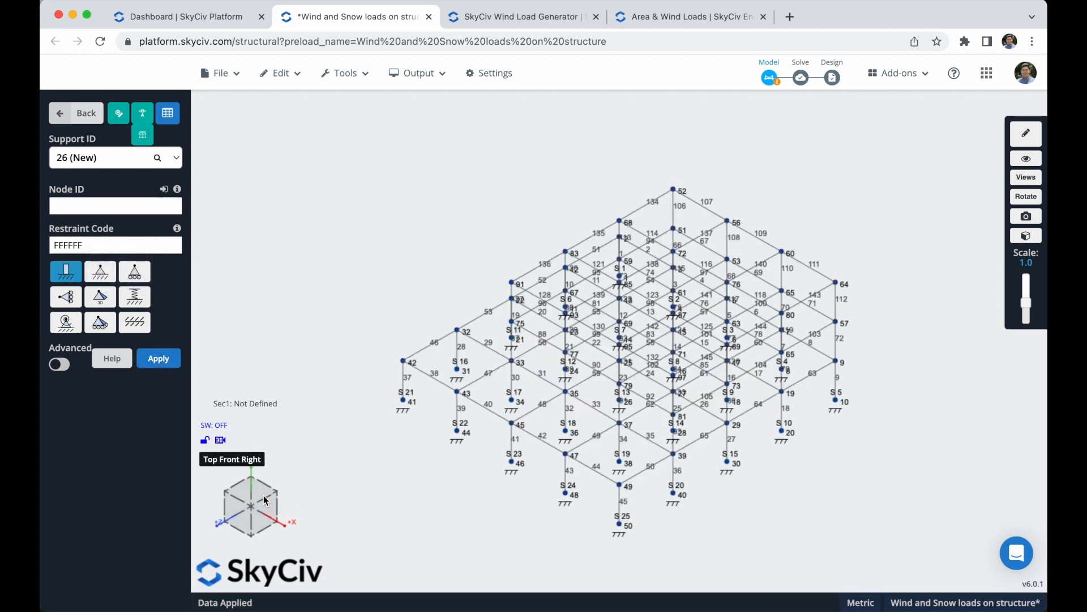
left_click(79, 113)
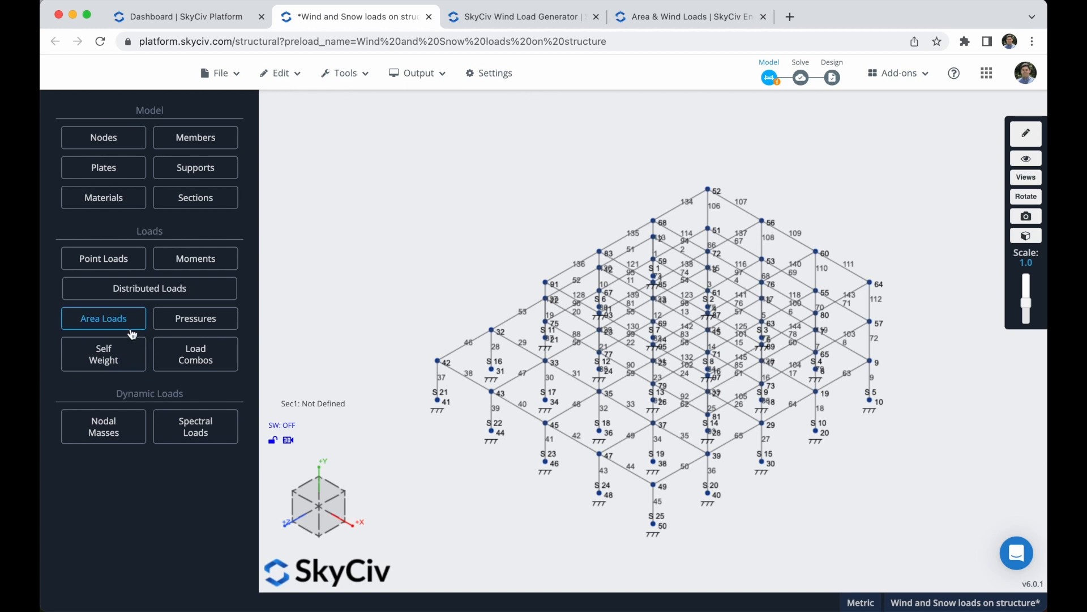
From Area Loads, reset the auto load generator and start it with the ASCE 7-16 code.
left_click(103, 317)
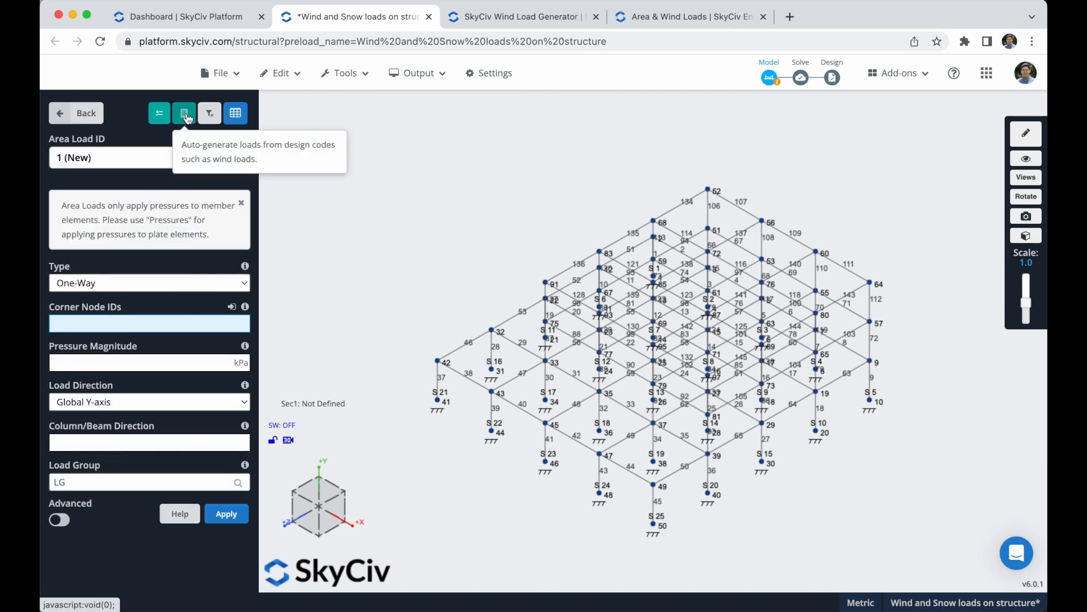
left_click(183, 114)
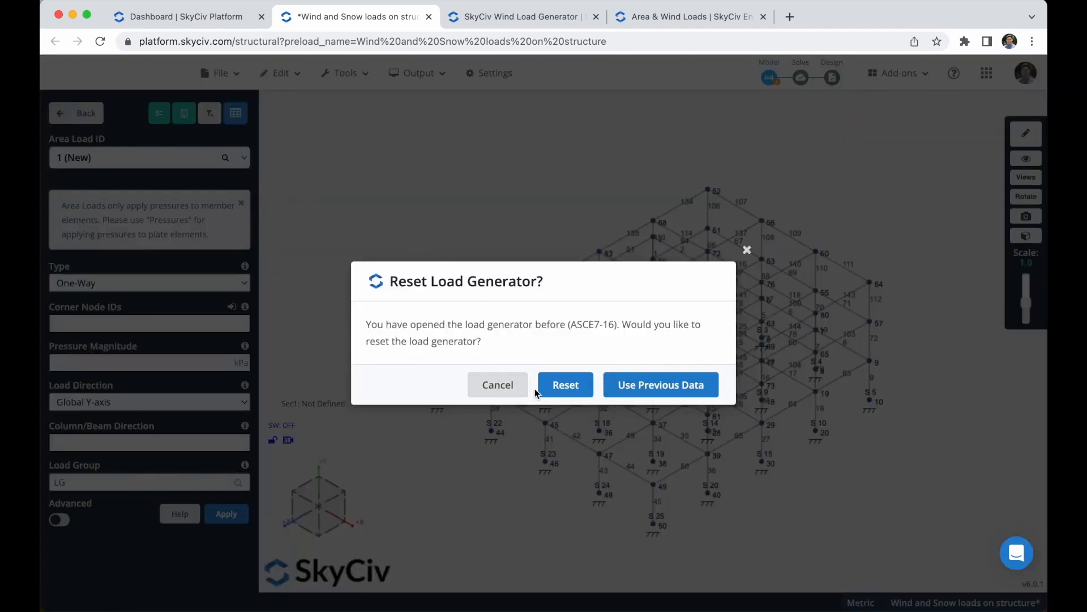
left_click(564, 384)
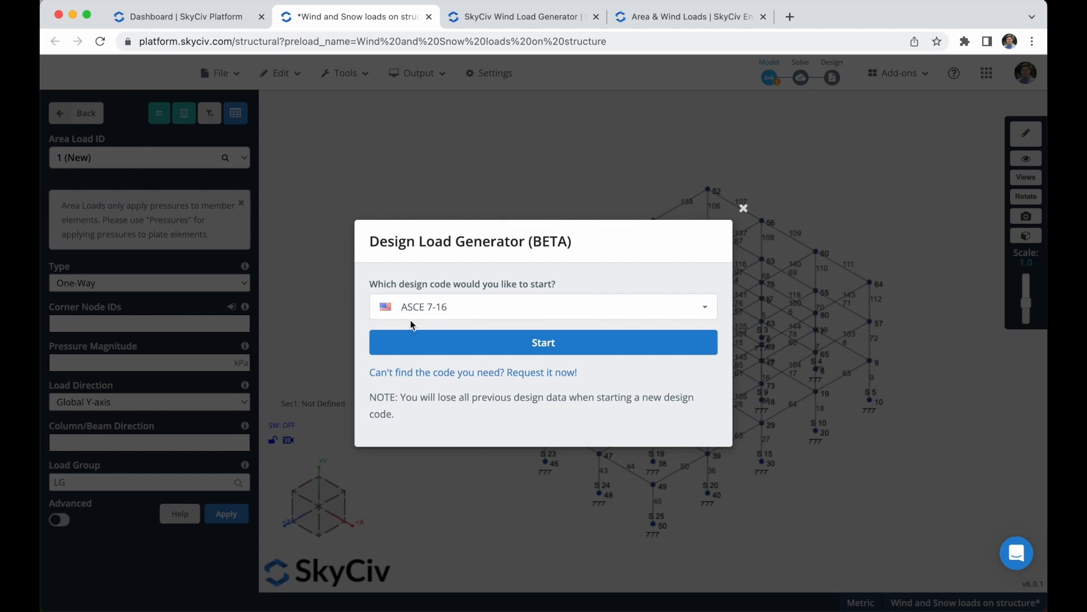
left_click(543, 342)
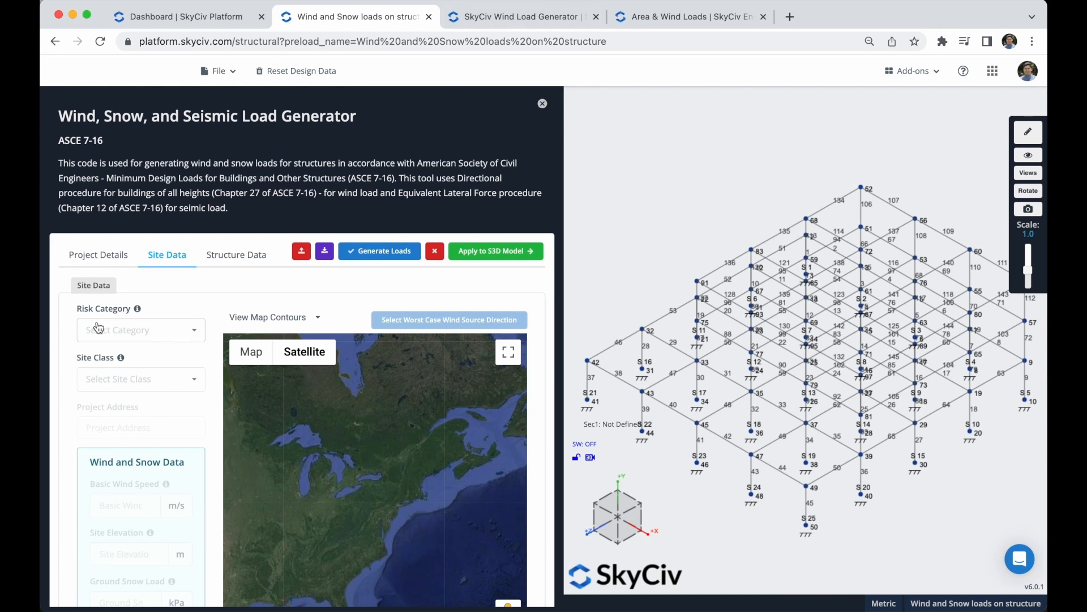
mouse_move(161, 333)
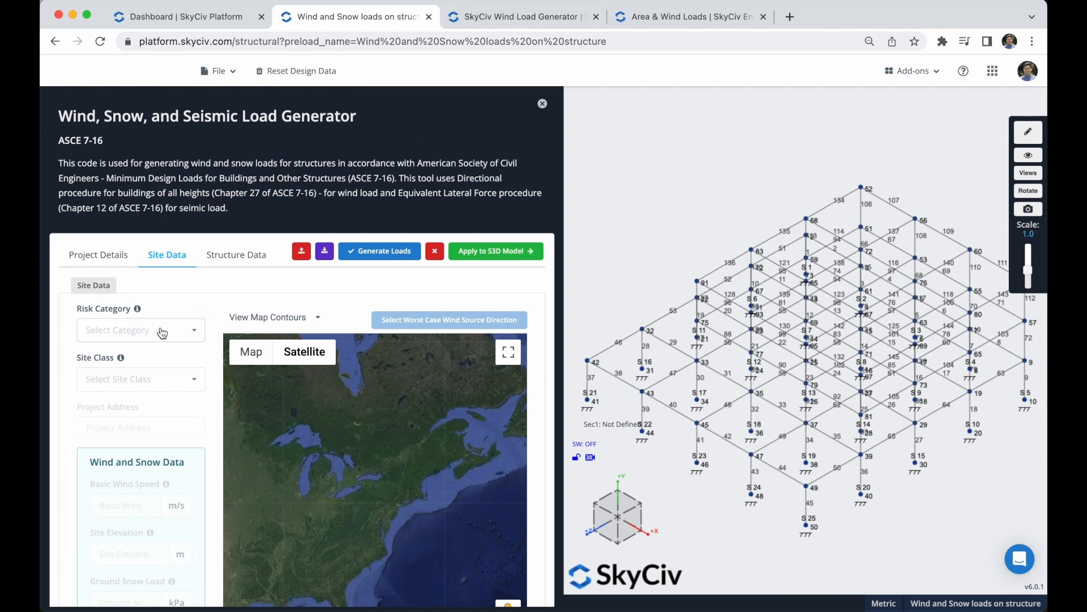
Set Risk Category II and the project address to Minneapolis, MN (49.17 m/s wind, 2.4 kPa snow).
left_click(141, 330)
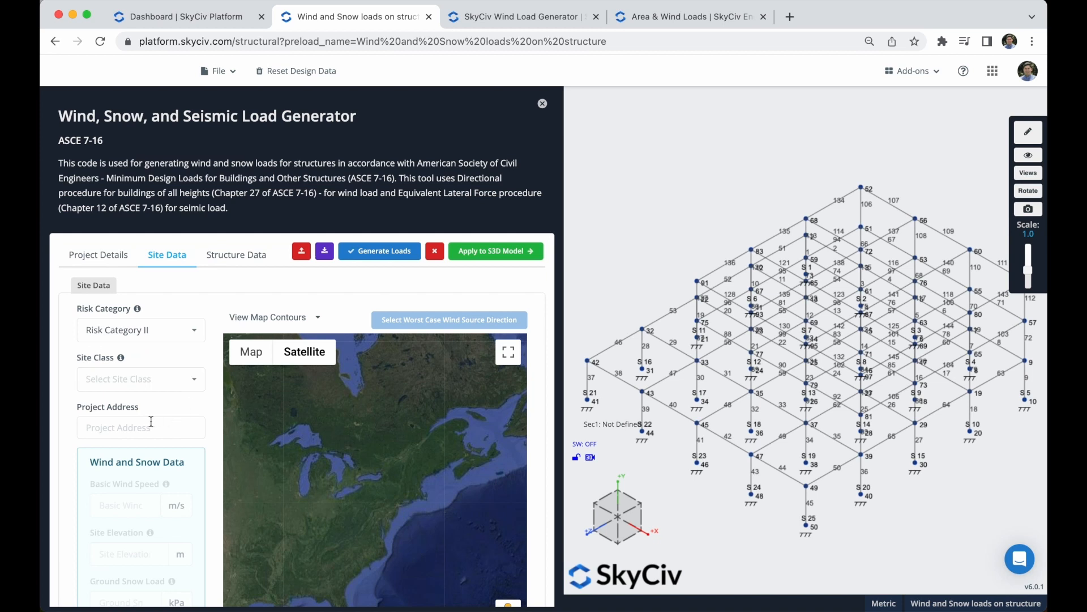
left_click(140, 427)
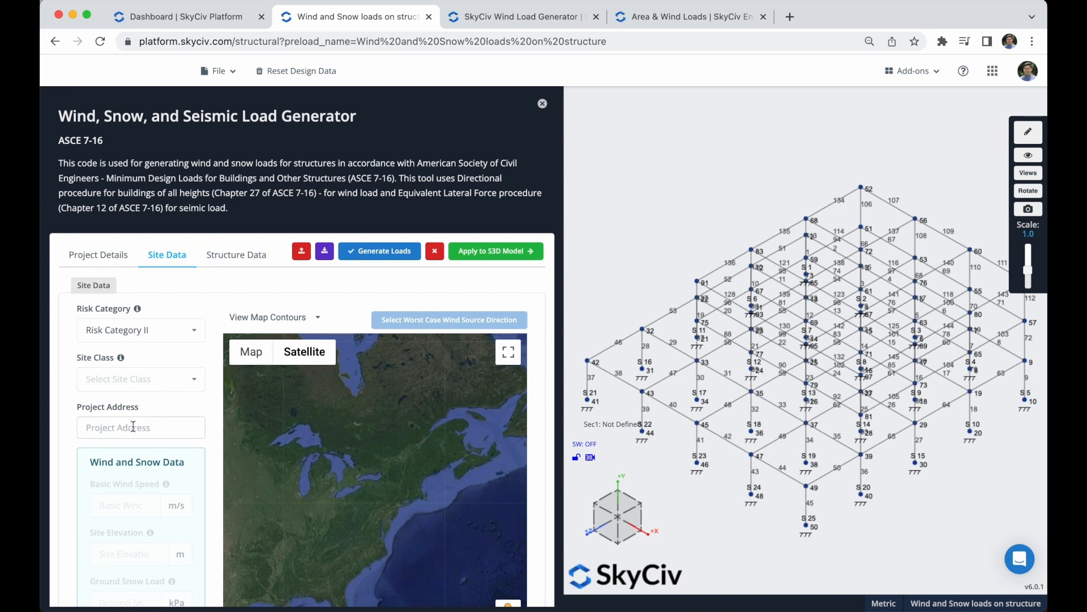
type("min")
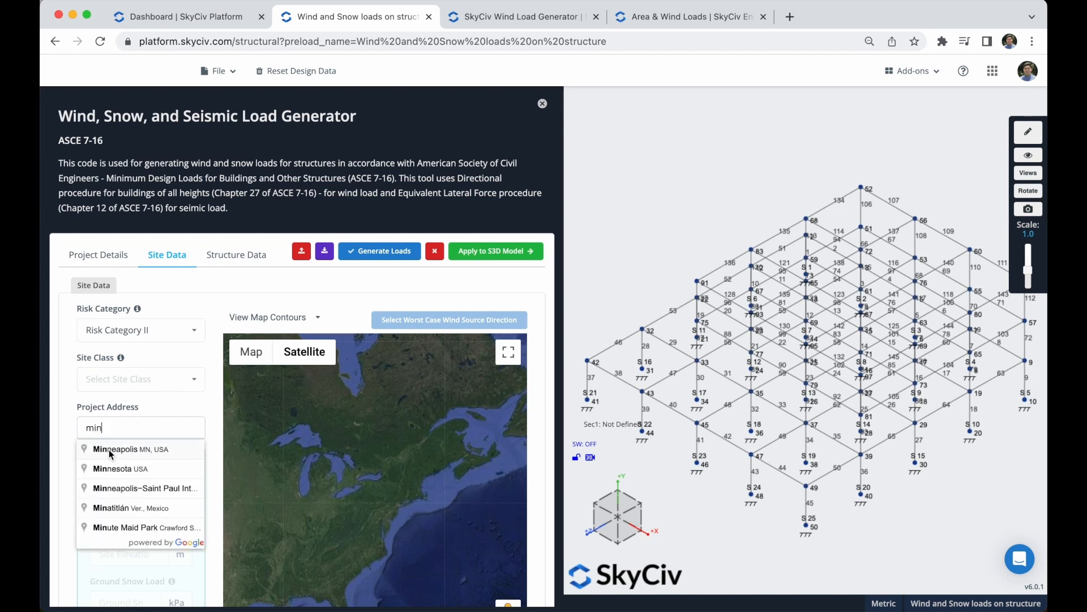
left_click(130, 448)
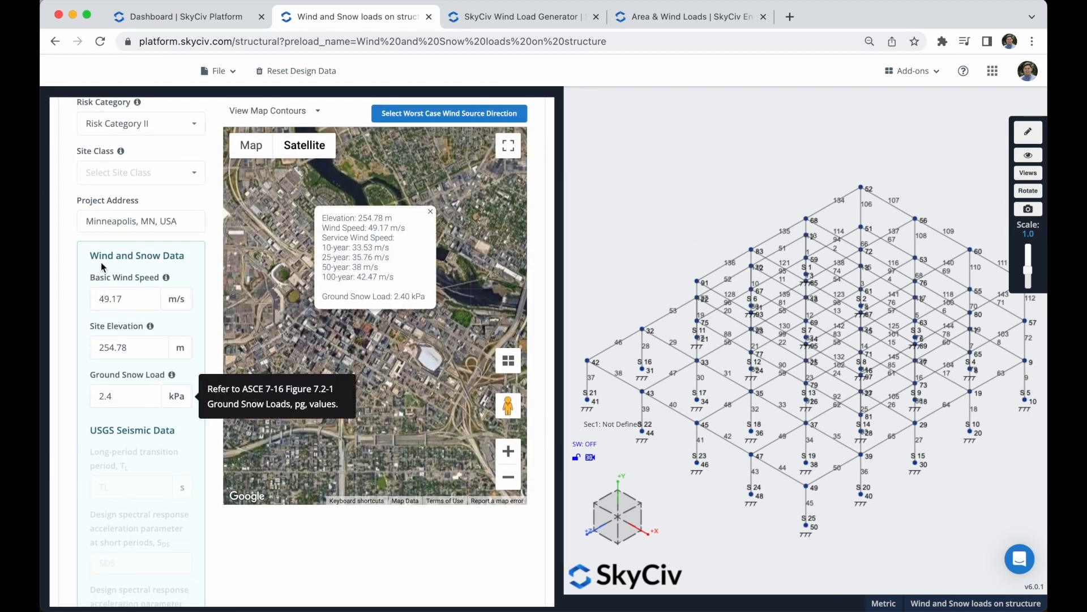
mouse_move(218, 326)
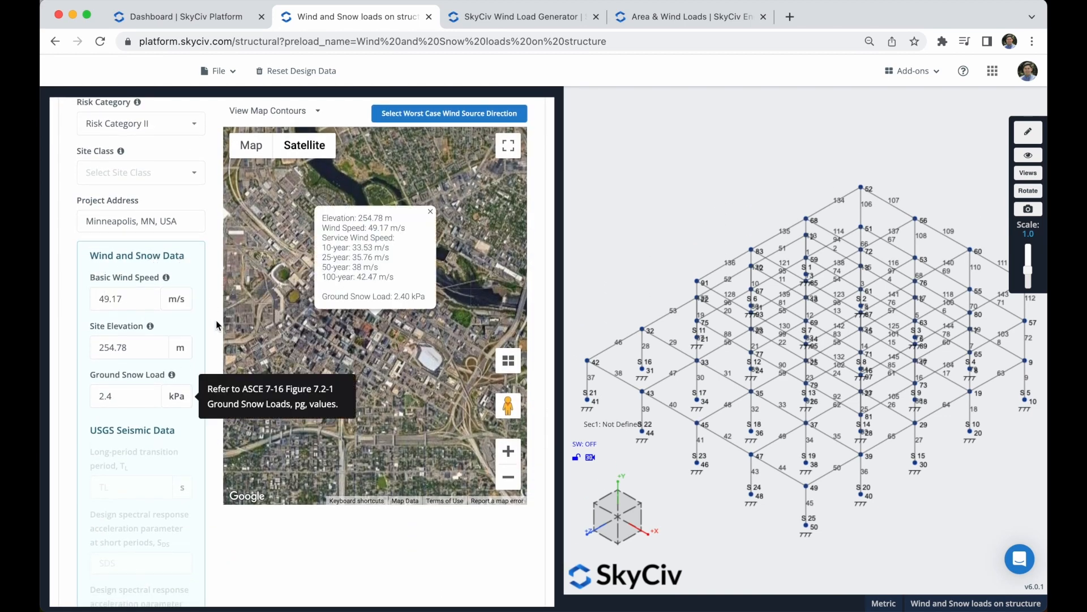
scroll("down", 3)
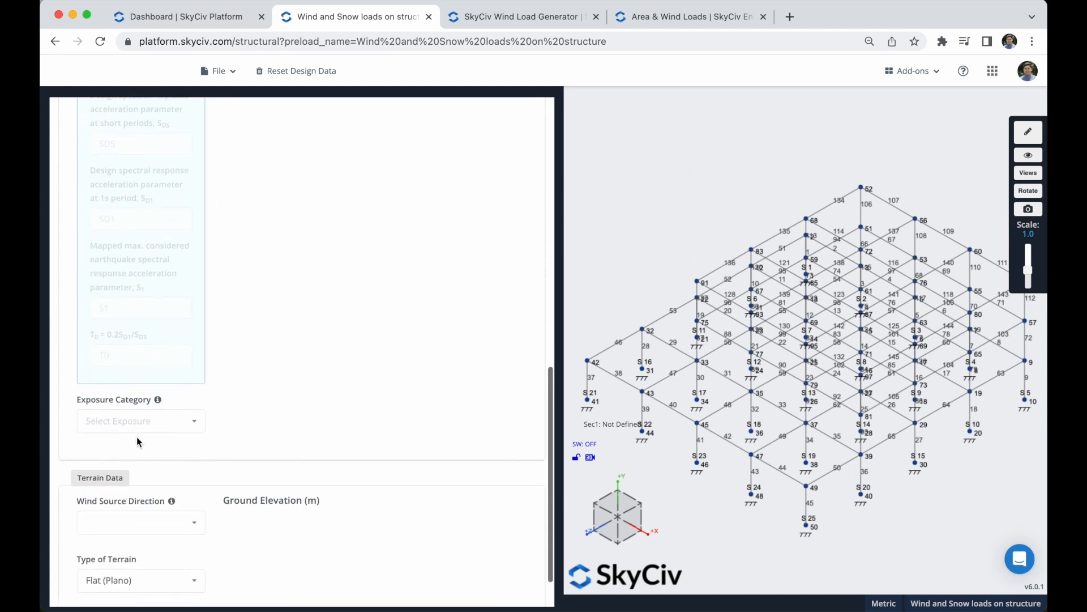
Set Exposure Category B and north wind source direction with flat terrain.
left_click(140, 421)
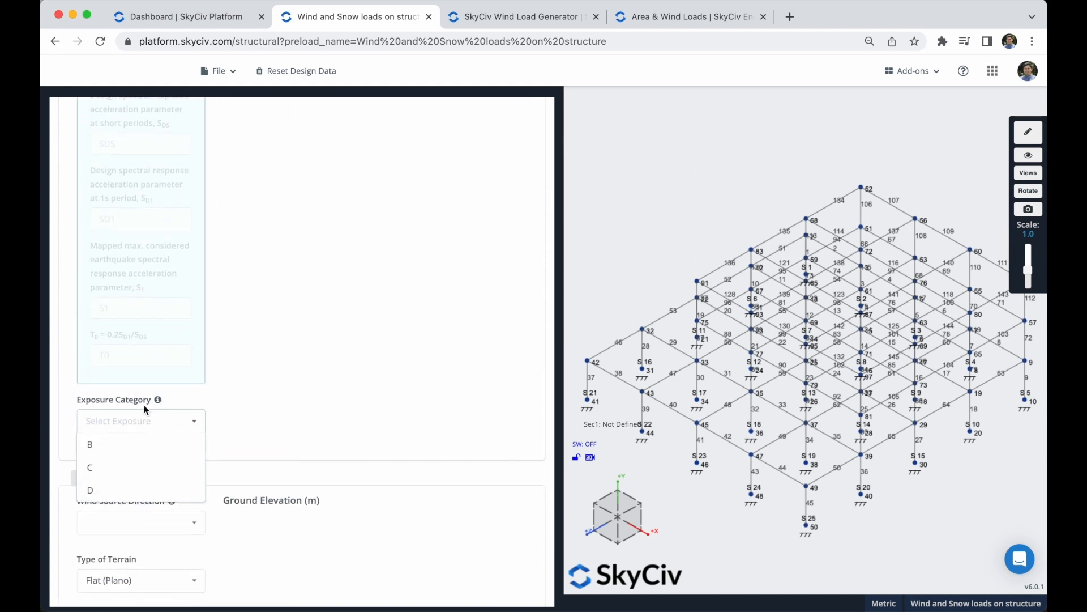
left_click(89, 444)
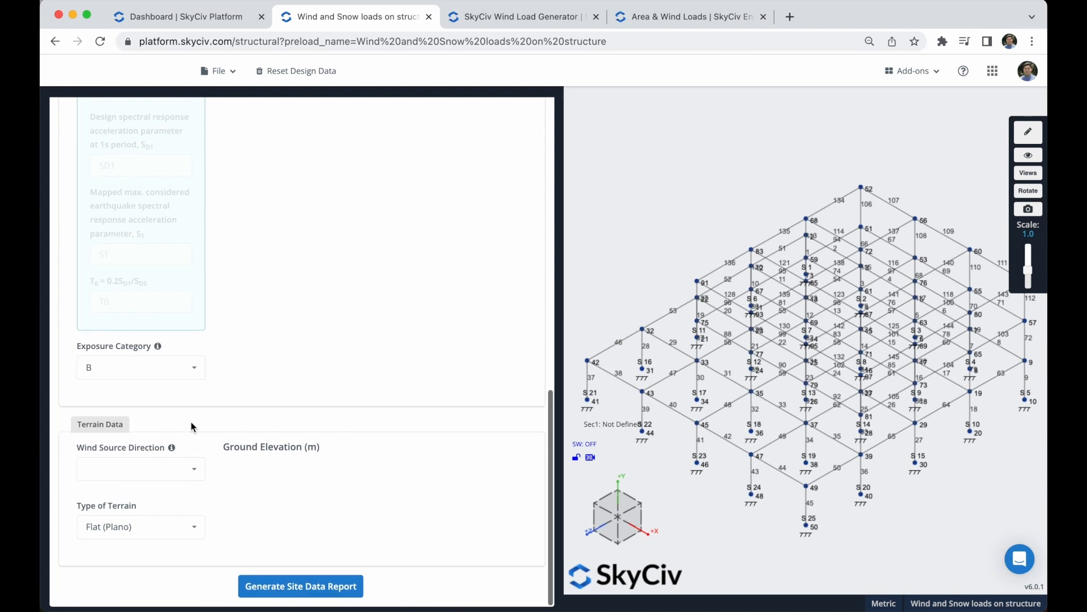
left_click(140, 468)
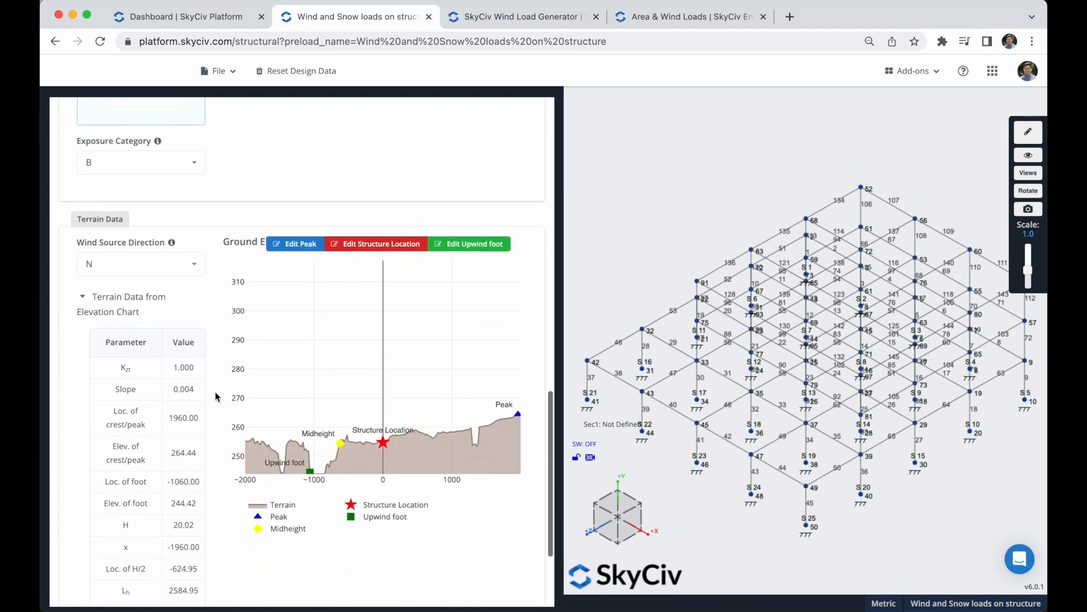
mouse_move(367, 441)
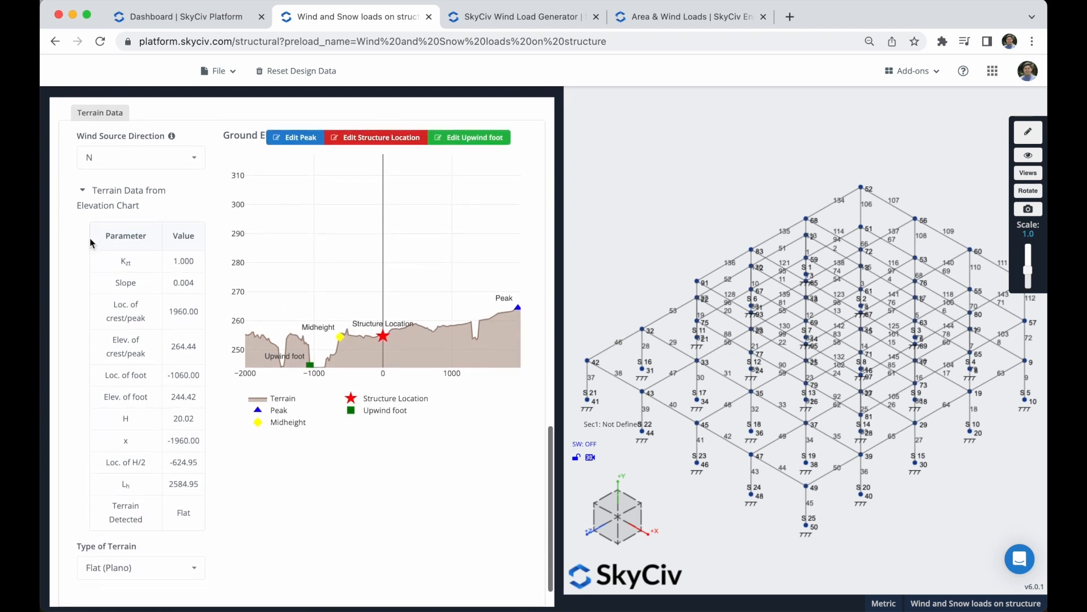
scroll("down", 3)
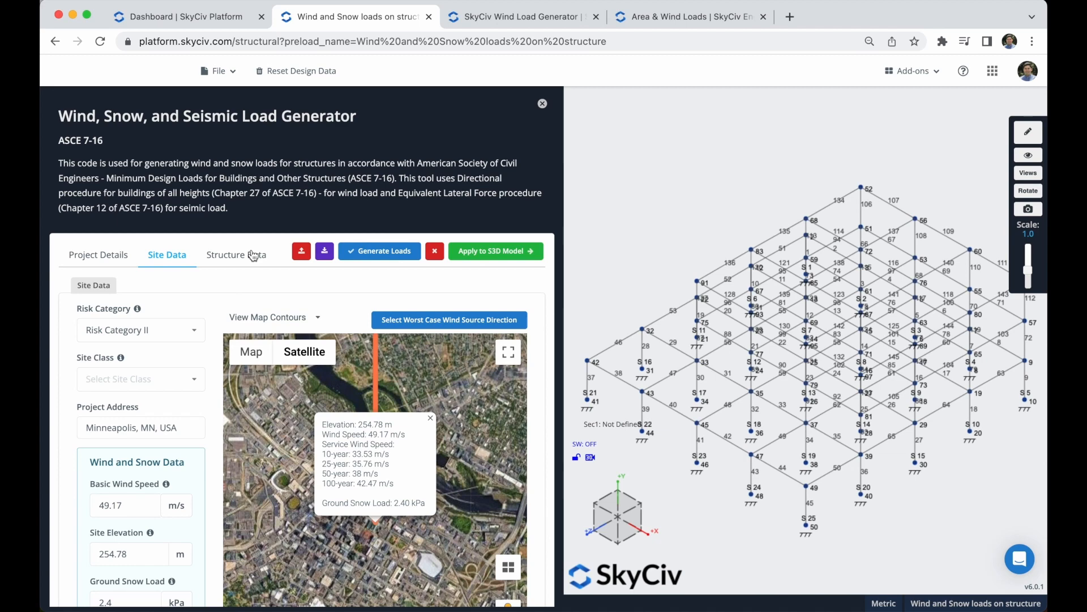
Set the Structure Data roof profile to Monoslope with roof pitch angle 0.
left_click(236, 255)
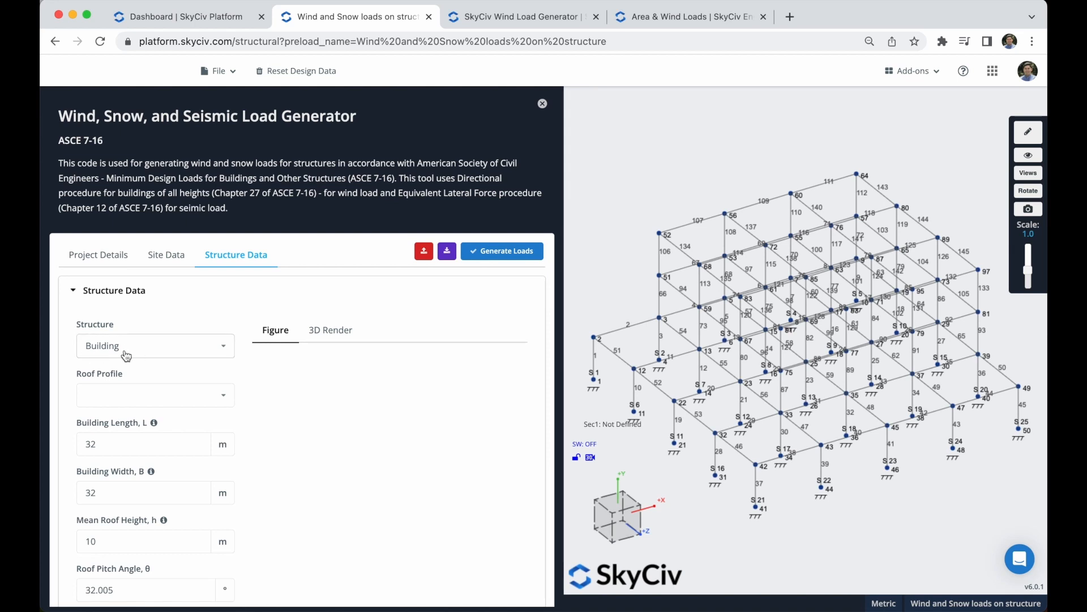
left_click(155, 395)
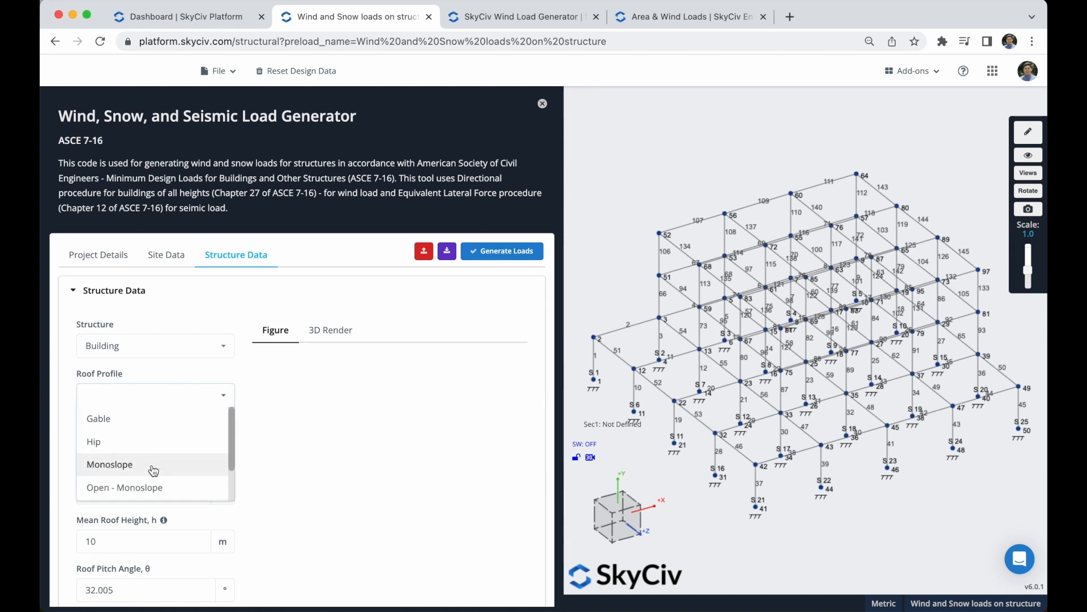
left_click(109, 464)
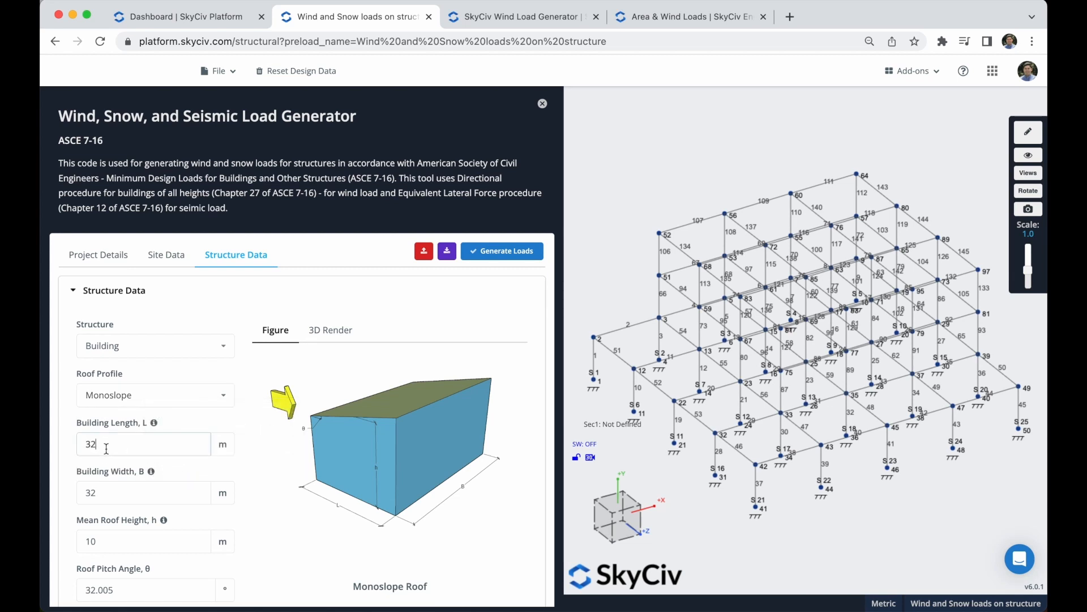
left_click(144, 542)
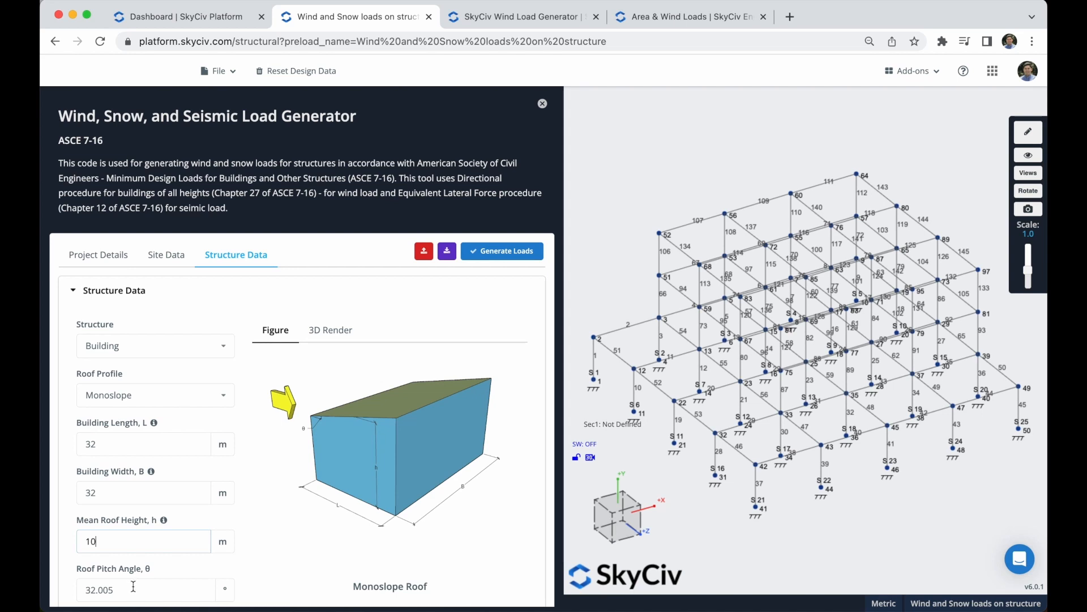
triple_click(97, 589)
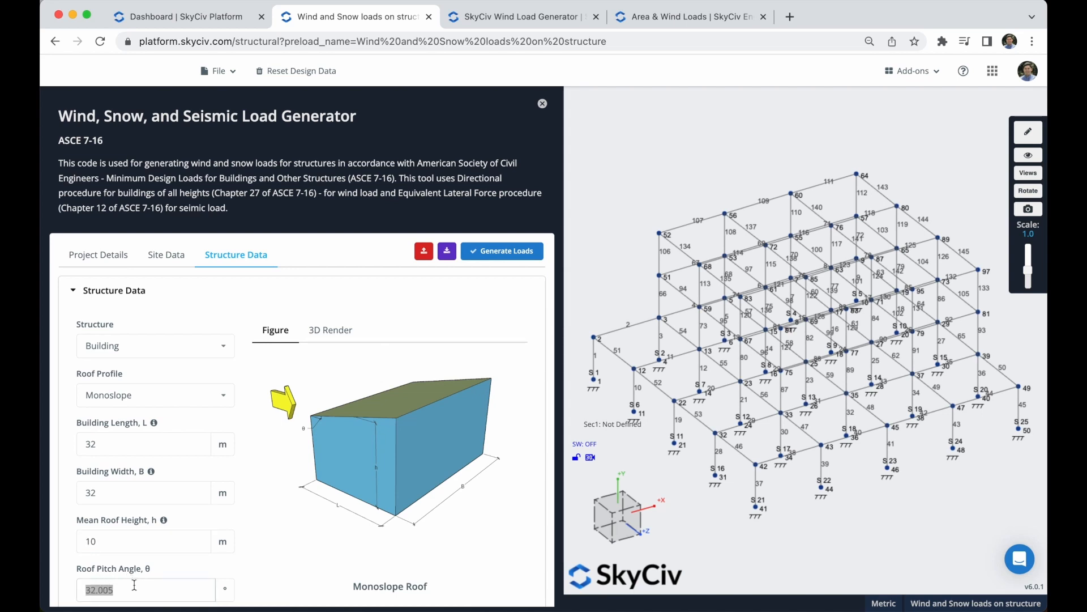
type("0")
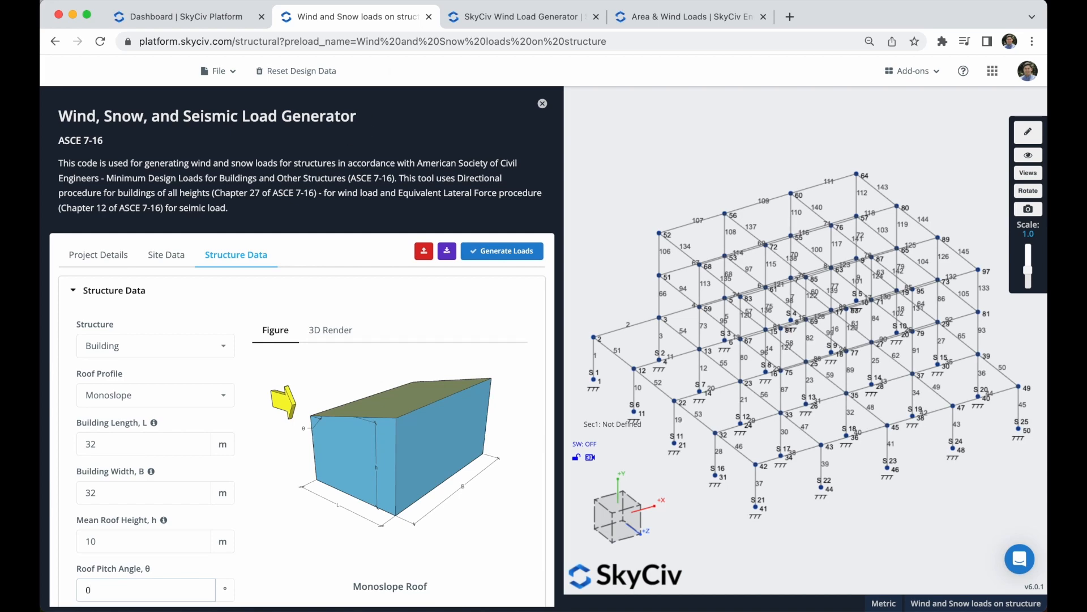
Enable ASCE 7-16 MWFRS wind loading for a partially enclosed building.
scroll("down", 3)
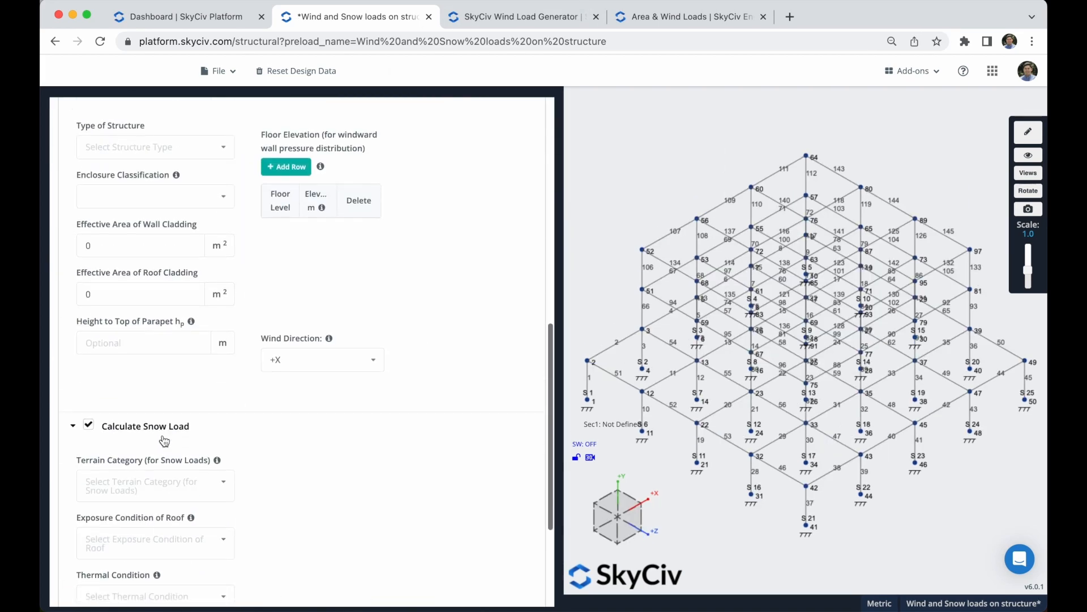
scroll("down", 3)
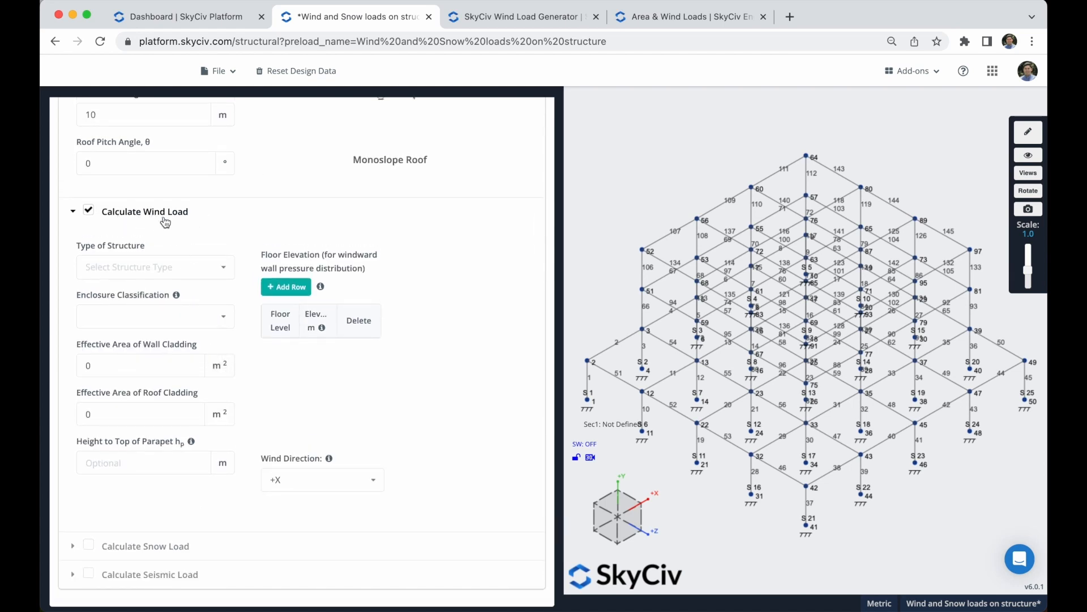
left_click(155, 266)
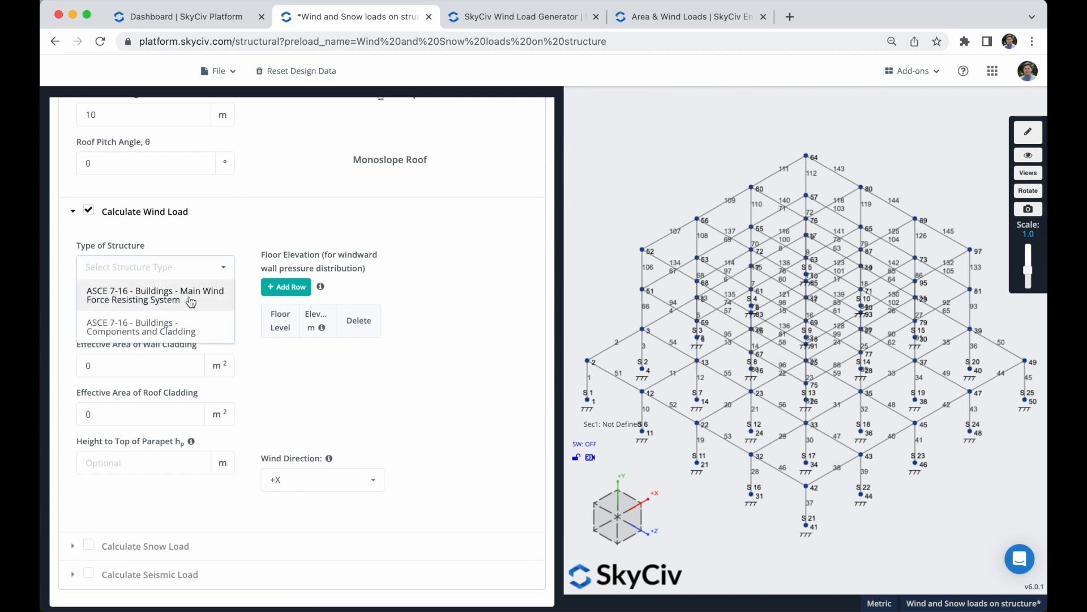
mouse_move(213, 302)
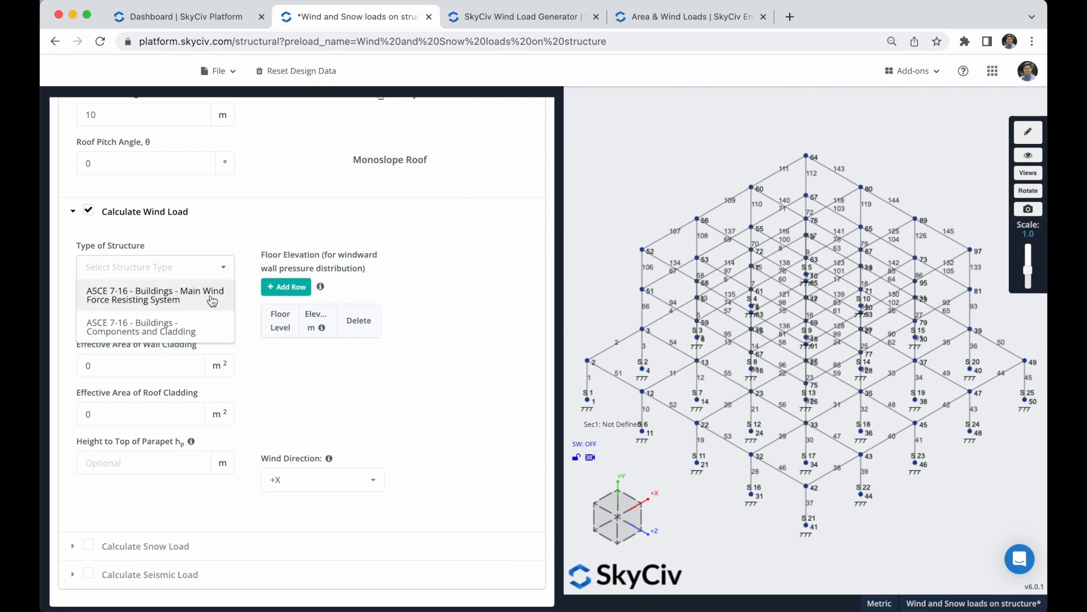
left_click(155, 295)
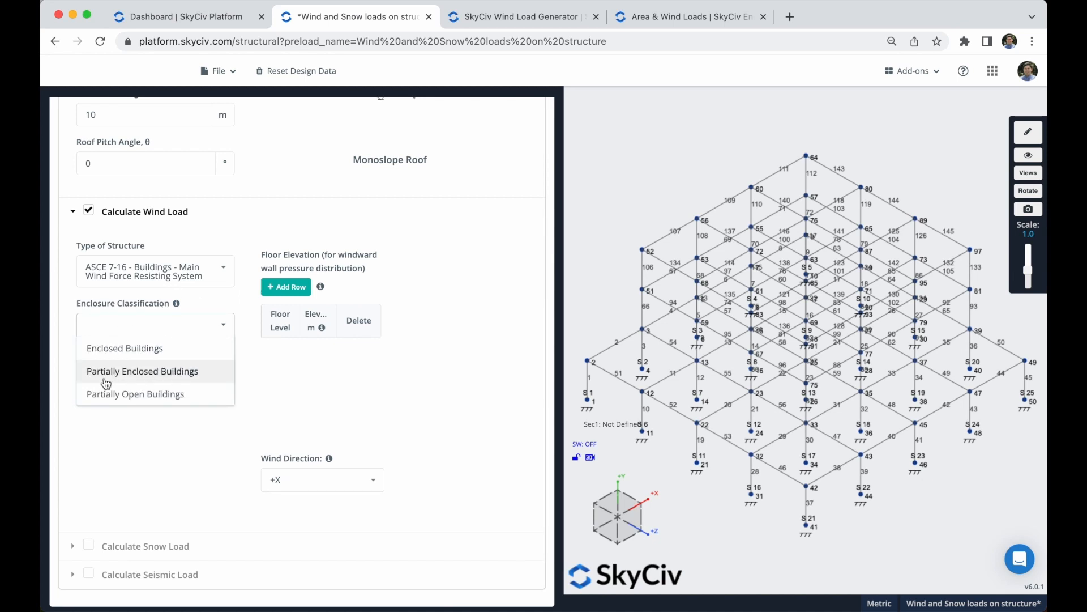
left_click(143, 371)
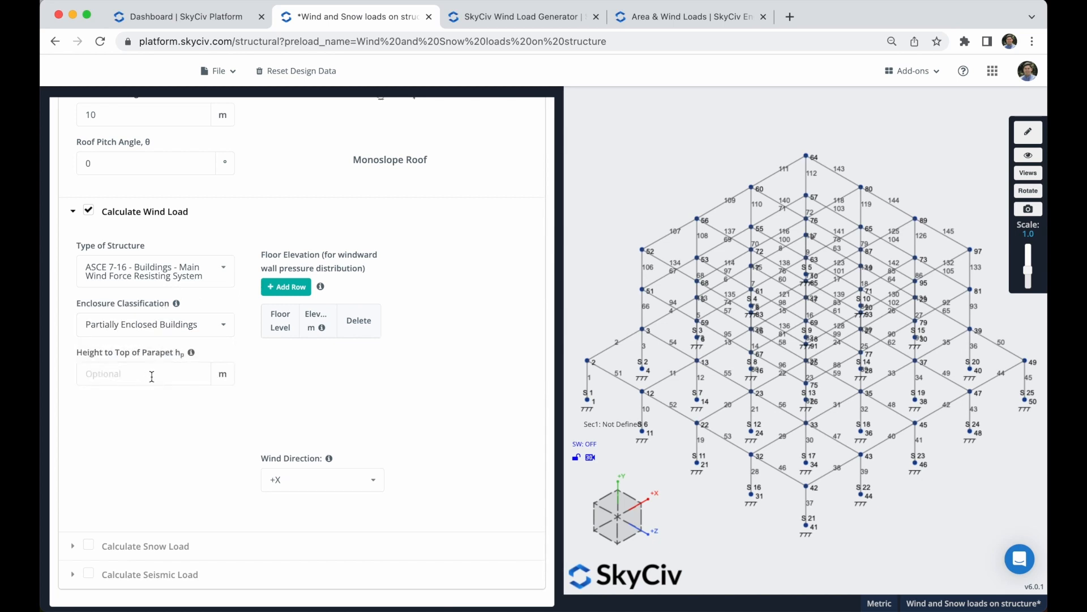
mouse_move(285, 287)
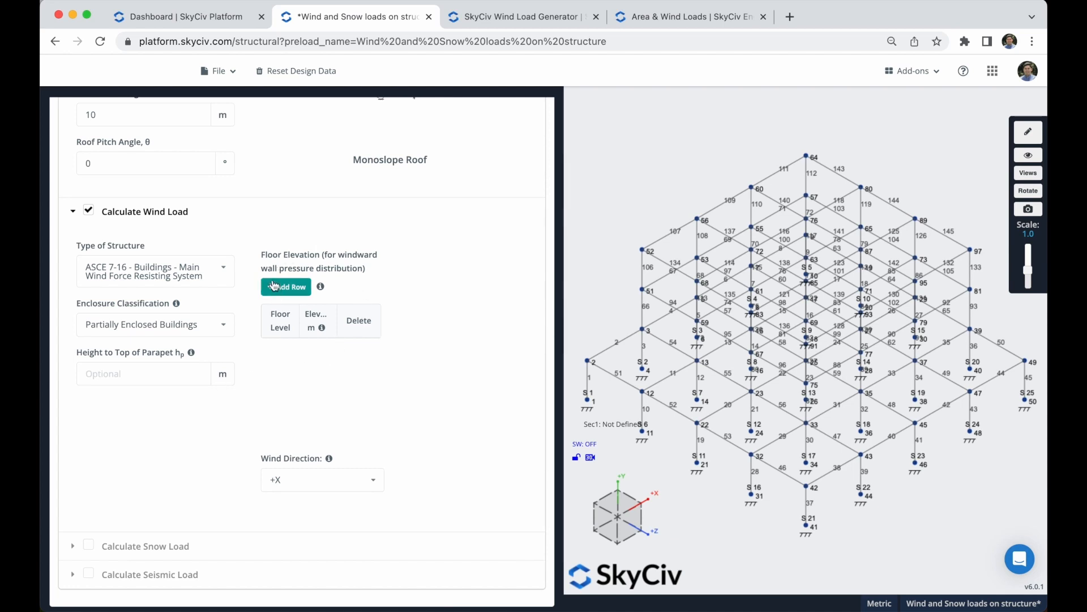
Add floor elevation rows at 5, 10 and 15 m.
left_click(285, 287)
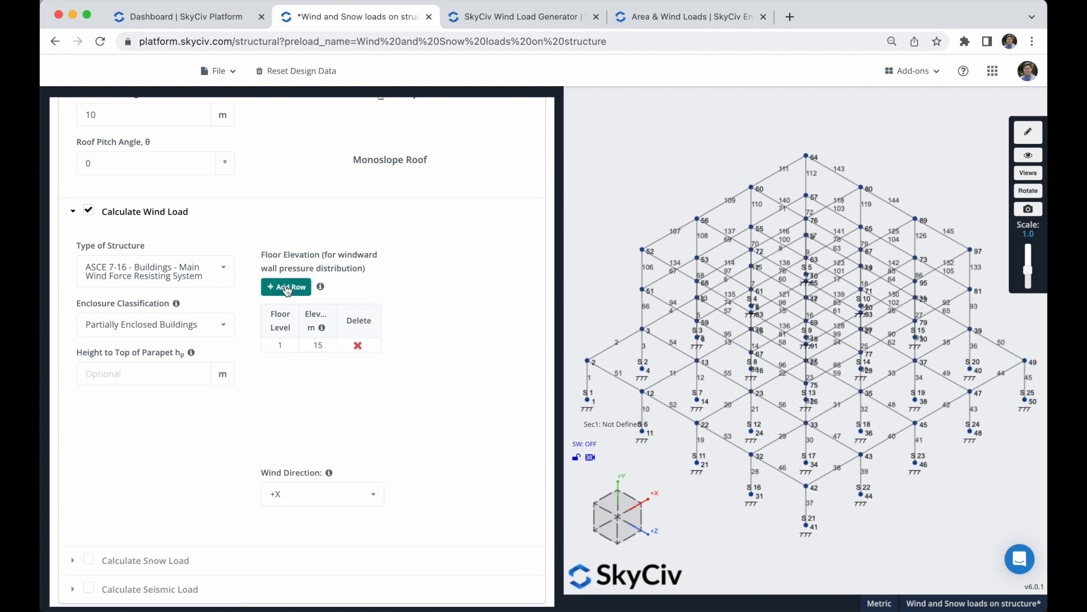
left_click(286, 286)
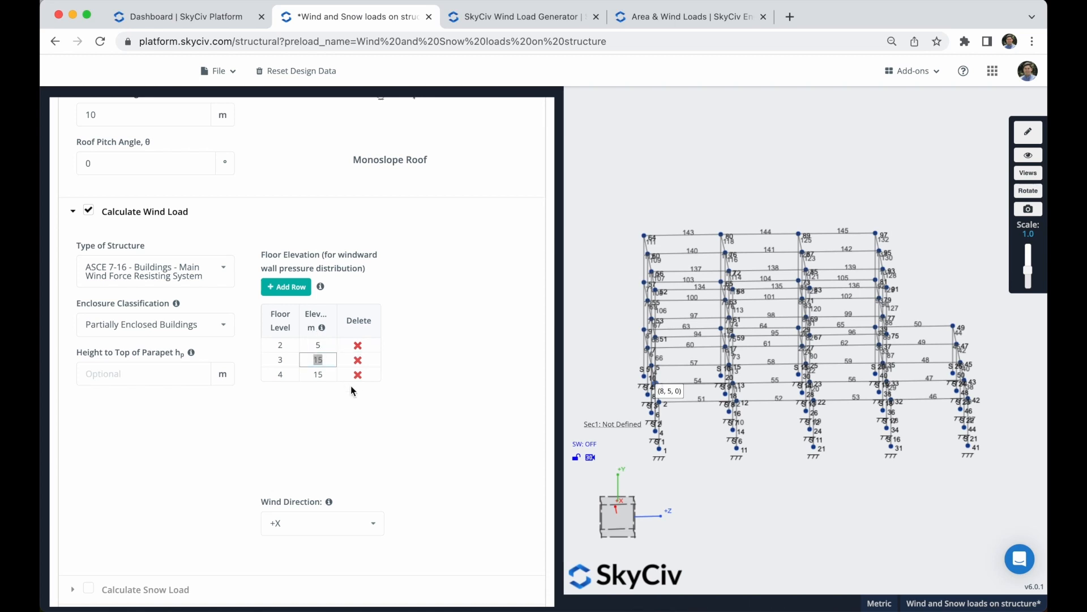
type("10")
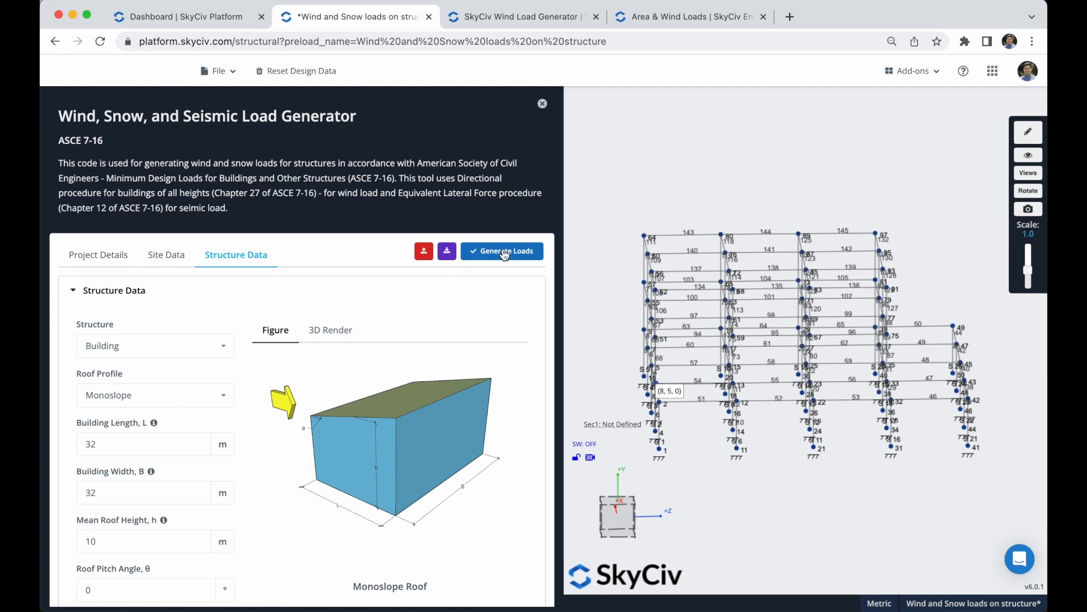
Generate the wind loads, apply them to the S3D model and dismiss the invalid area loads warning.
left_click(502, 251)
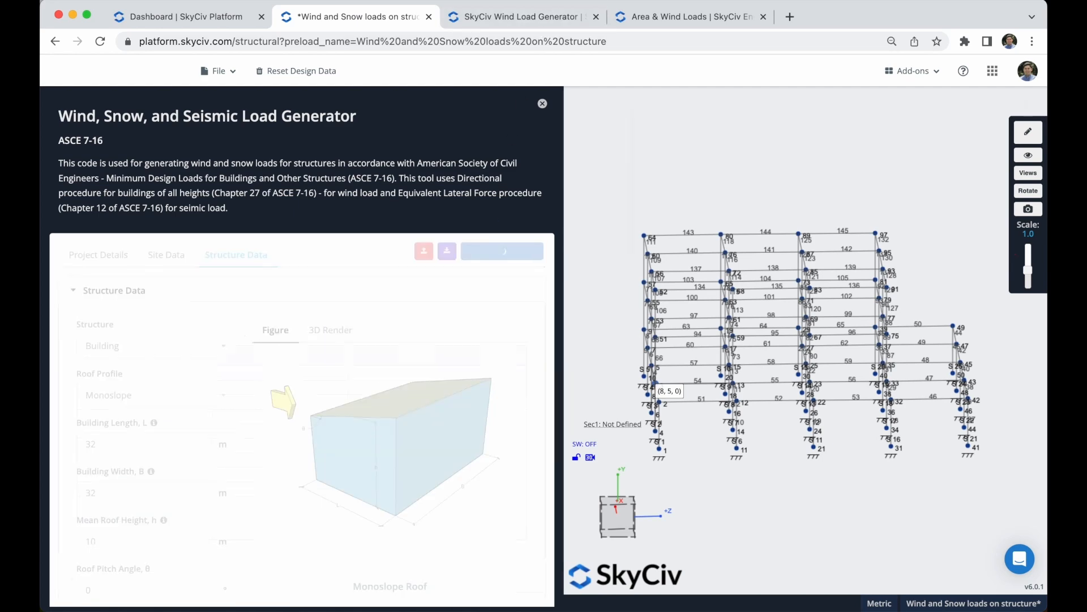
left_click(379, 251)
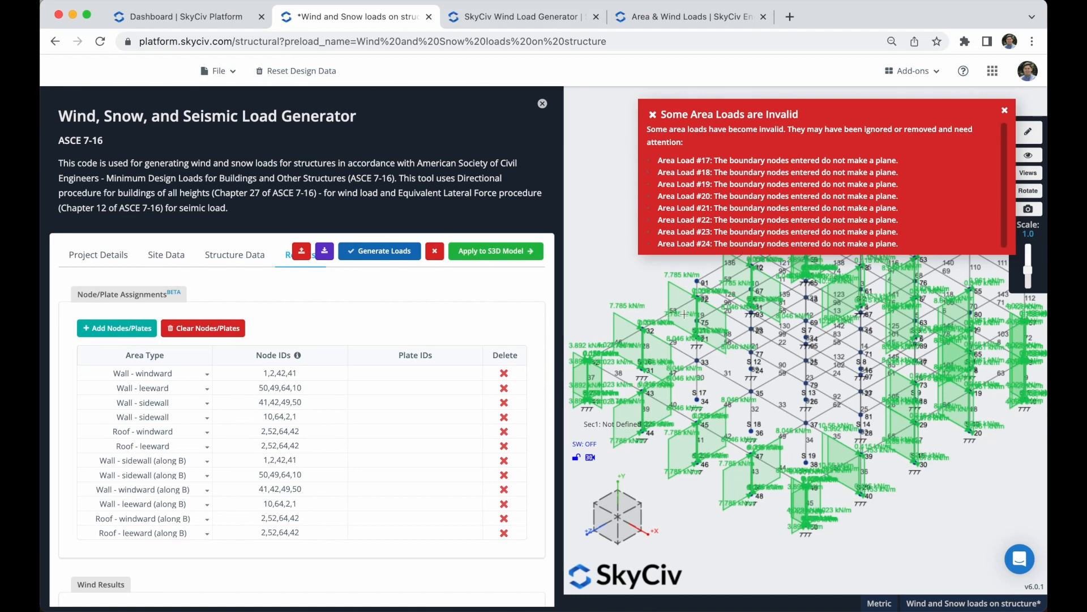
mouse_move(691, 508)
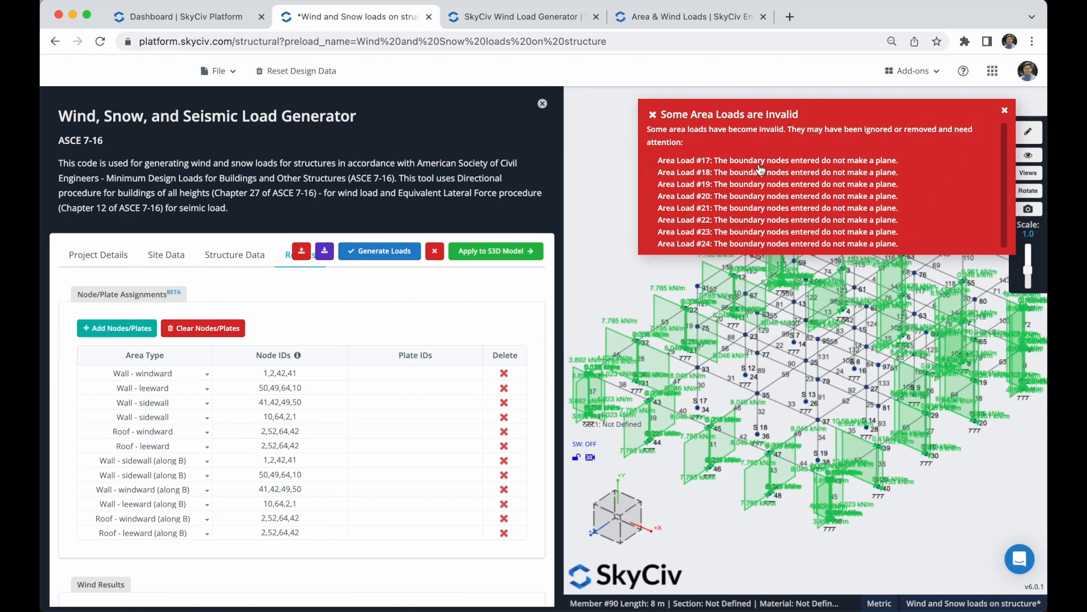
left_click(1004, 110)
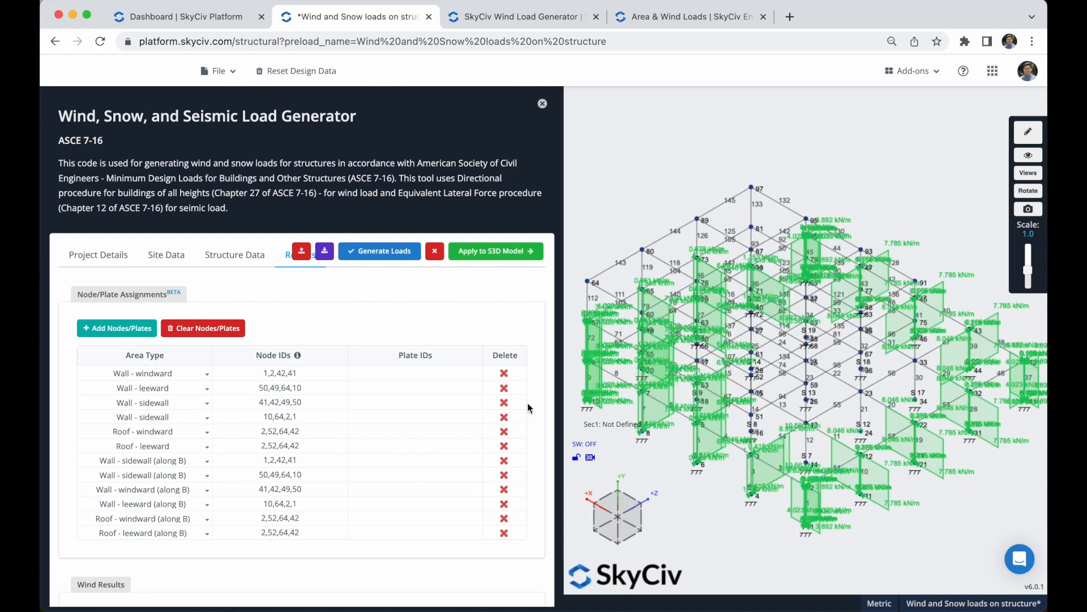
mouse_move(503, 373)
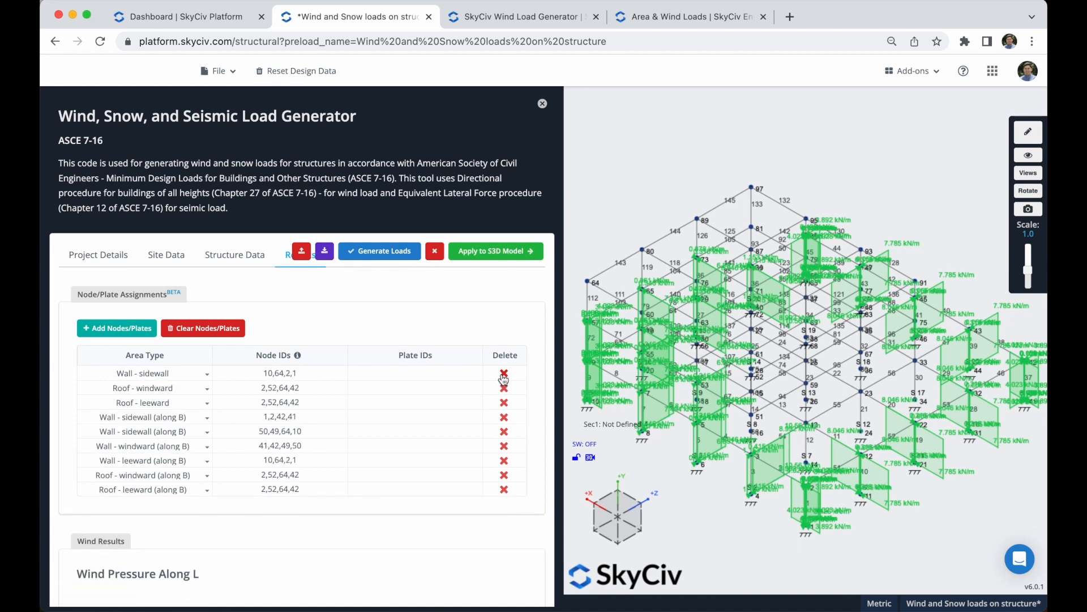
Delete the existing assignment rows and add one empty Wall - windward row.
left_click(203, 329)
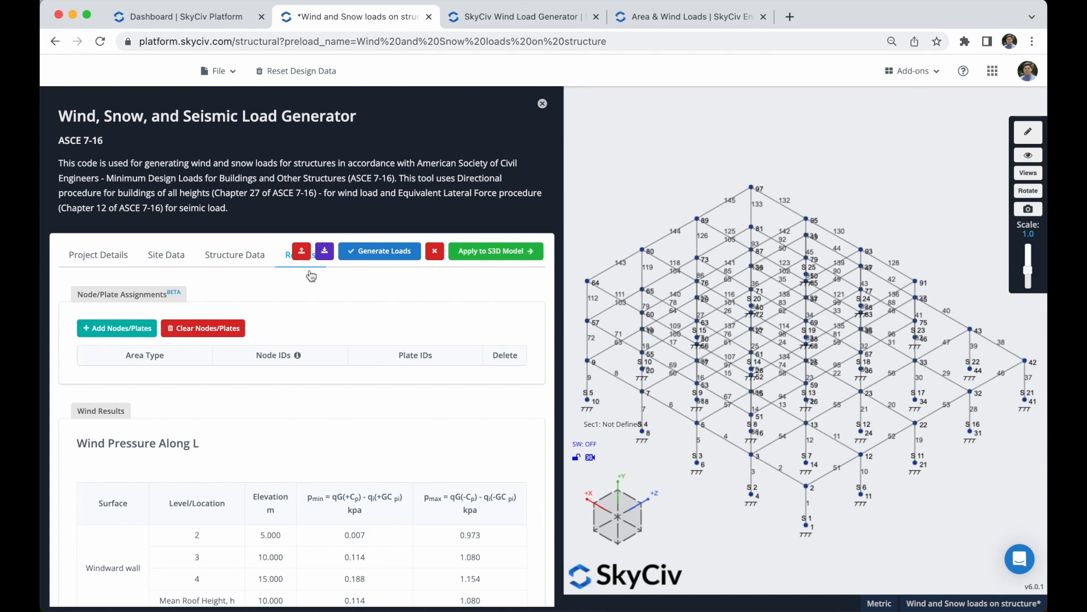
left_click(117, 328)
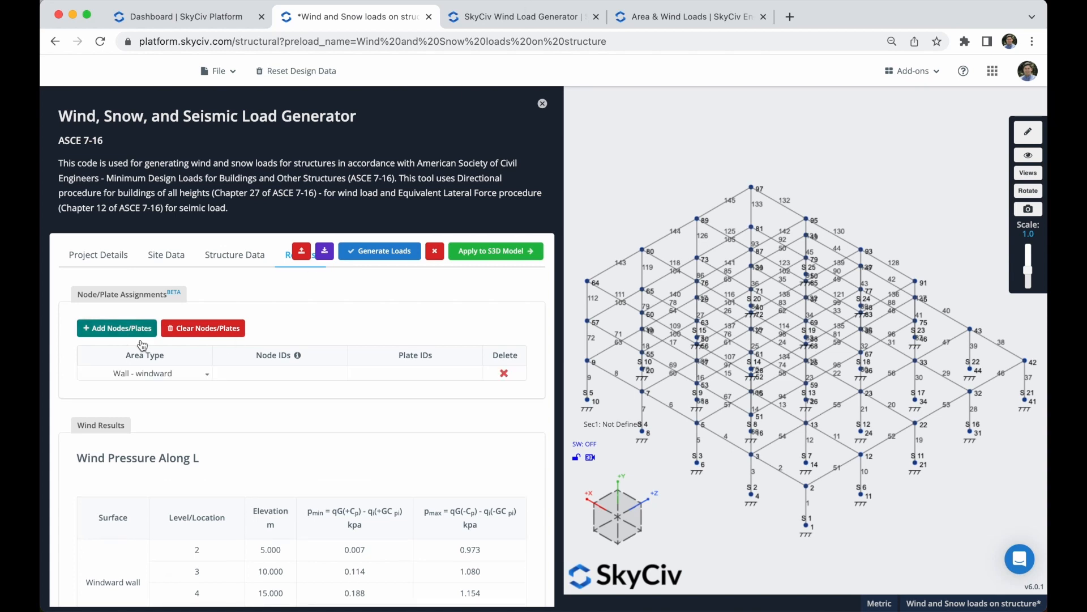
mouse_move(182, 415)
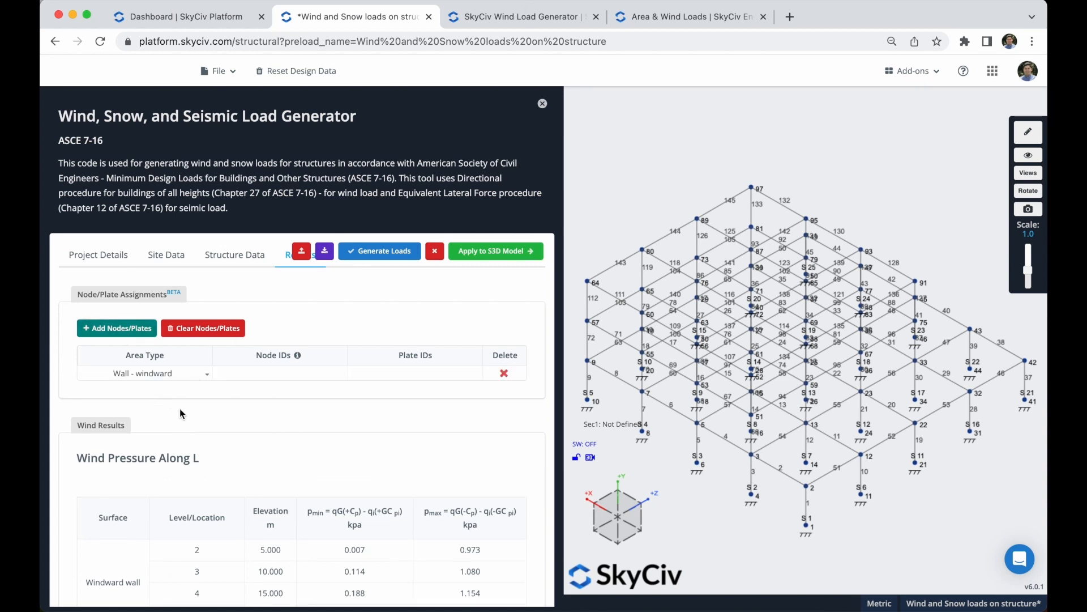
left_click(144, 373)
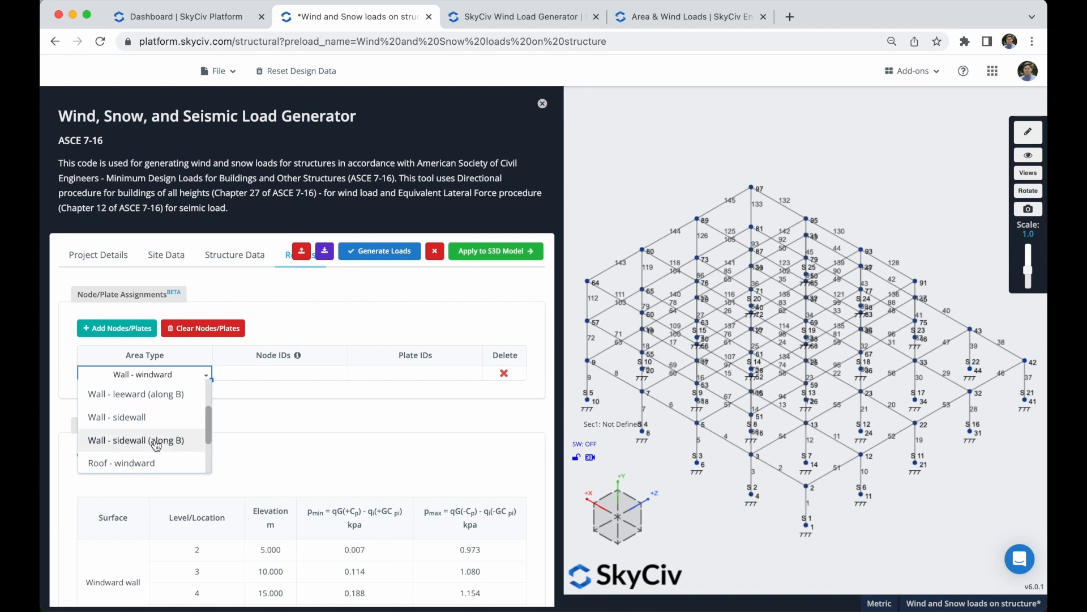
left_click(142, 374)
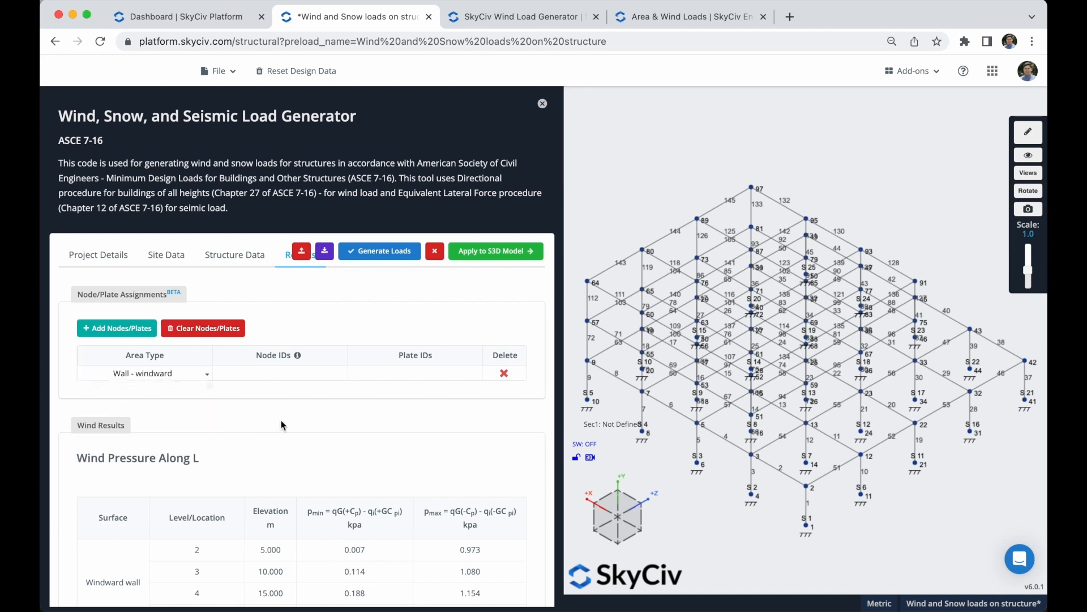
mouse_move(299, 364)
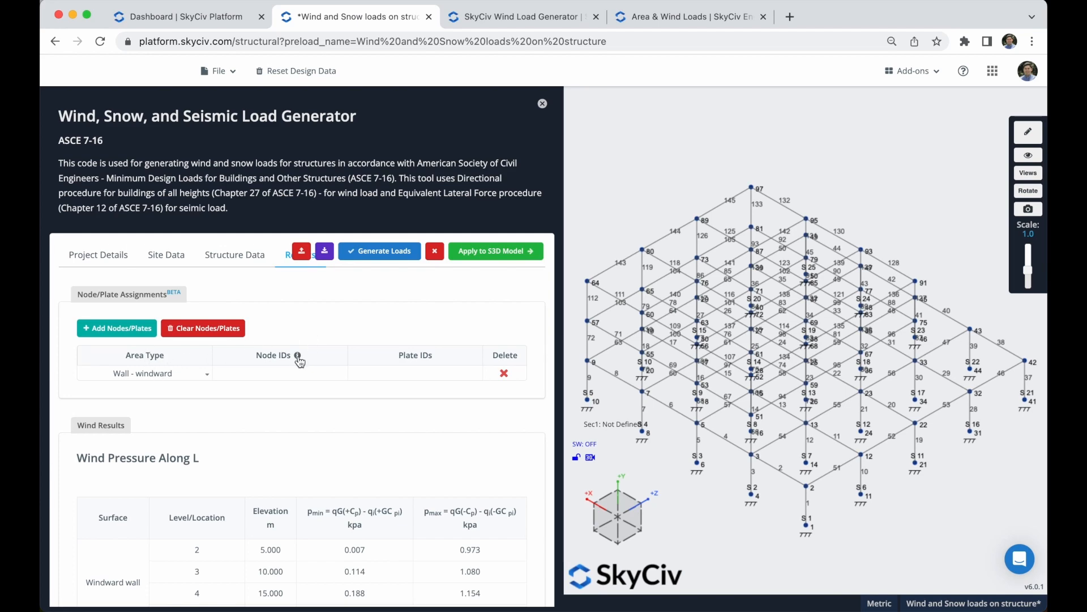
Review the Node Input Guide wall numbering diagrams and close it.
left_click(298, 354)
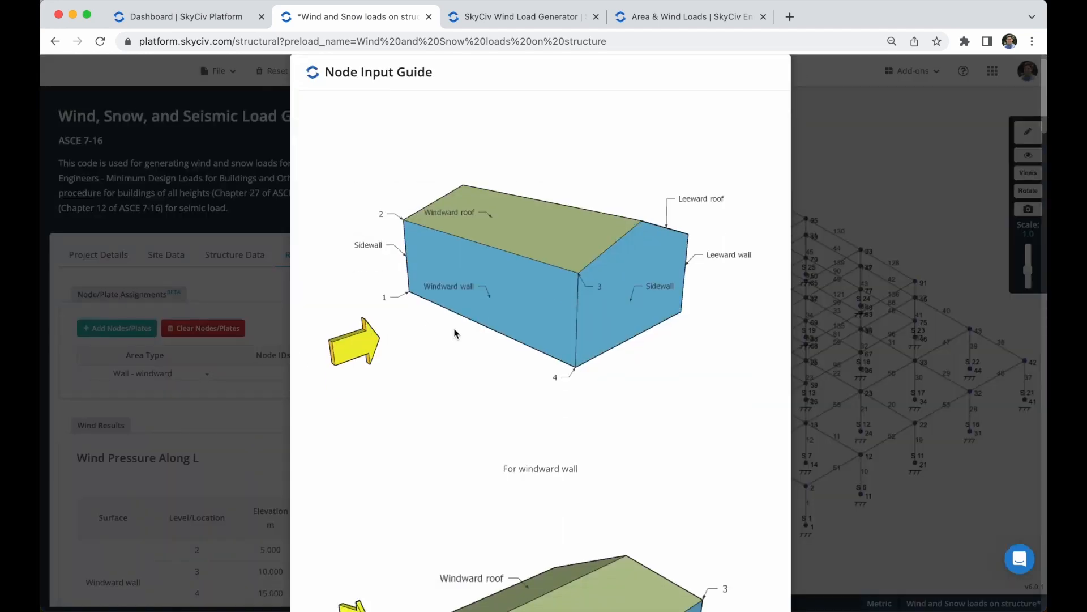
scroll("down", 3)
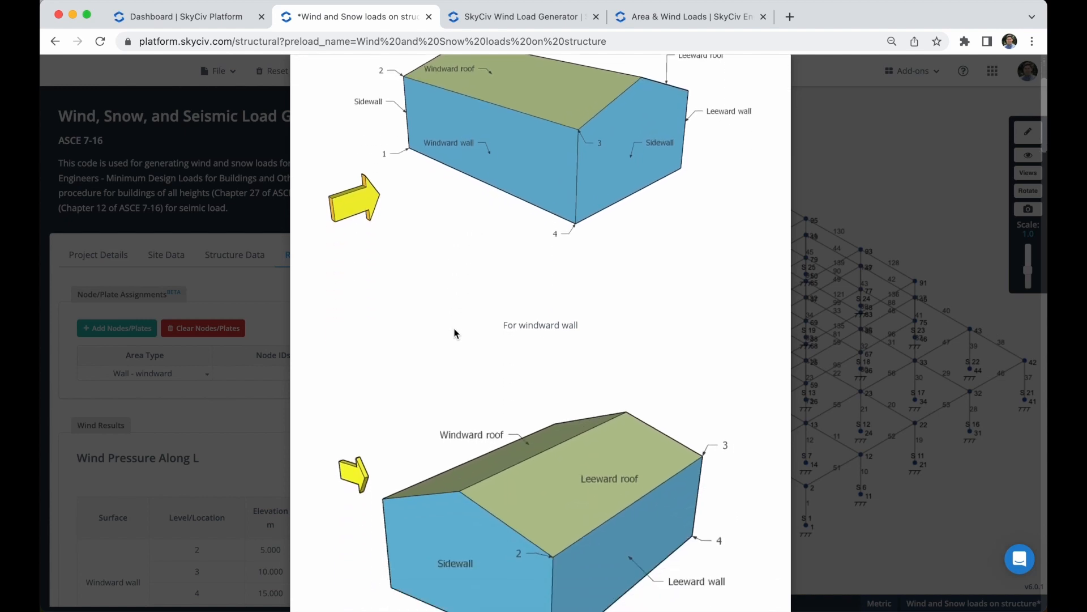
scroll("down", 3)
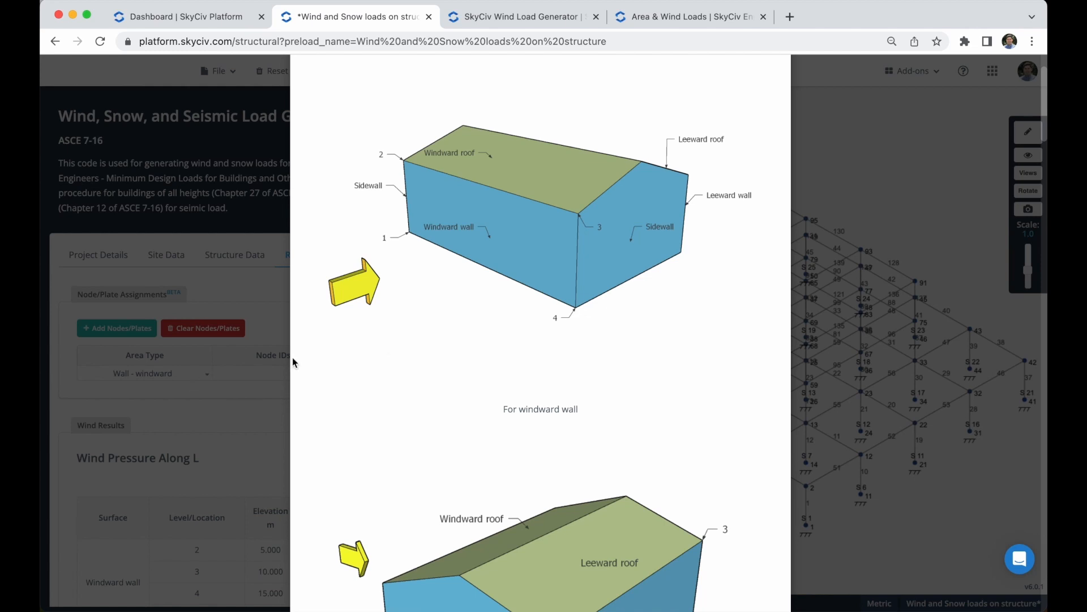
mouse_move(504, 236)
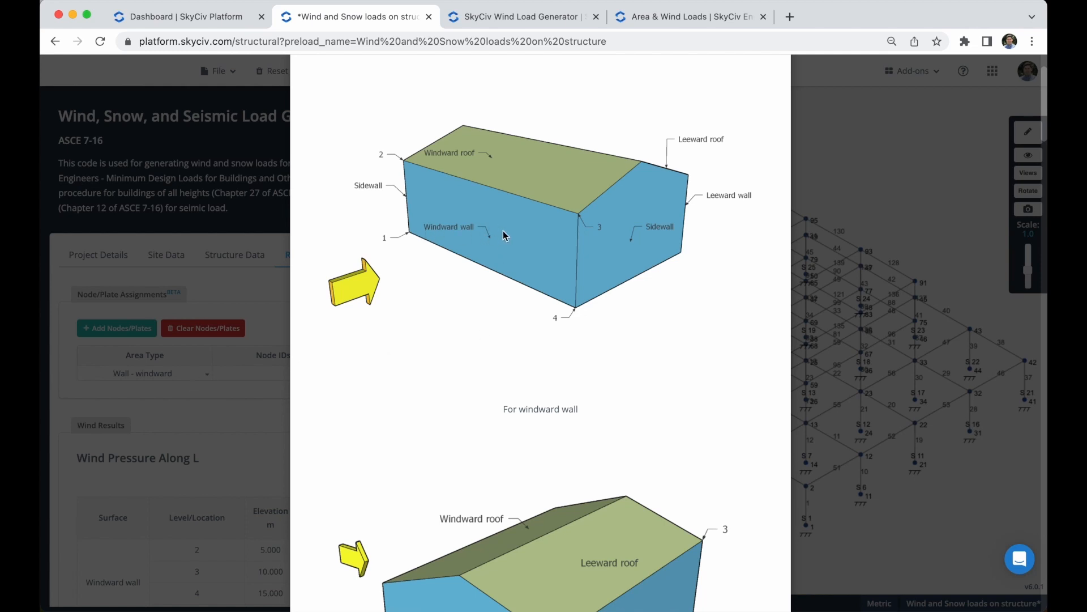
mouse_move(399, 236)
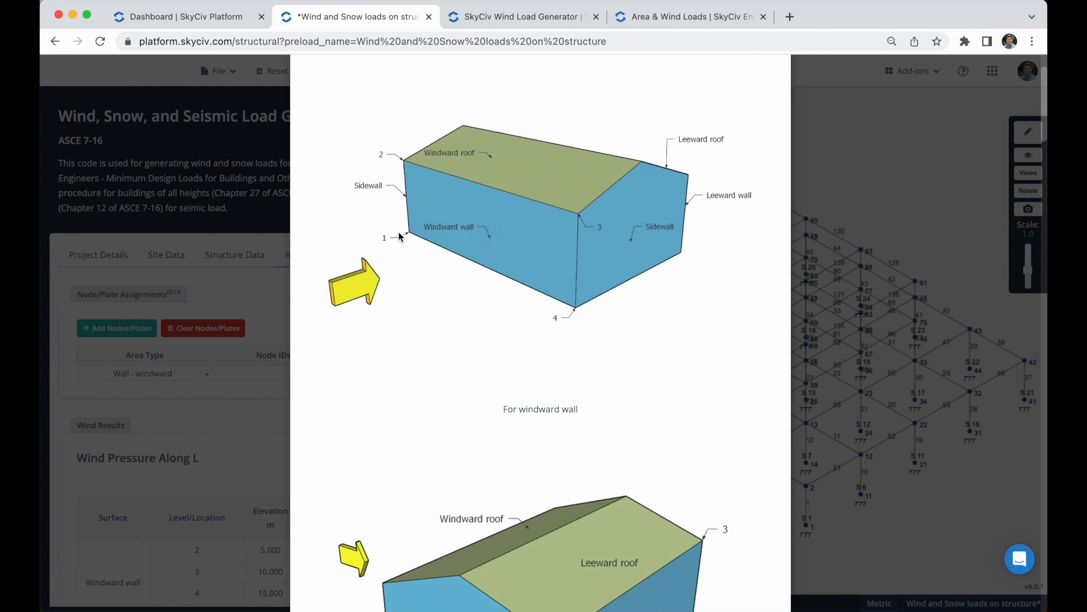
mouse_move(409, 240)
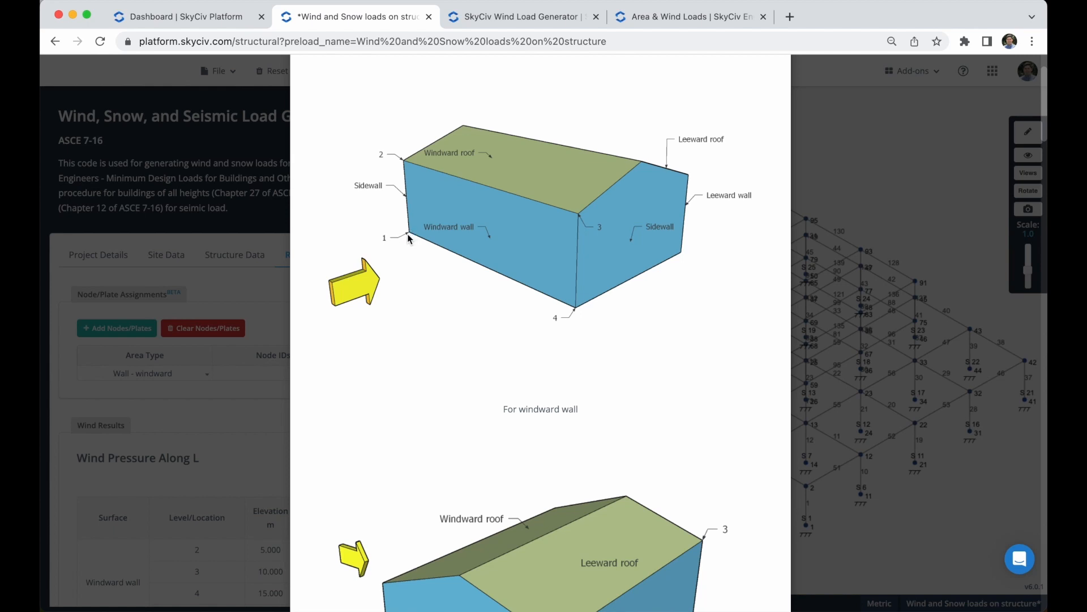
mouse_move(405, 166)
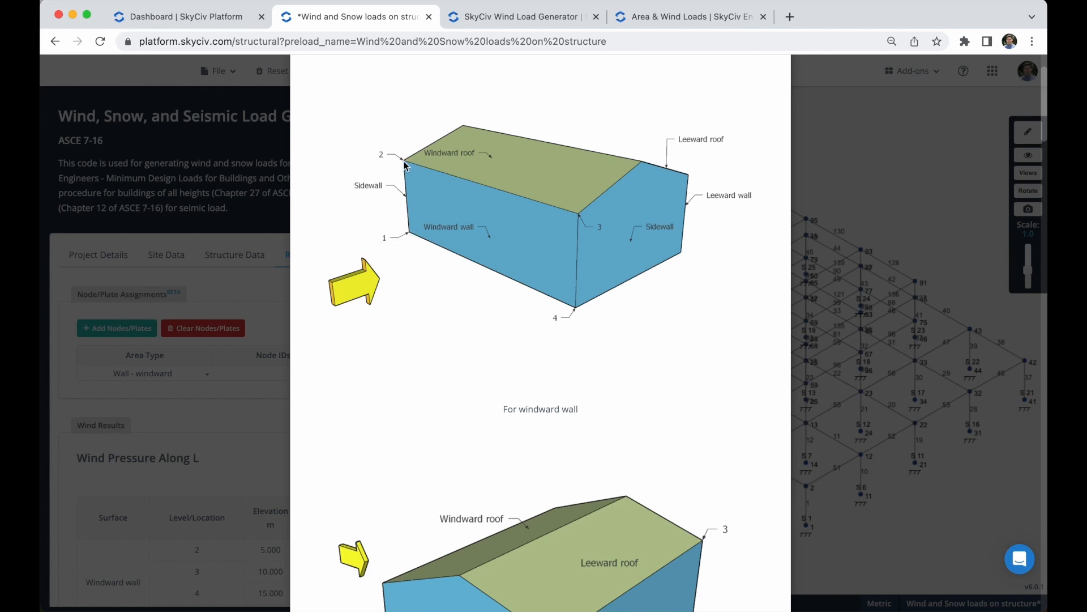
mouse_move(600, 223)
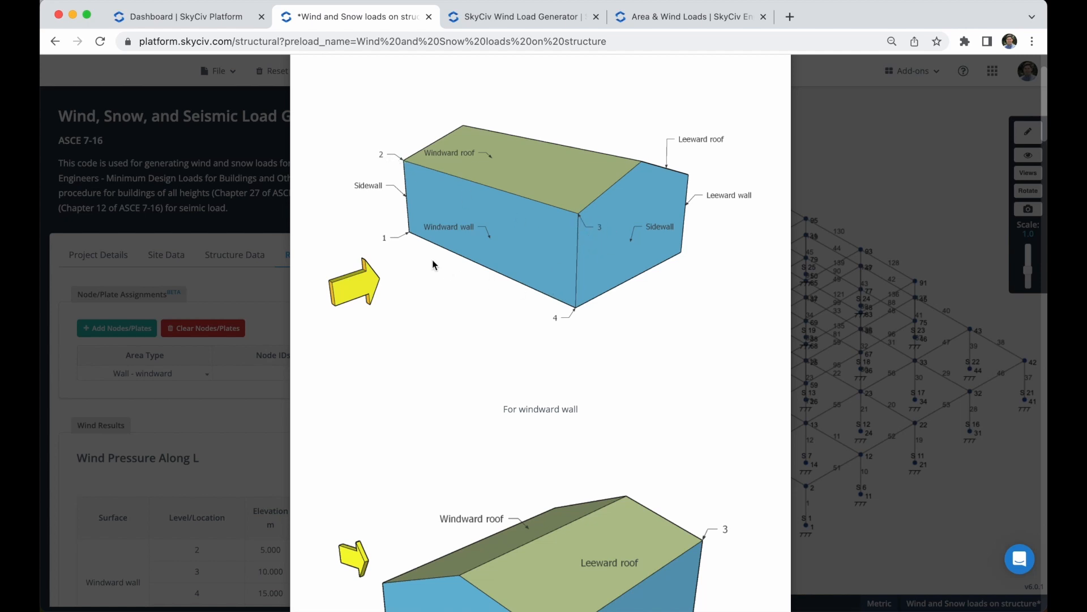
mouse_move(575, 316)
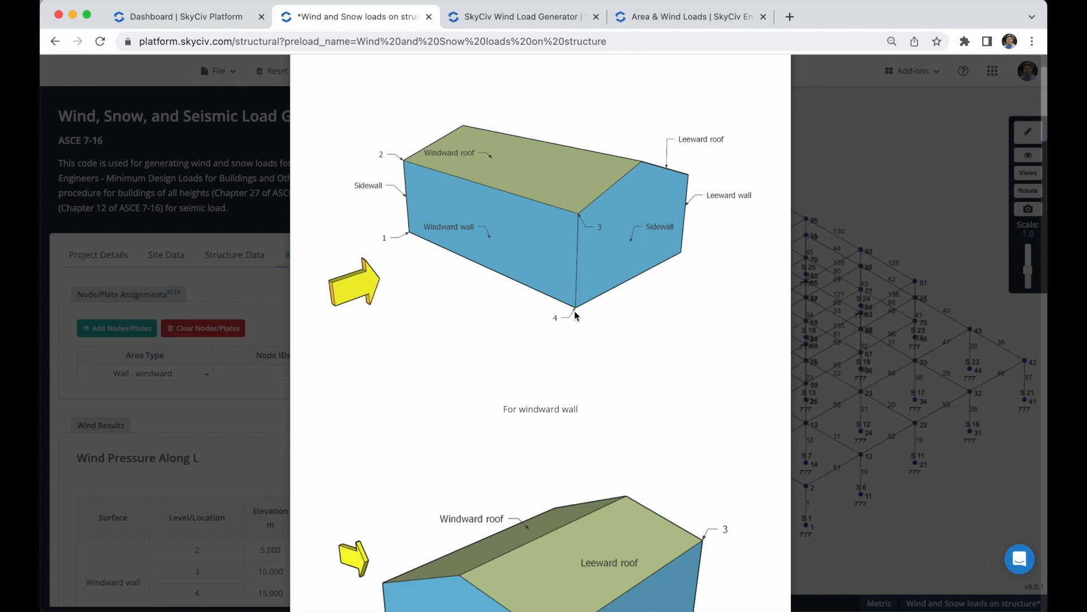
scroll("down", 3)
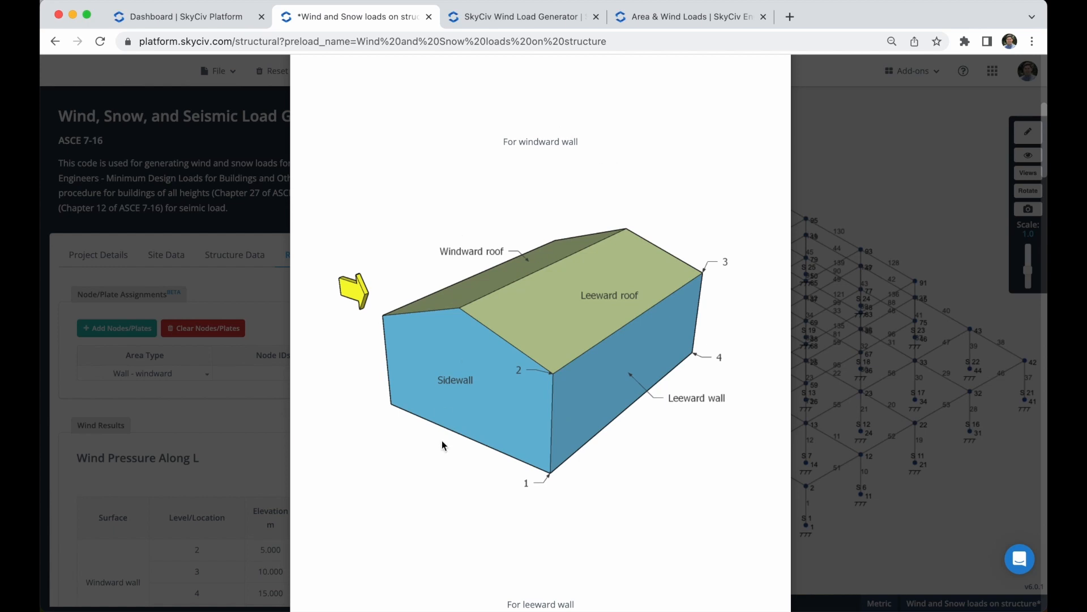
mouse_move(698, 395)
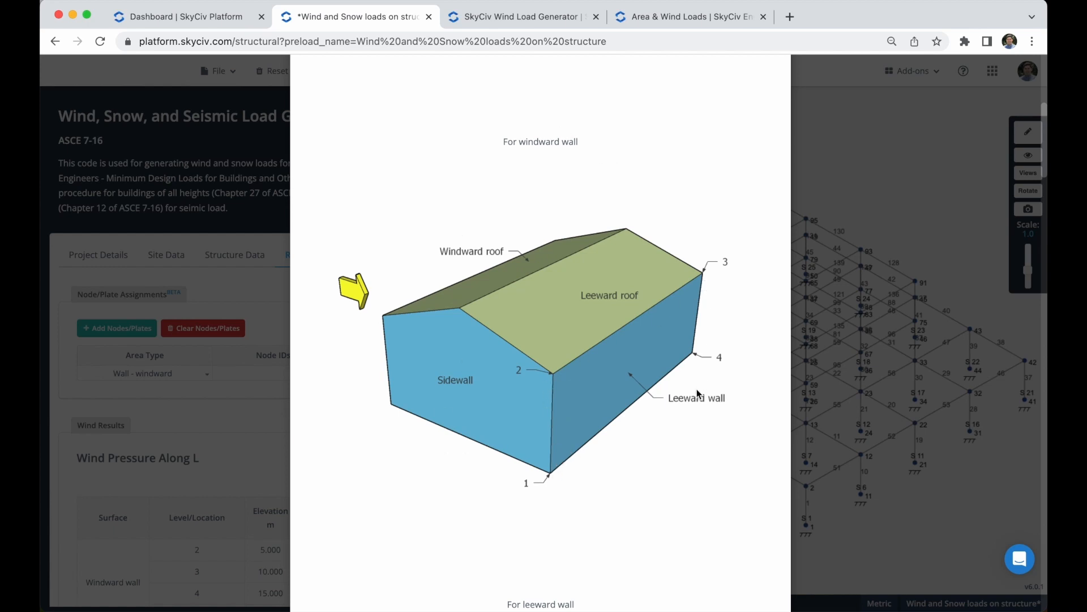
scroll("down", 3)
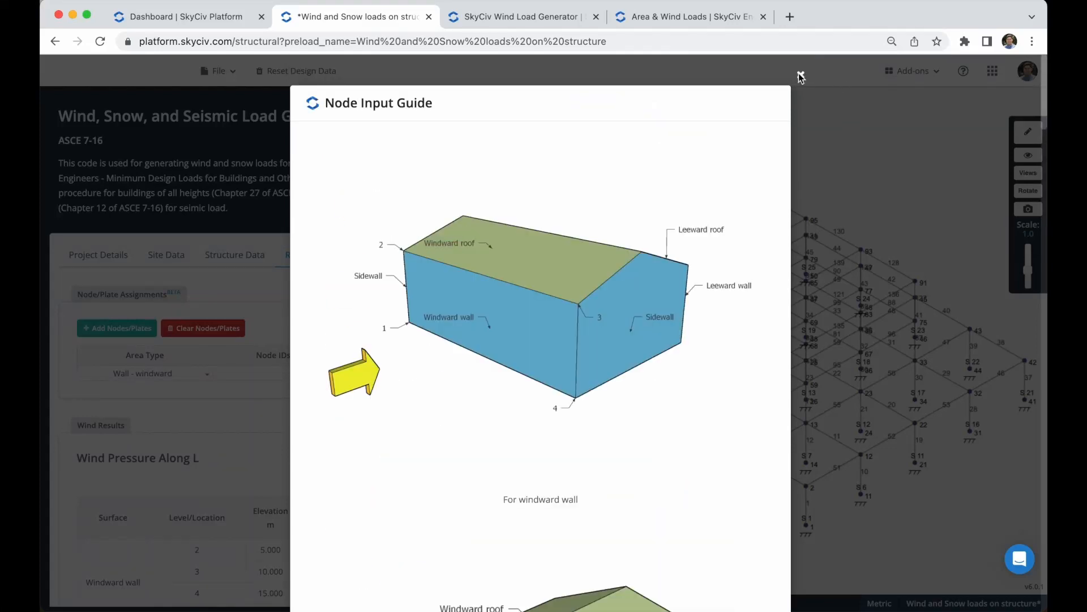
left_click(800, 75)
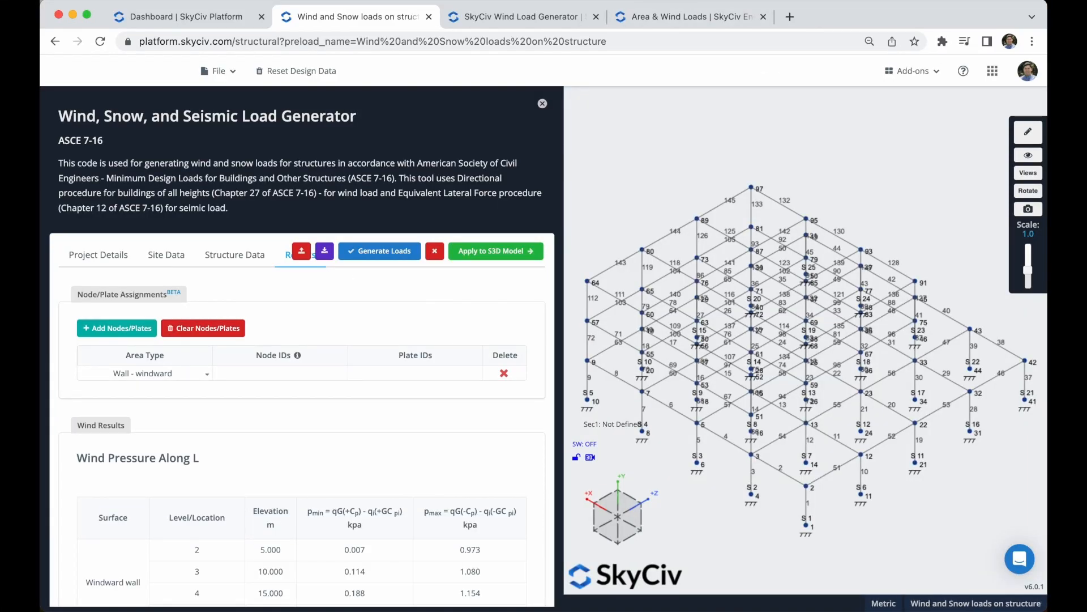
mouse_move(656, 487)
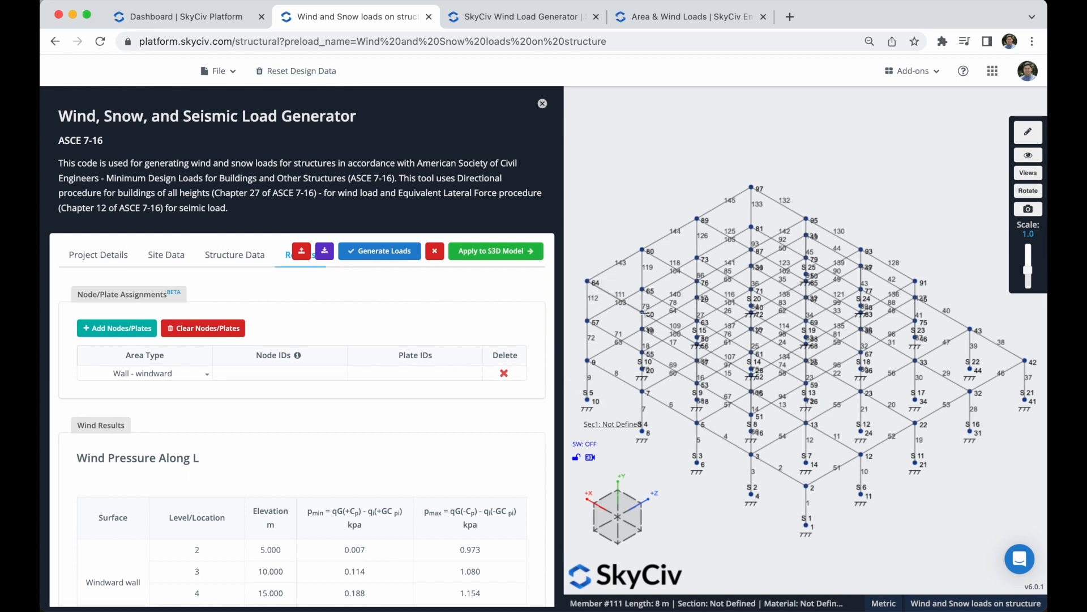
mouse_move(749, 452)
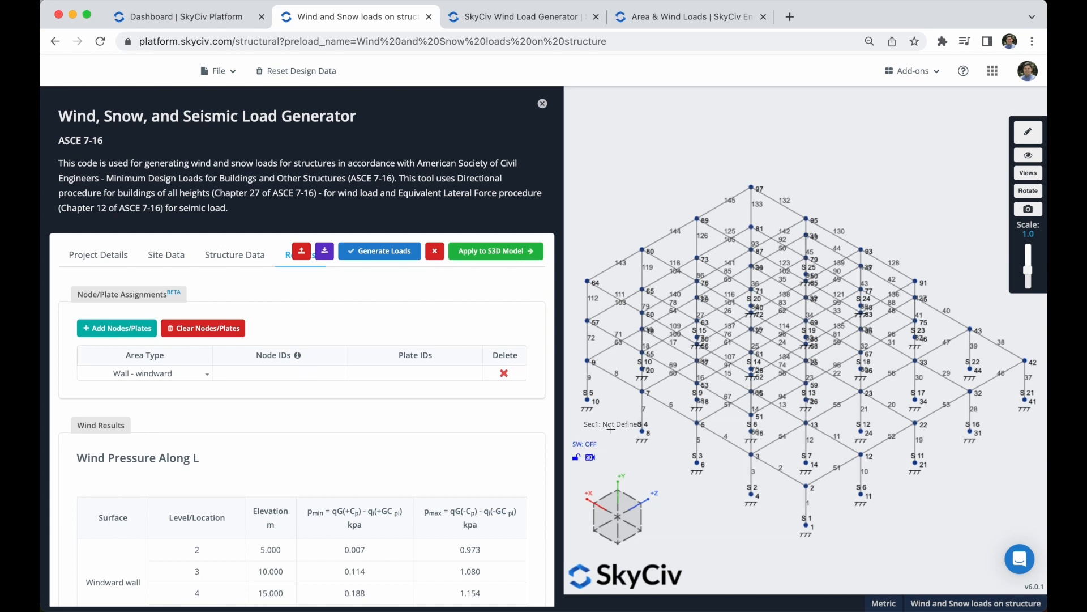
mouse_move(598, 404)
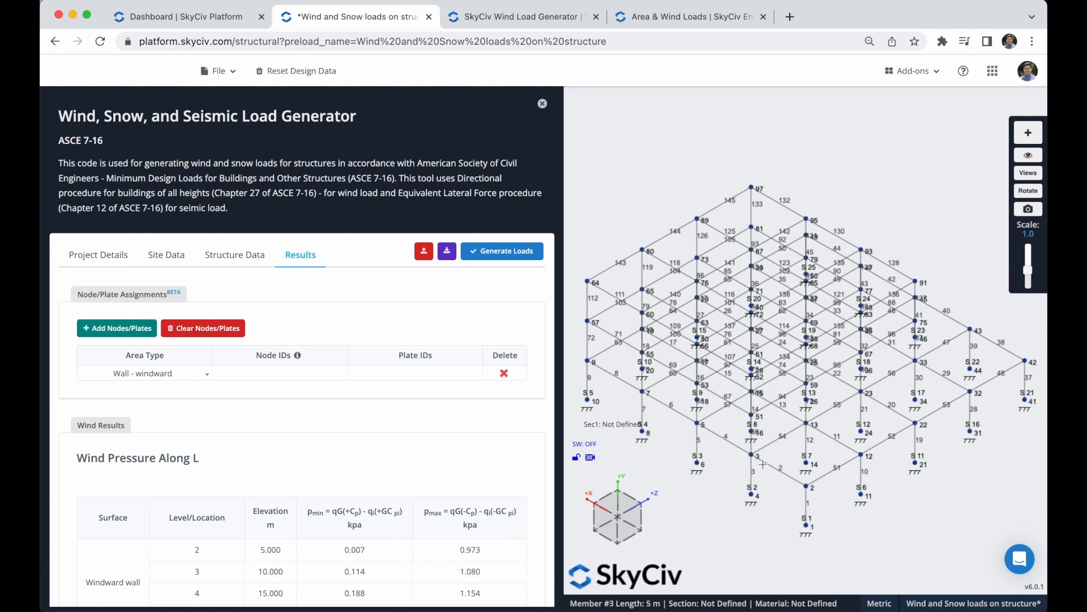
Enter nodes 10,64,52,4 for the windward wall and generate the wind loads.
left_click(280, 373)
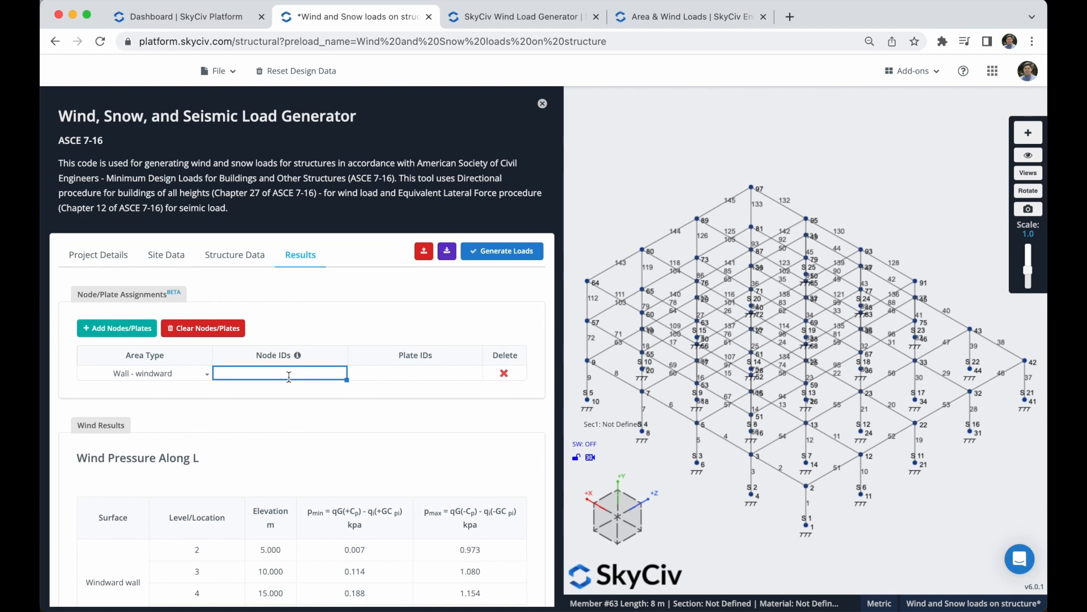
type("10,")
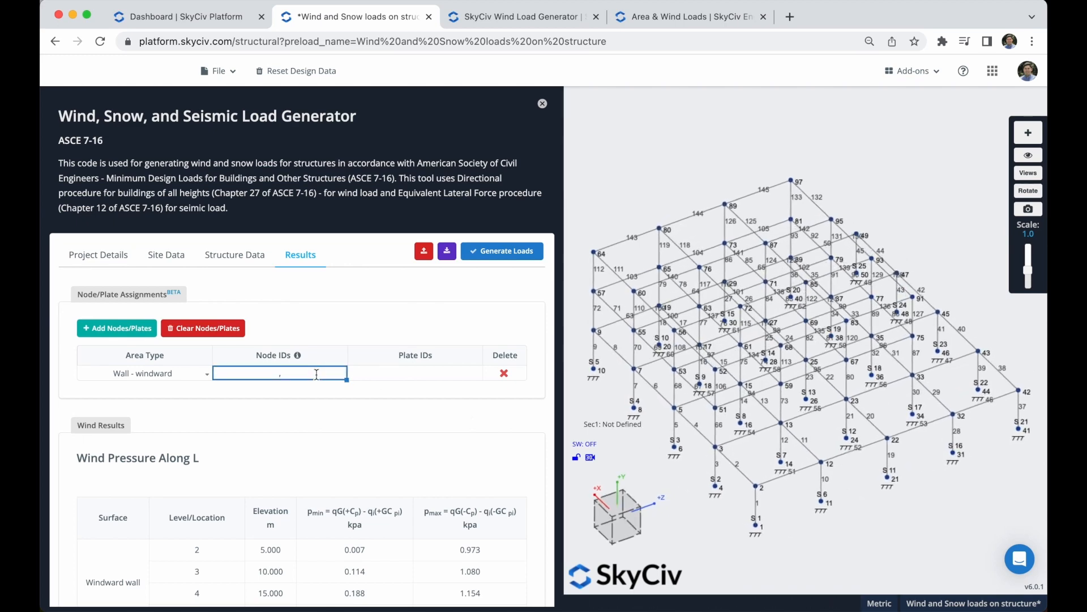
type("10,64,52,4")
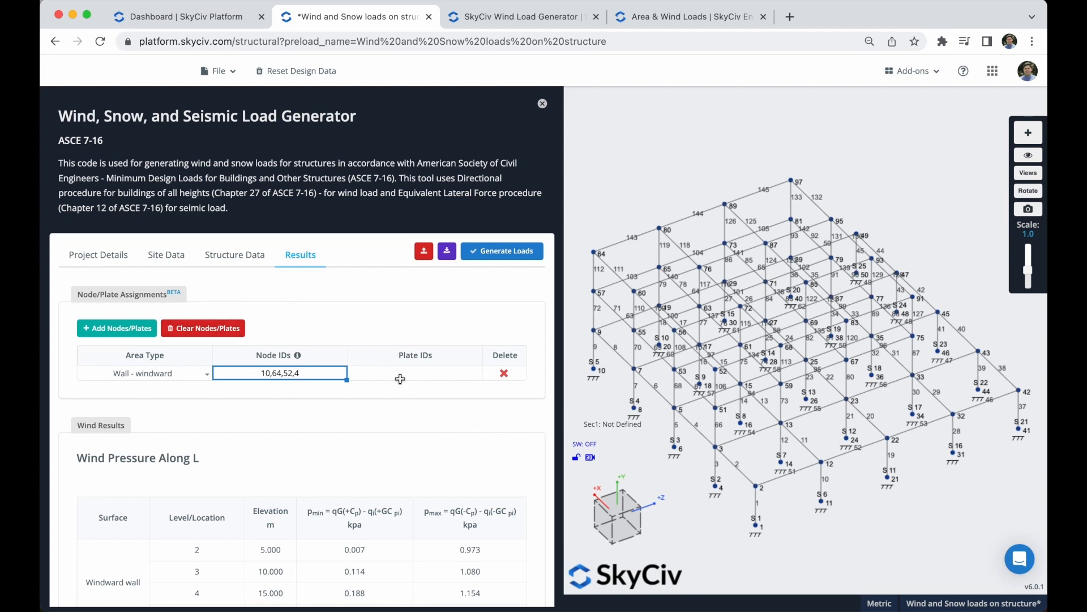
left_click(415, 372)
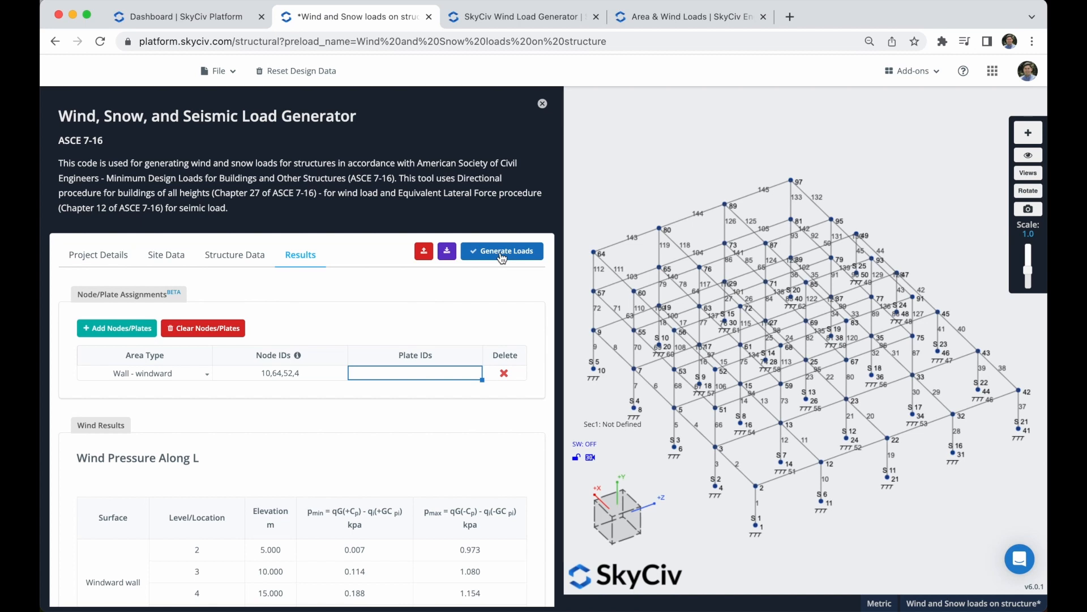
left_click(502, 251)
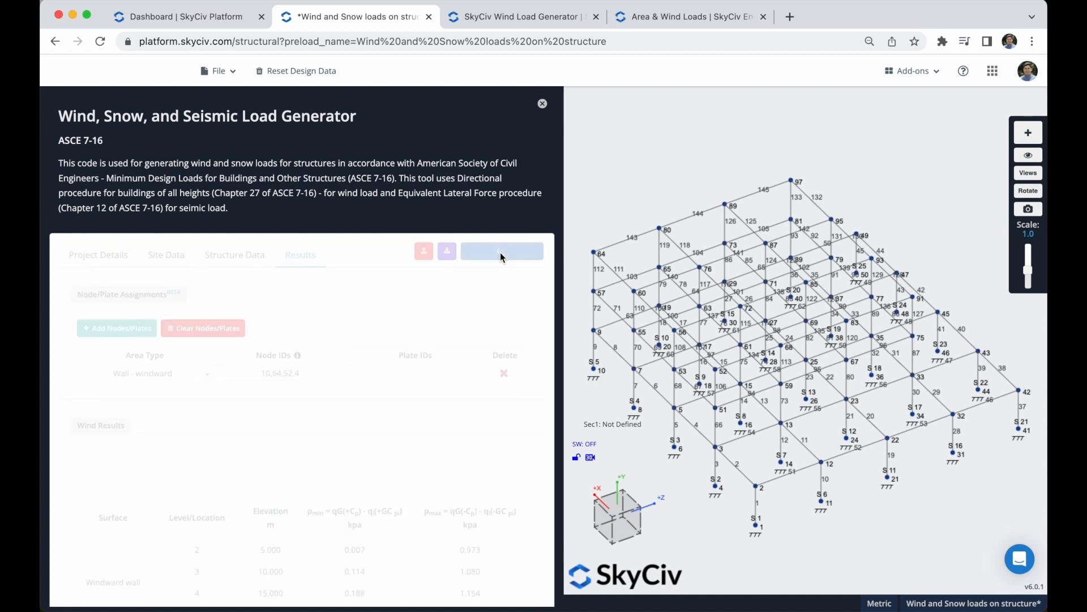
left_click(495, 250)
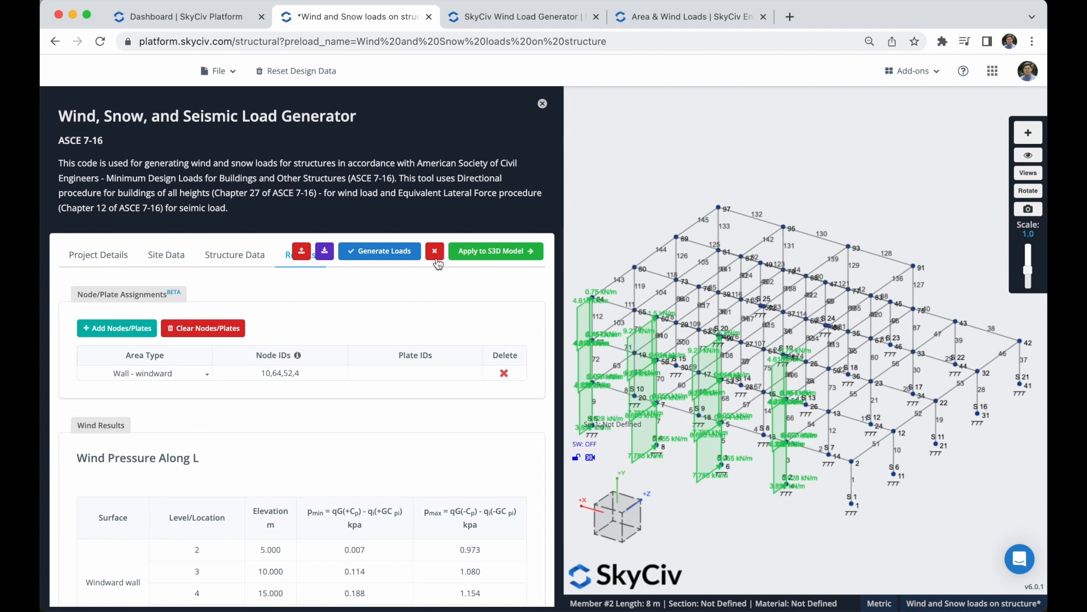
mouse_move(434, 252)
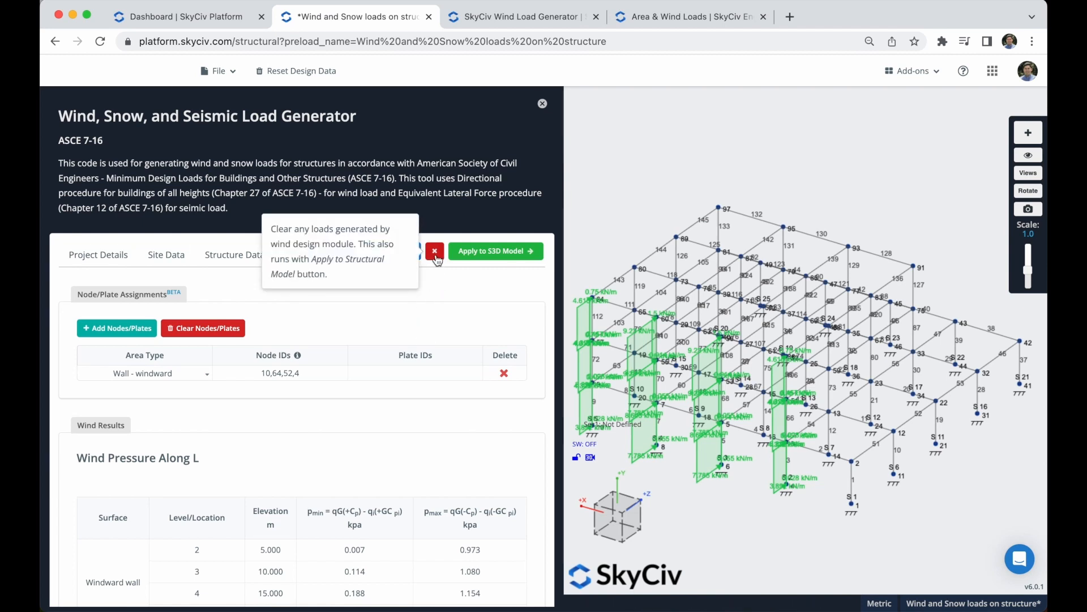
Clear the generated loads and add a second windward wall with nodes 4,3,2,1.
left_click(434, 250)
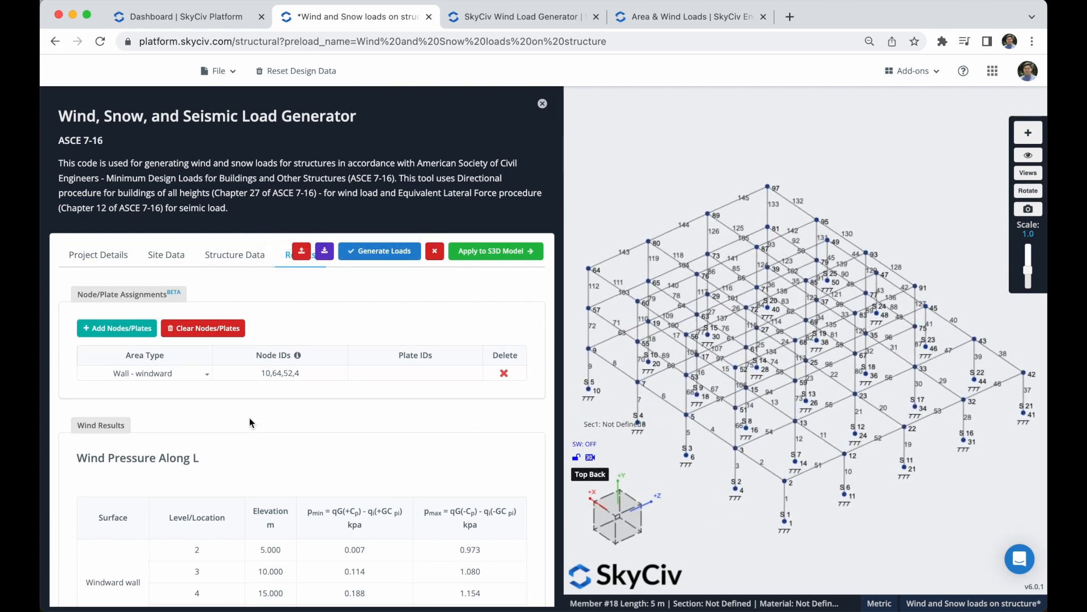
left_click(117, 329)
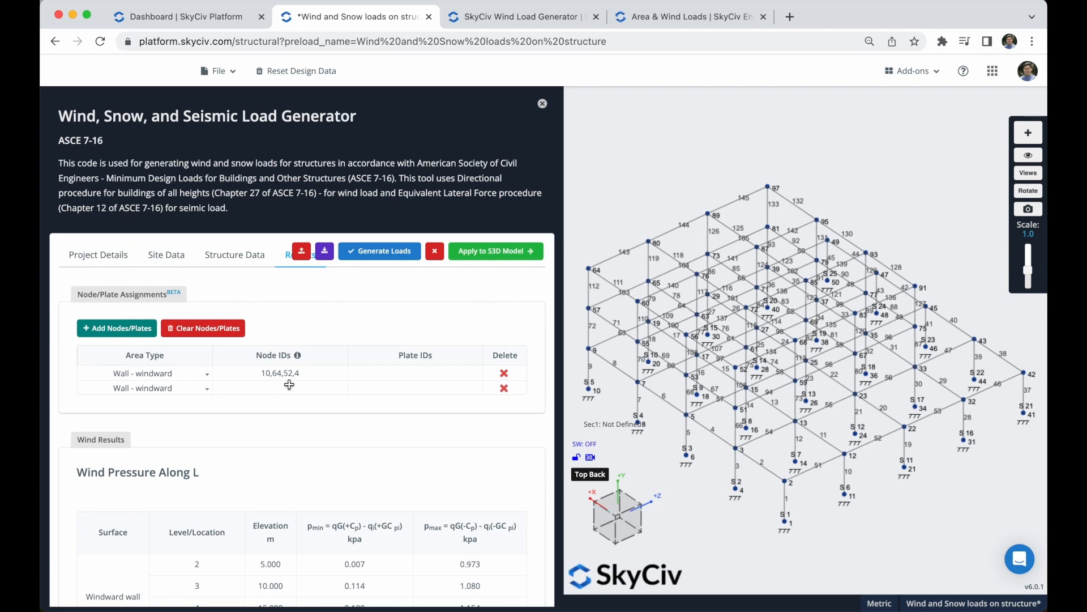
left_click(280, 388)
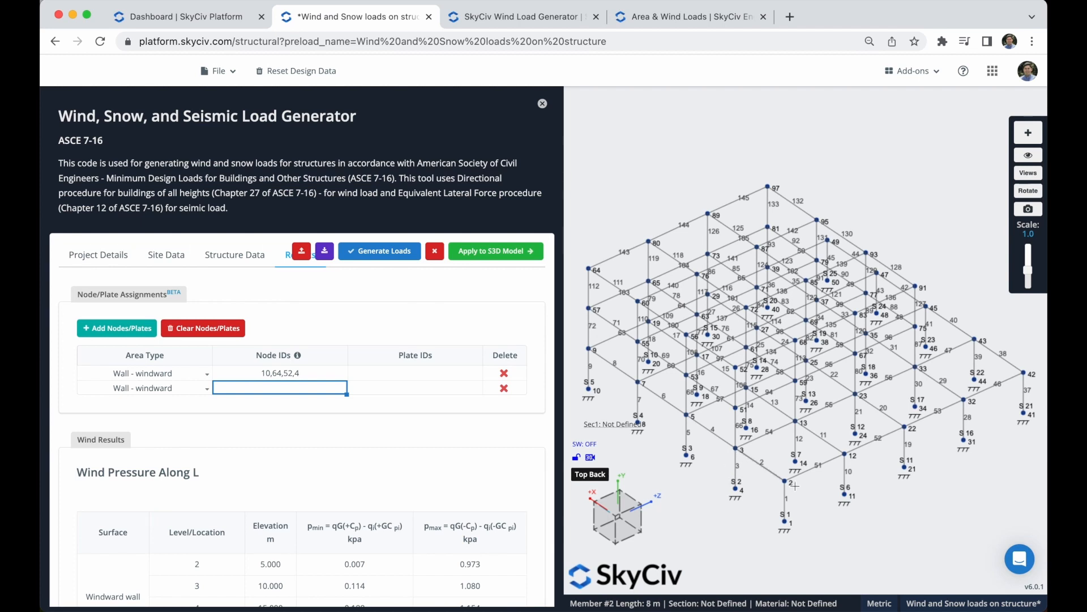
type("4,3,2,1")
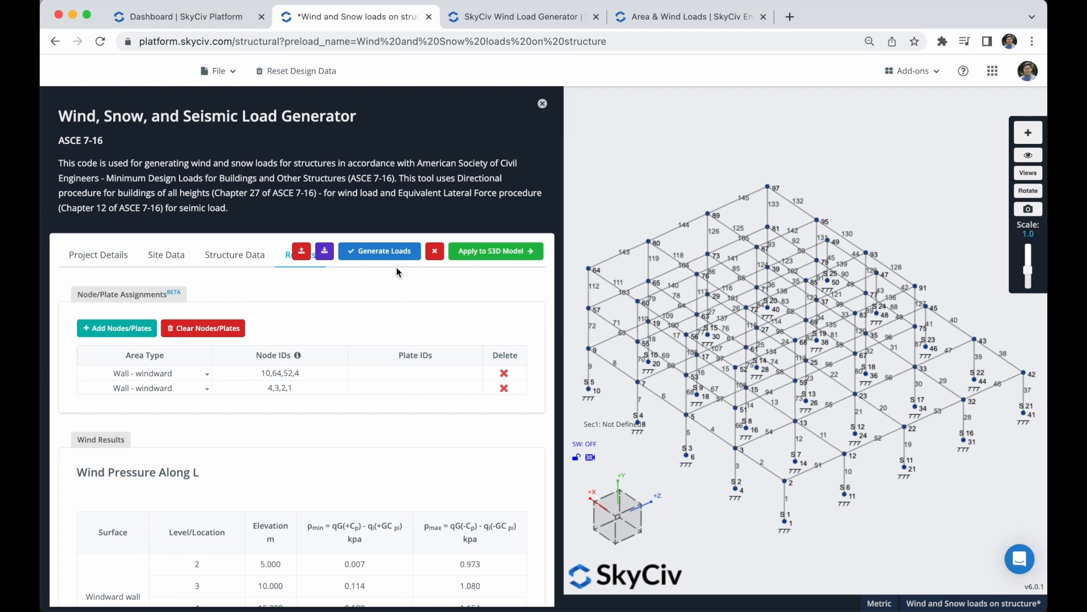
mouse_move(394, 259)
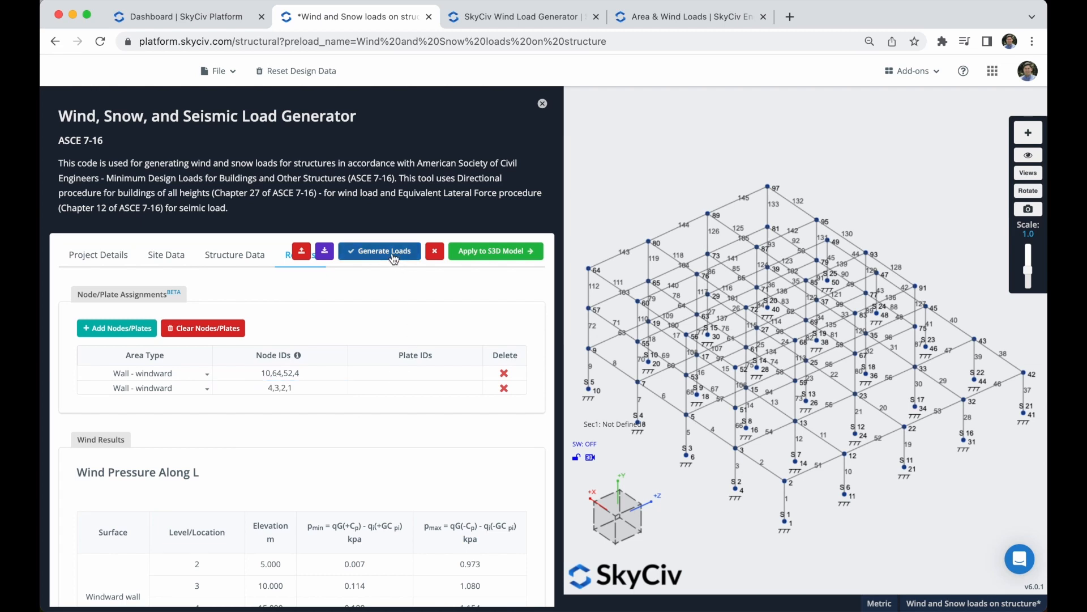
Regenerate the wind loads for both windward walls and apply them to the model.
left_click(379, 250)
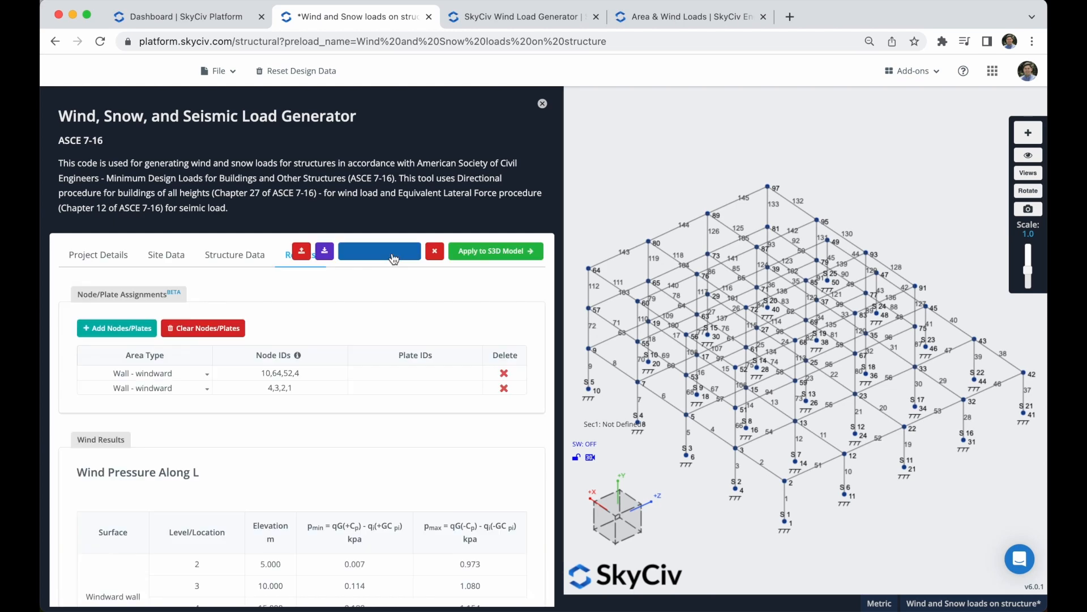
left_click(379, 250)
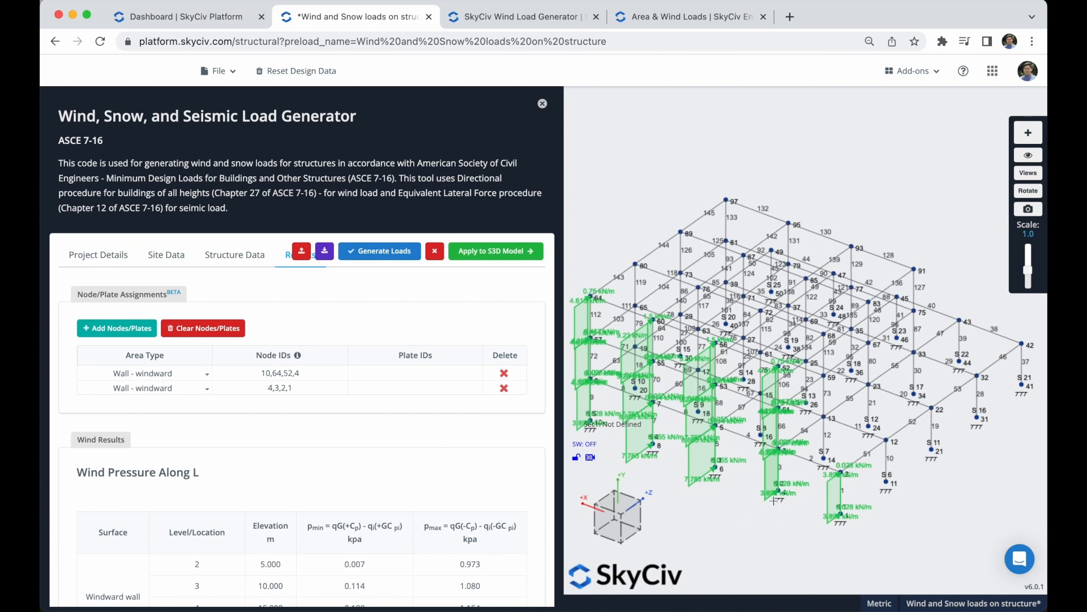
mouse_move(804, 457)
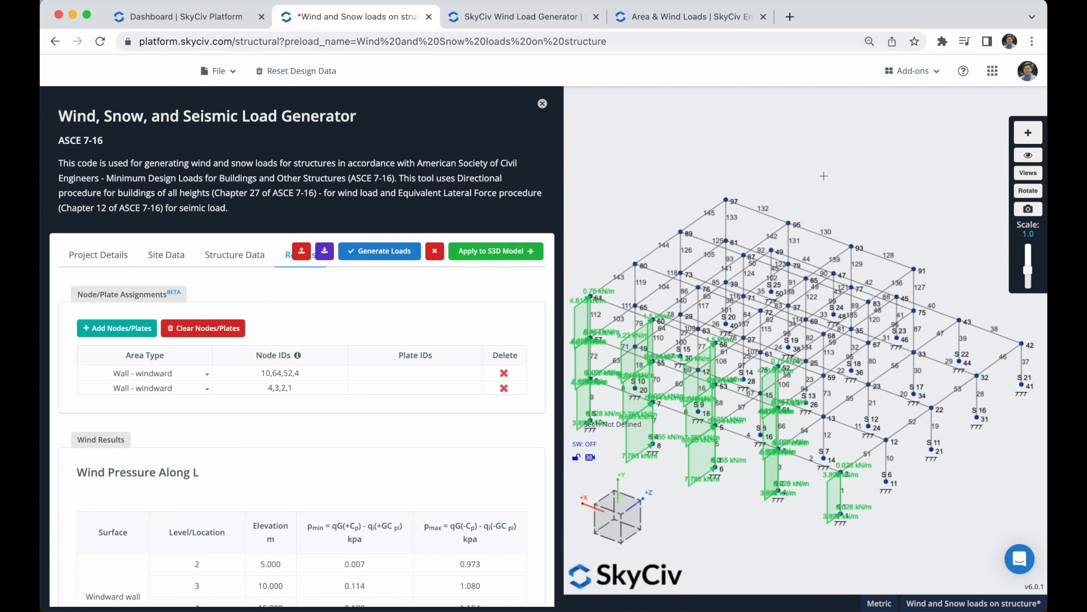
mouse_move(864, 219)
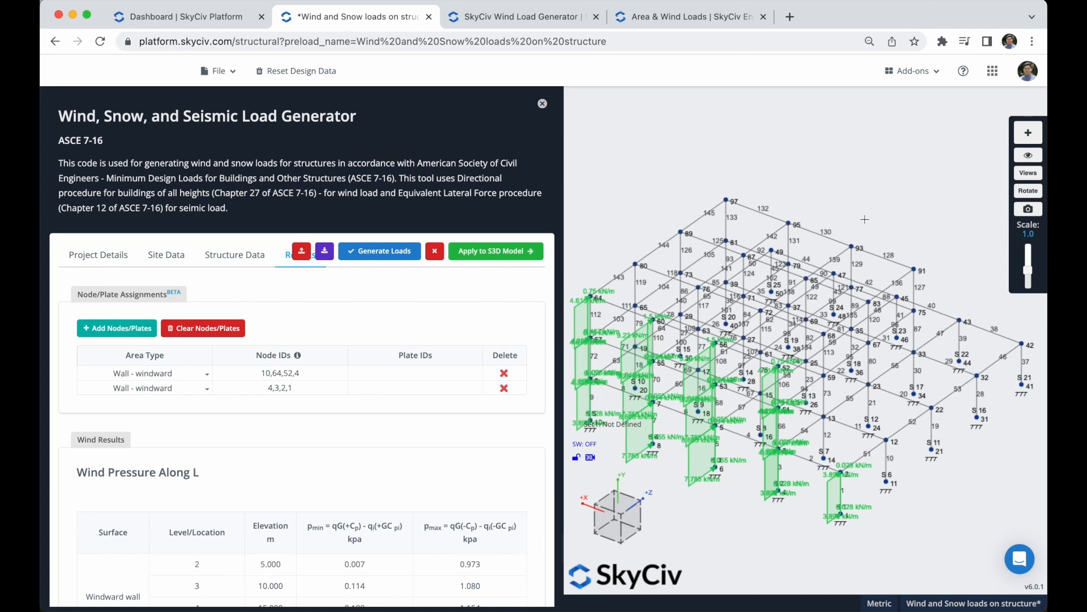
left_click(542, 103)
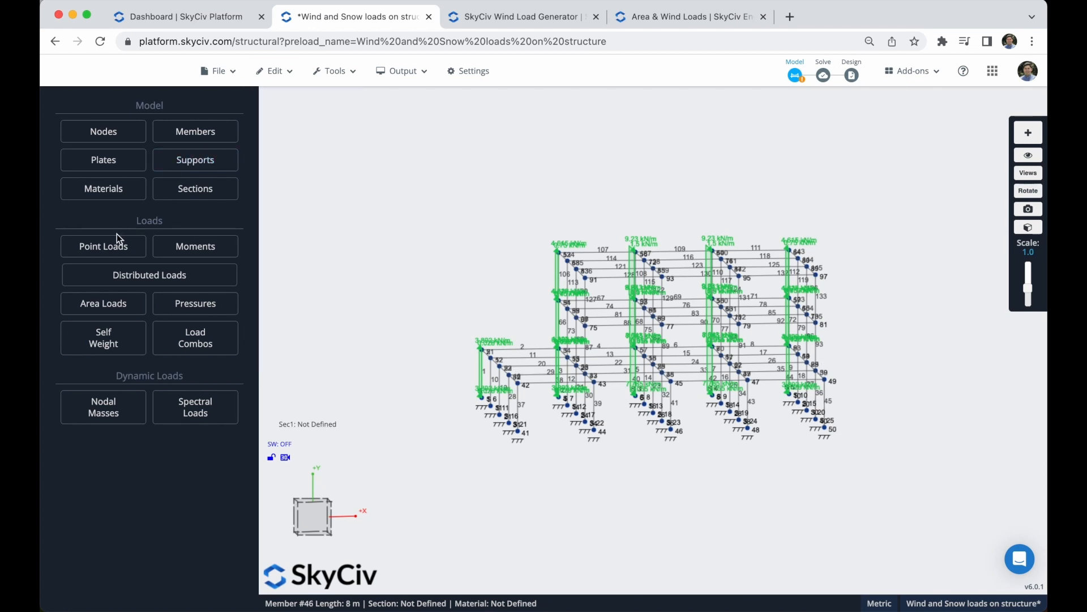
Reopen the code-based wind load generator from the Area Loads settings.
left_click(103, 303)
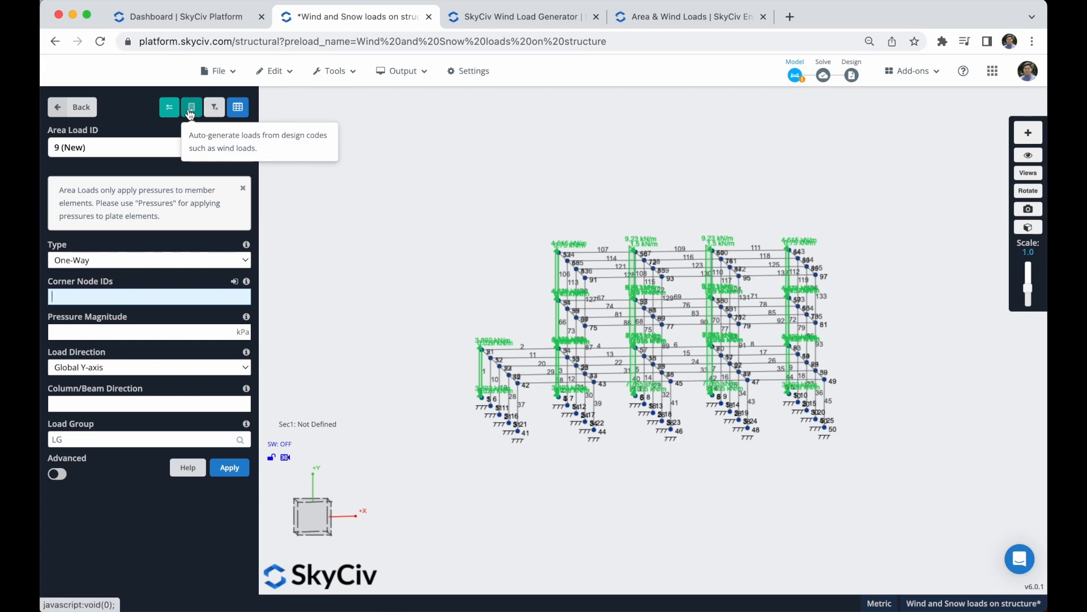
left_click(192, 106)
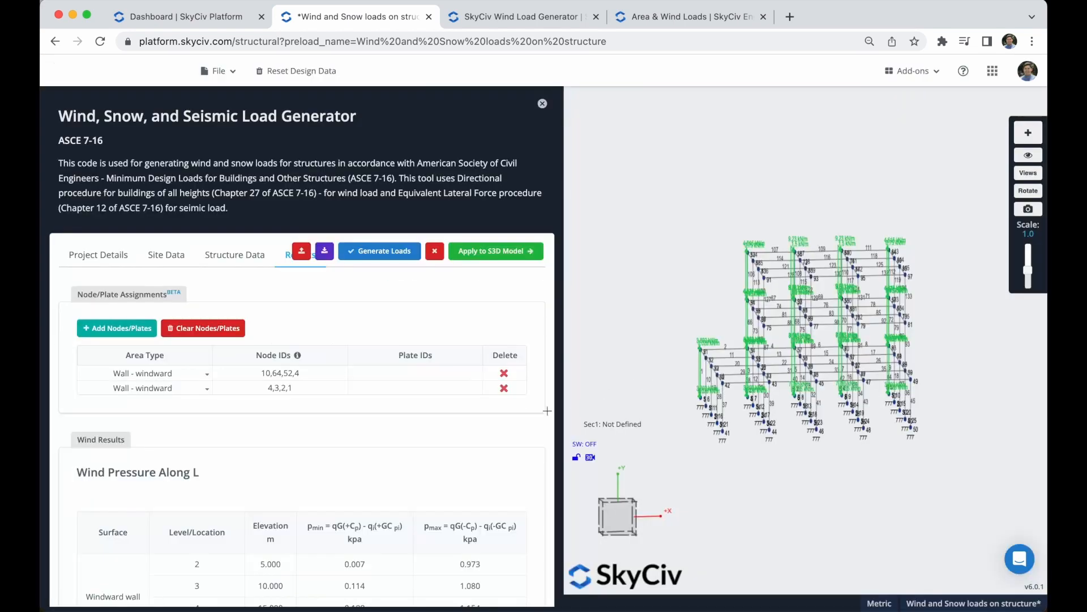
Add two assignment rows set to Wall - leeward.
left_click(379, 251)
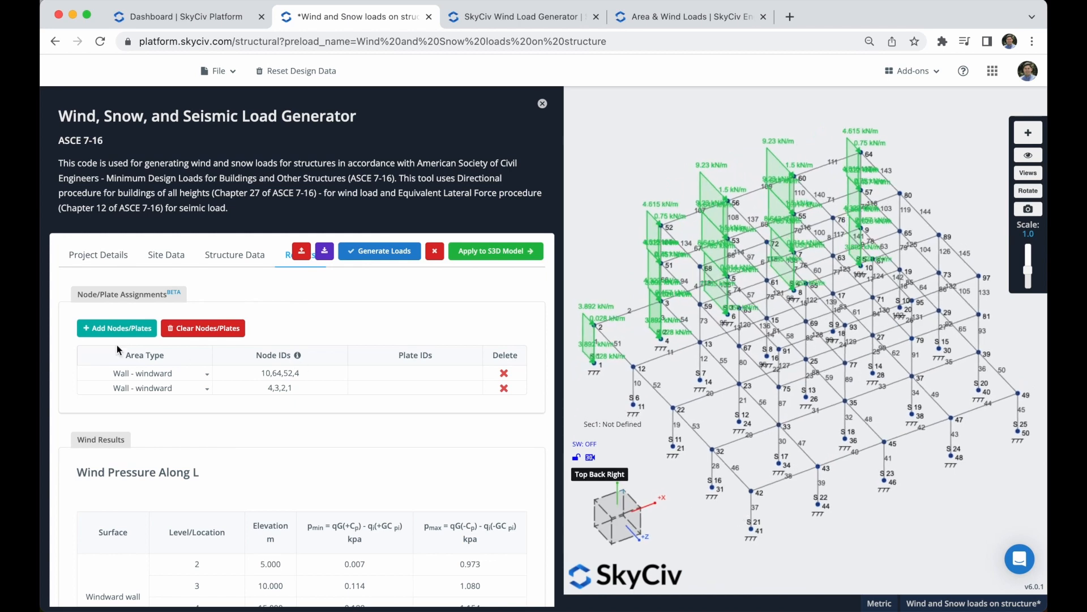
left_click(117, 328)
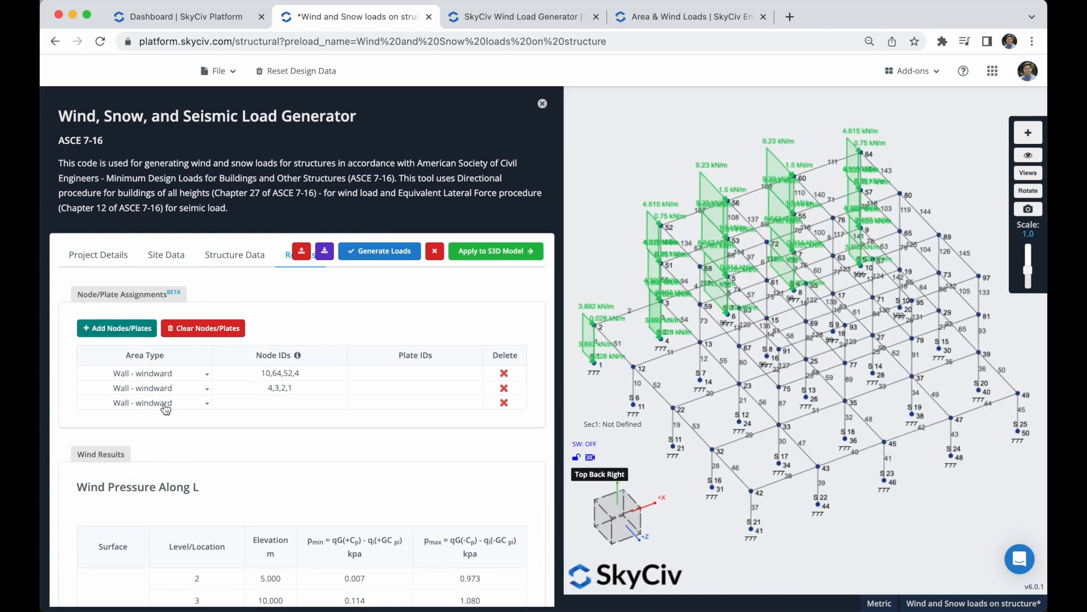
left_click(143, 403)
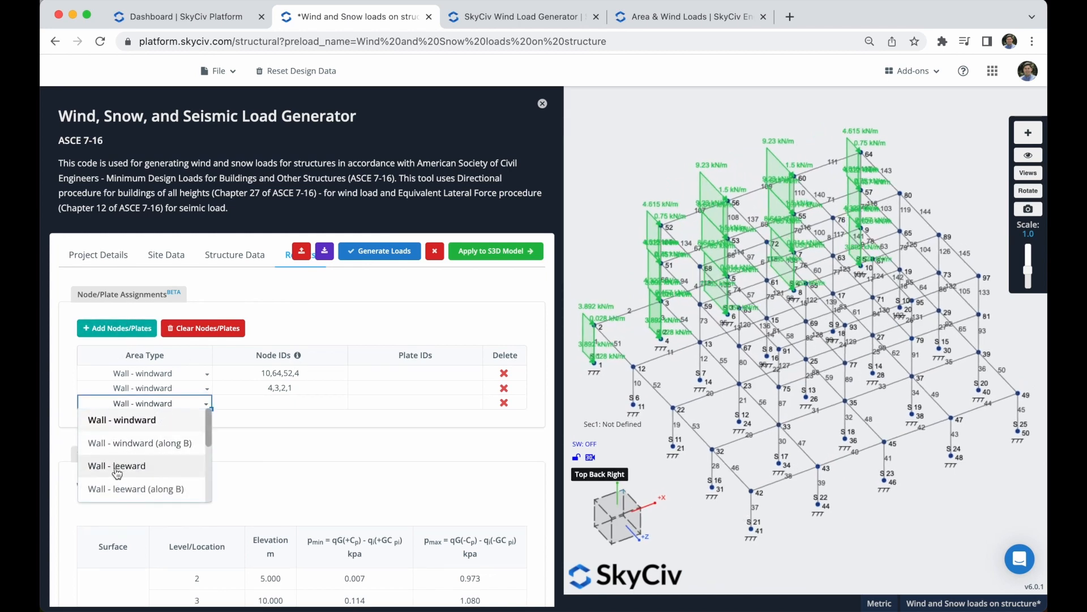
left_click(117, 466)
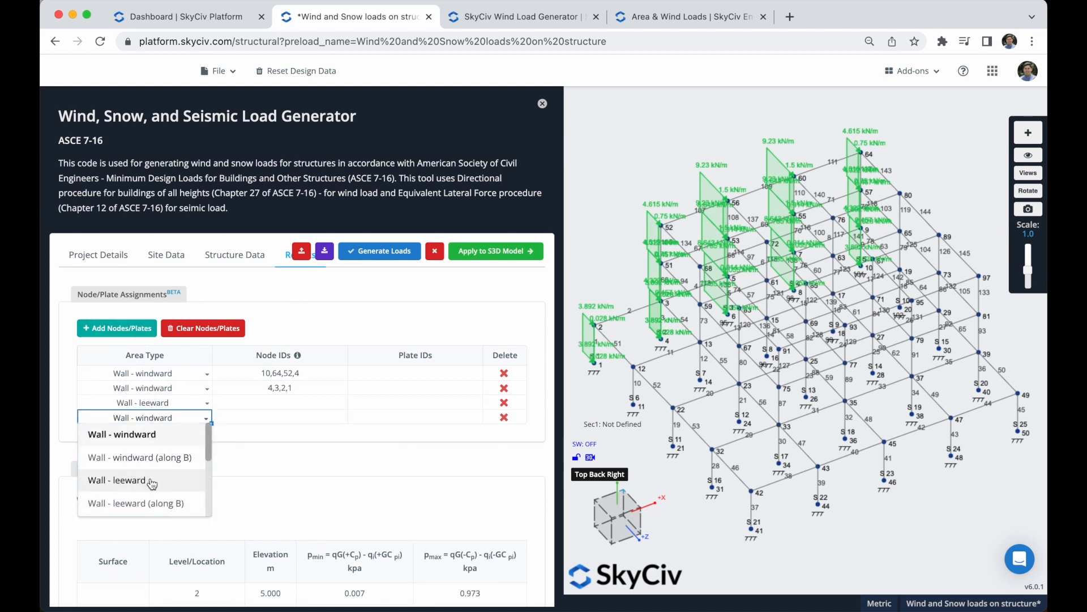
left_click(121, 481)
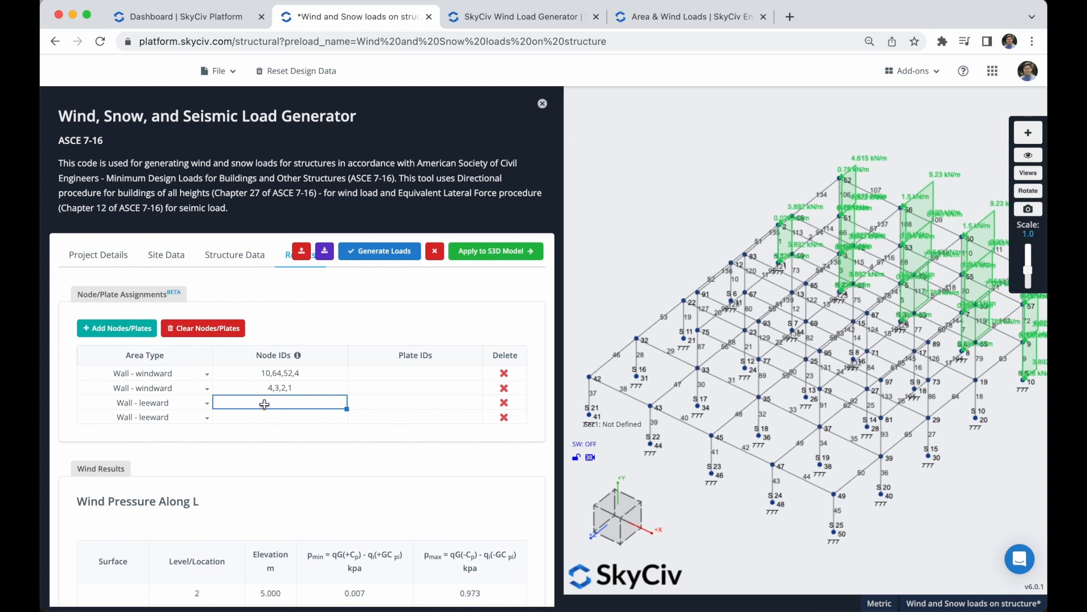
Enter leeward wall nodes 33,91,97,39 and 41,42,49,50.
type("33,91,")
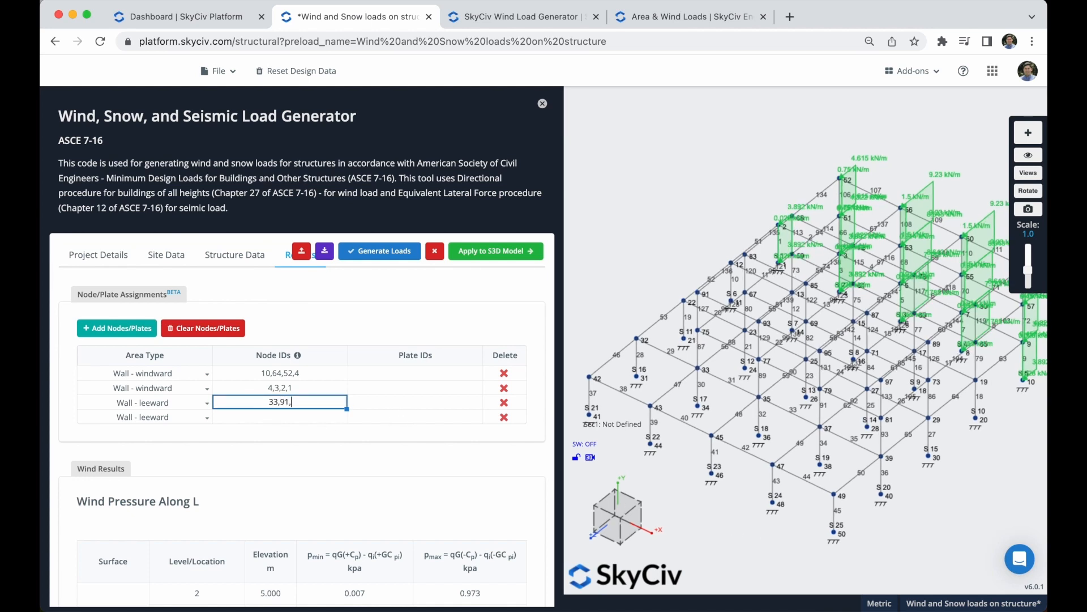
type("9")
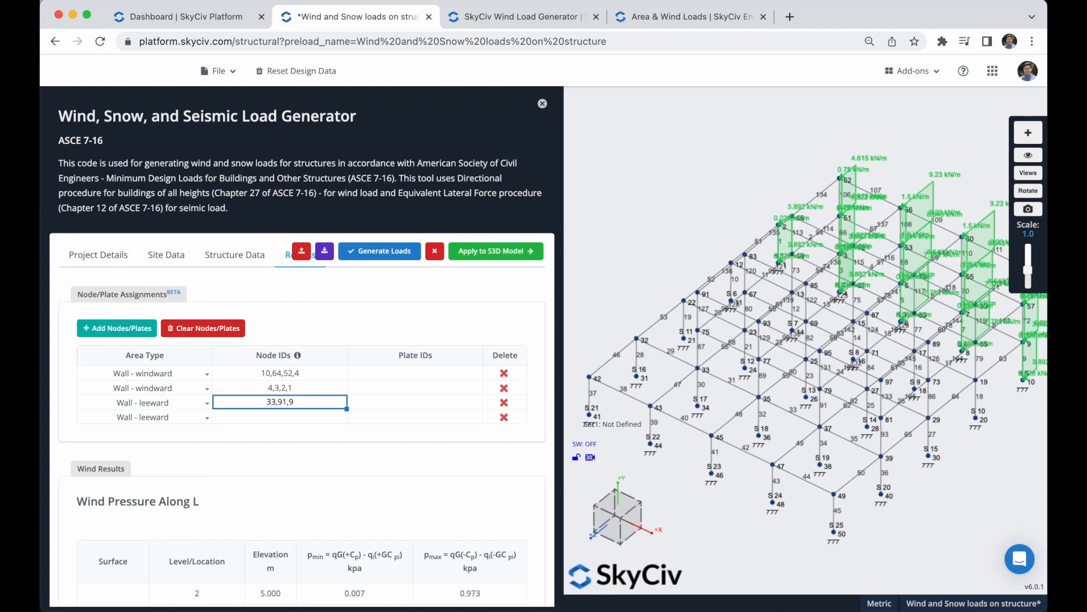
type("7,39")
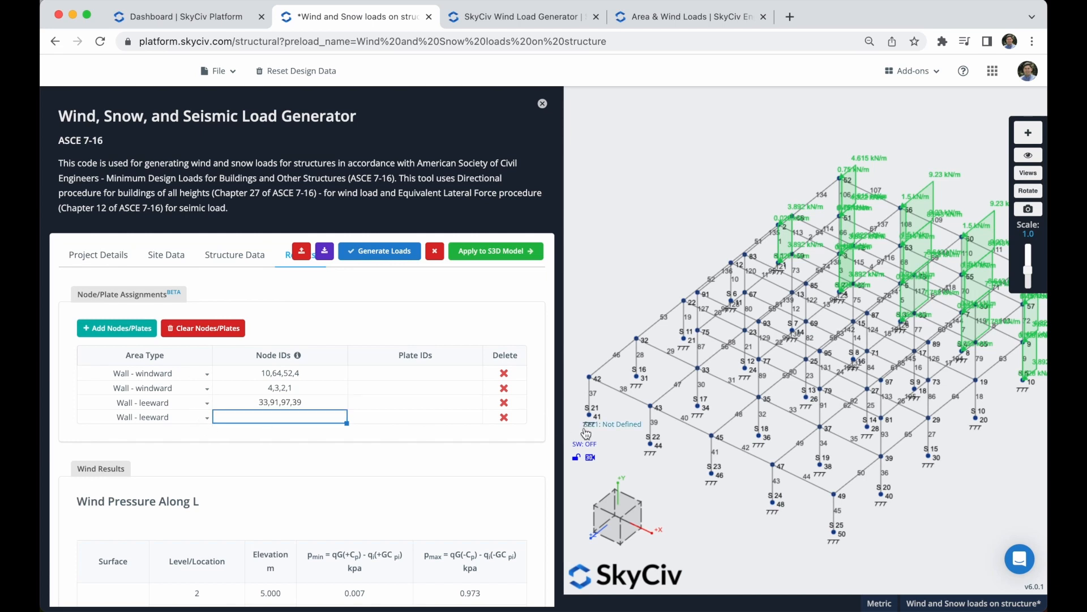
type("41,")
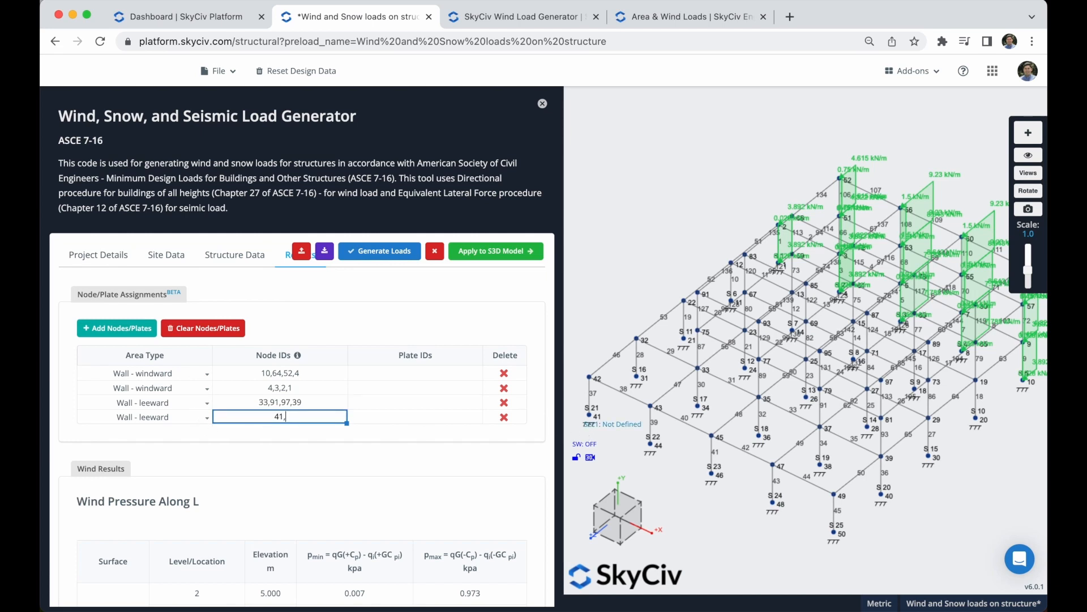
type("42,49")
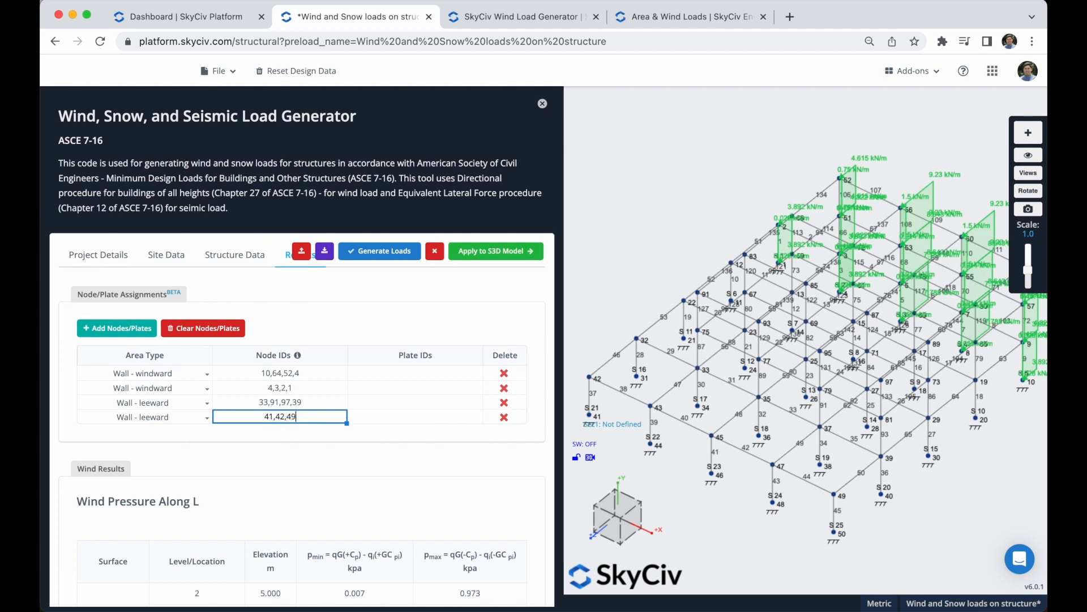
type("0")
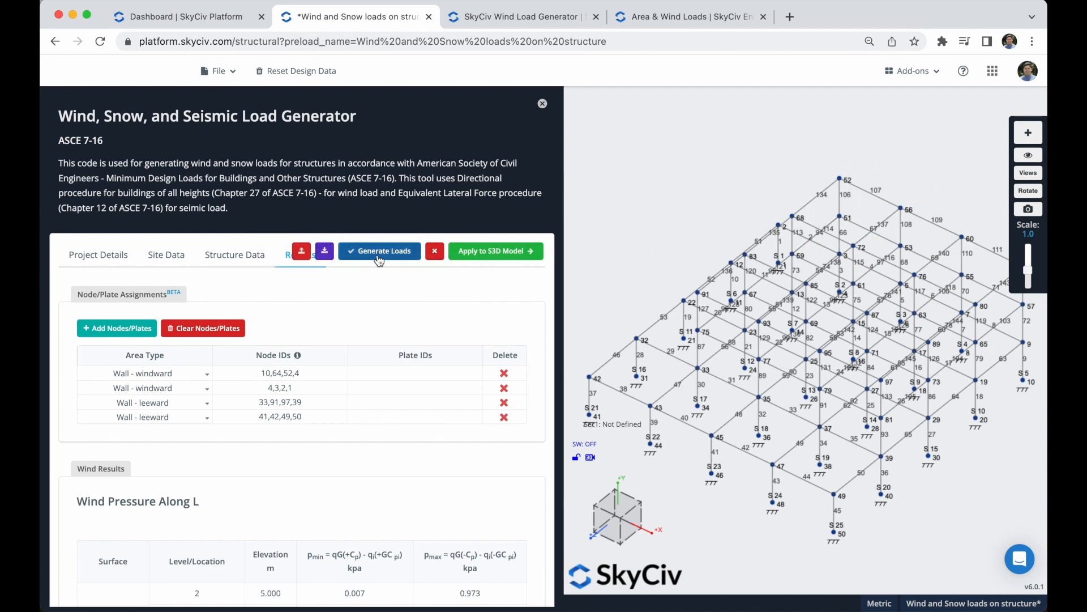
Regenerate the wind loads for the four assigned wall areas.
left_click(380, 250)
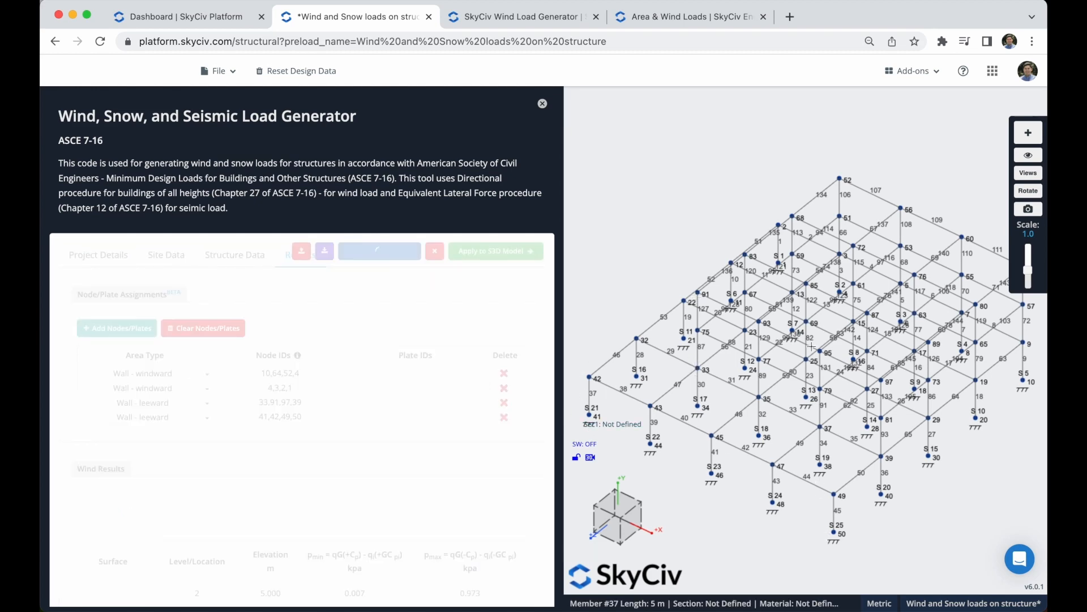
left_click(379, 250)
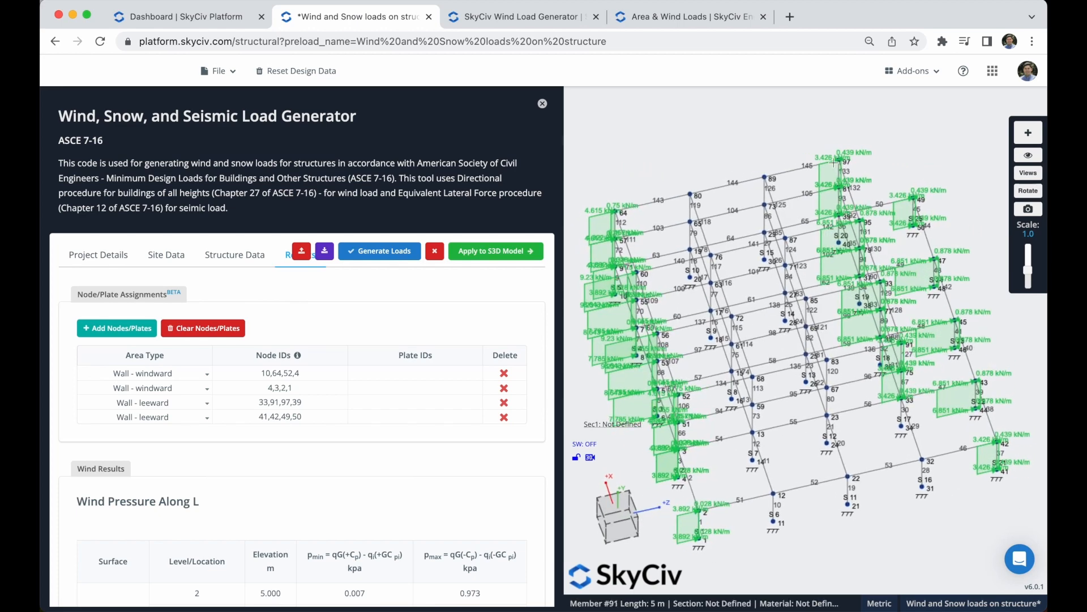
mouse_move(876, 531)
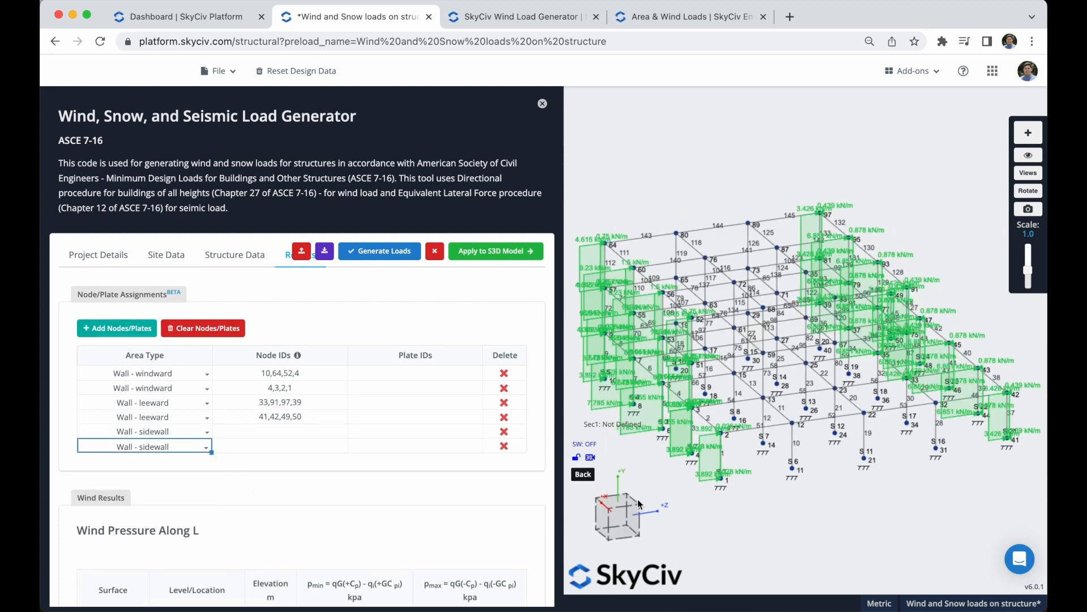
Enter sidewall node lists 3,52,91,33 and 50,49,39,40 and add extra Wall - sidewall rows.
type("3,52,91,33")
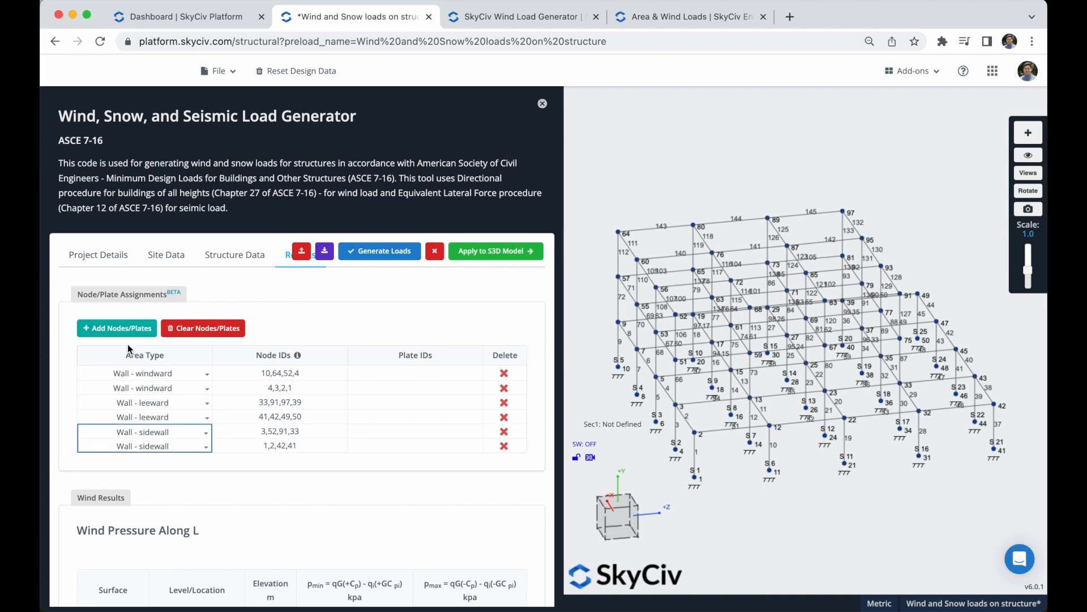
left_click(116, 328)
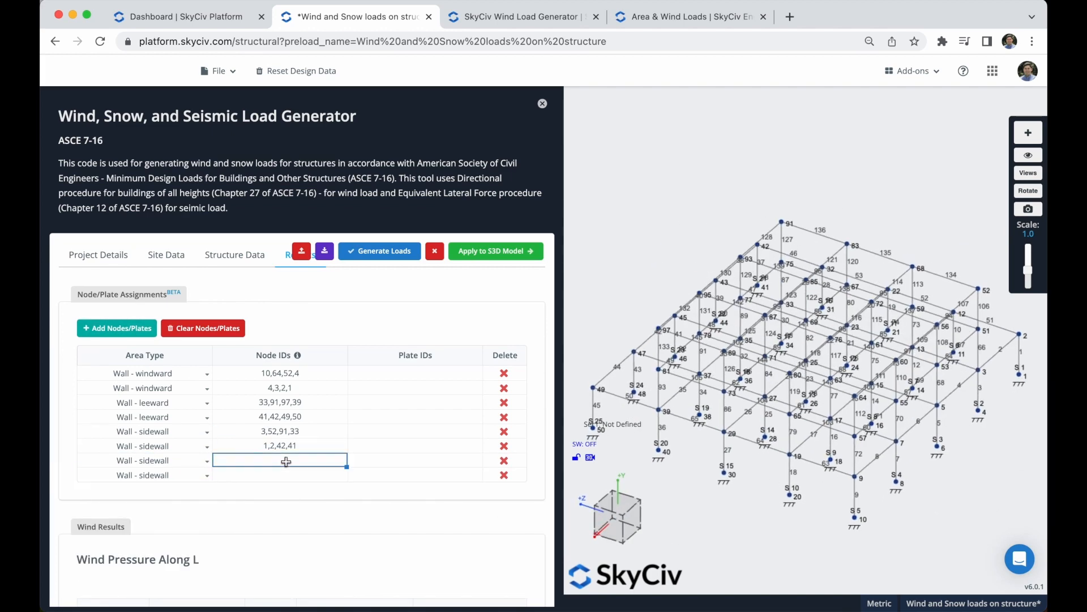
type("50,49,39,40")
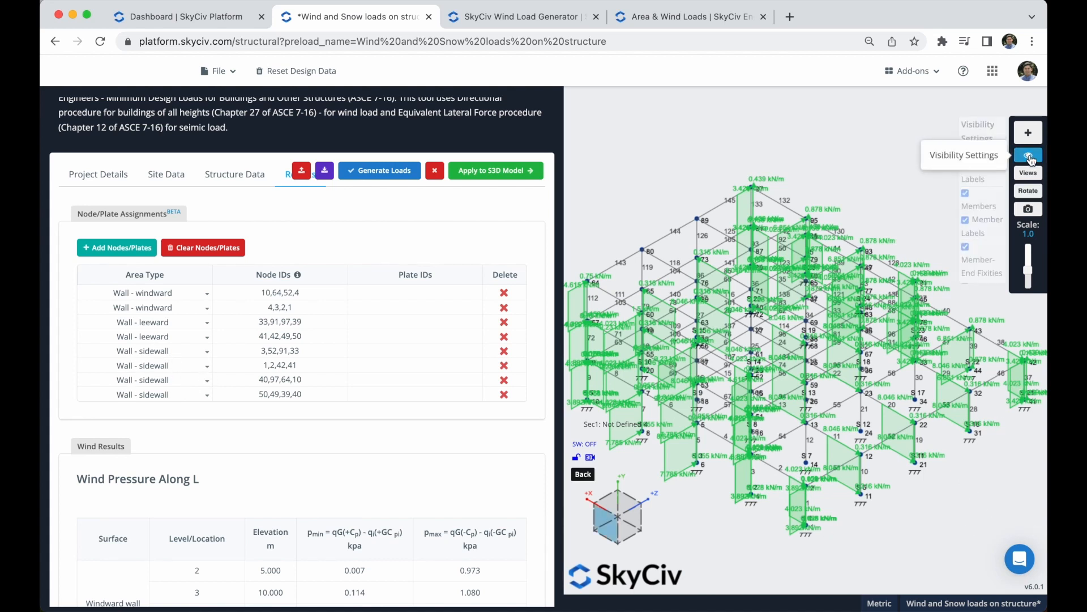
left_click(1029, 155)
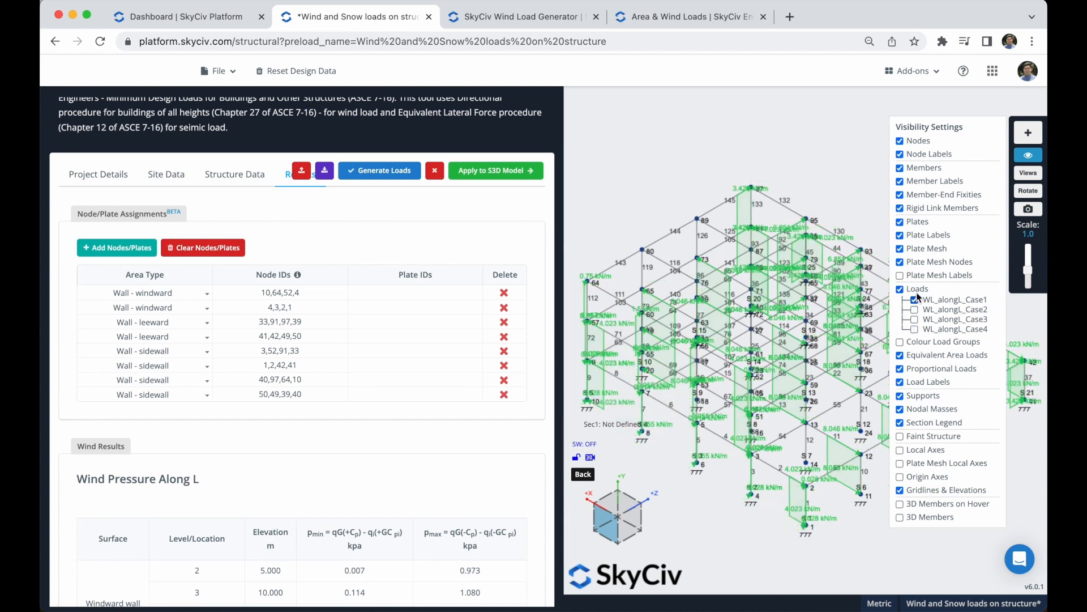
left_click(914, 299)
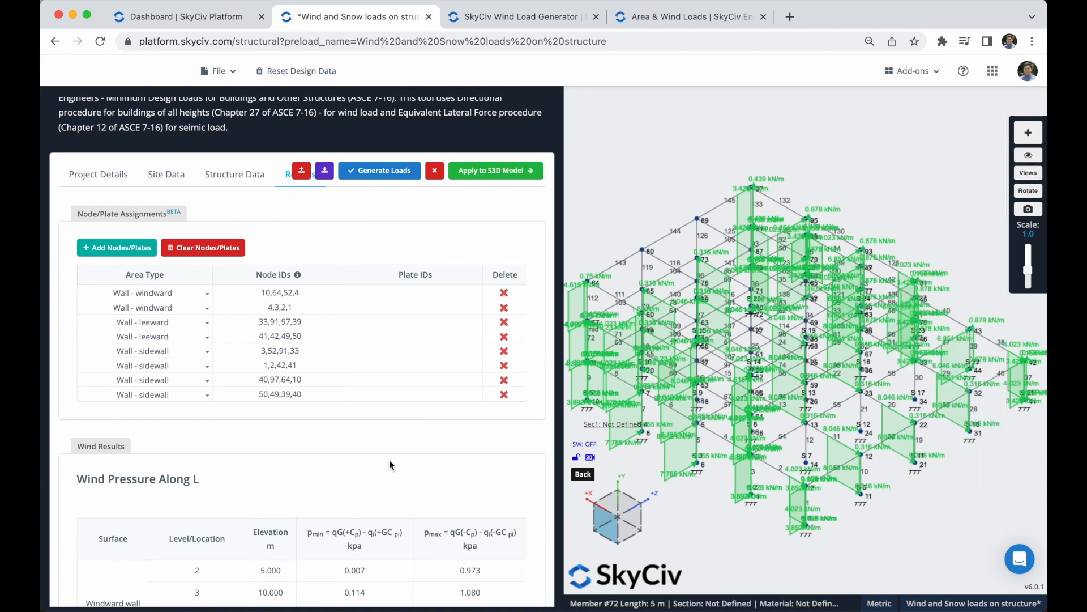
left_click(116, 248)
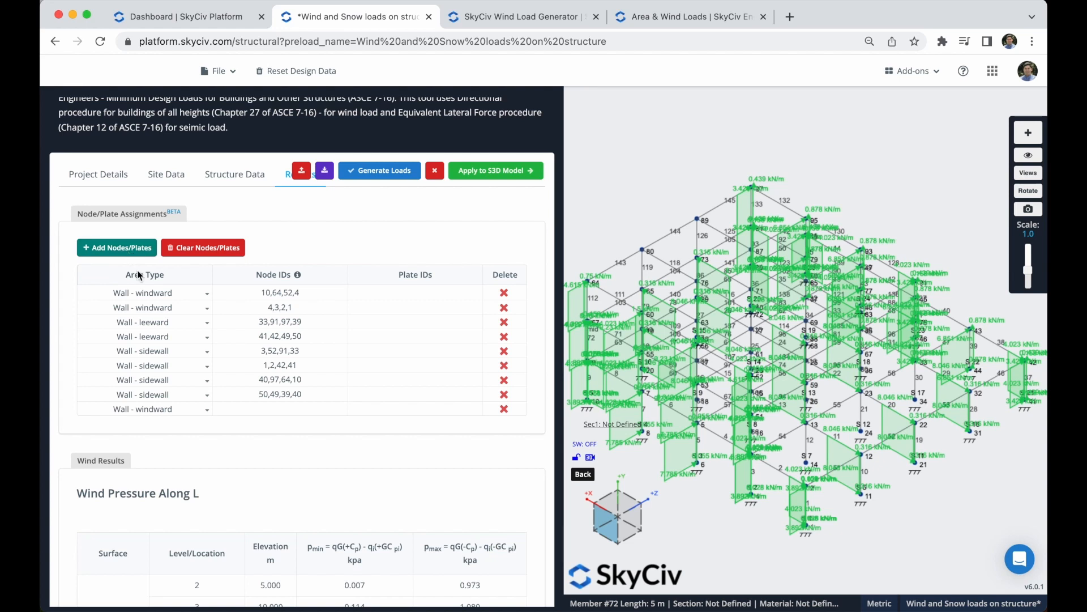
left_click(144, 409)
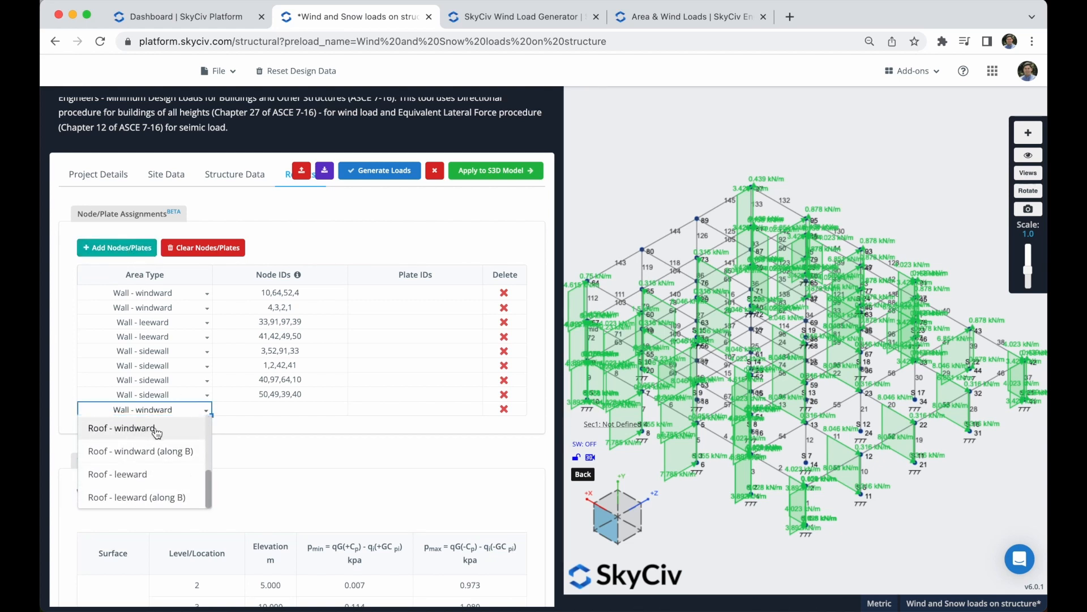
scroll("up", 3)
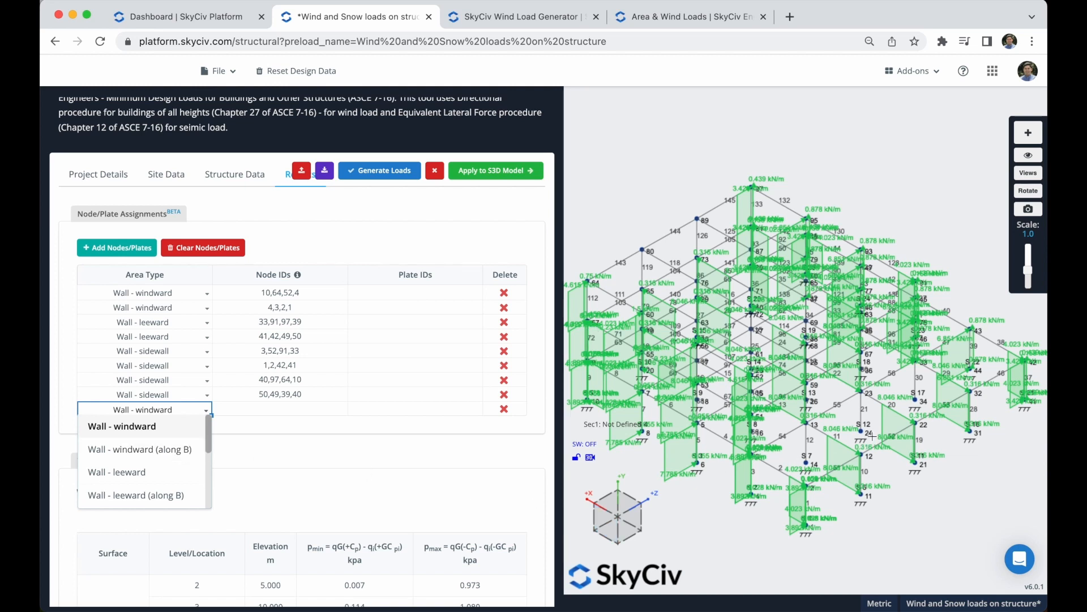
mouse_move(870, 416)
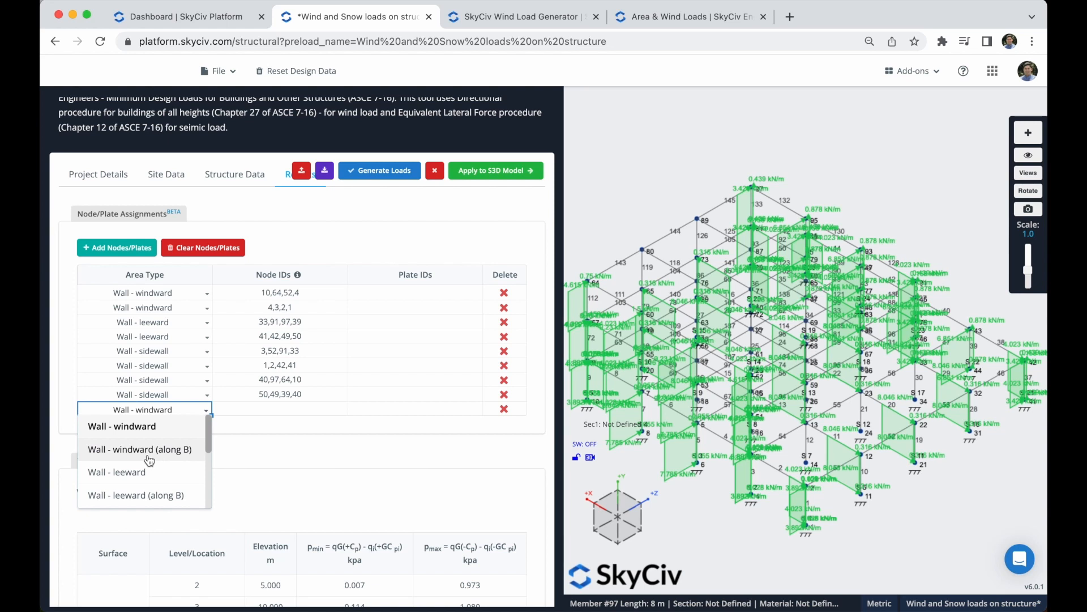
left_click(122, 426)
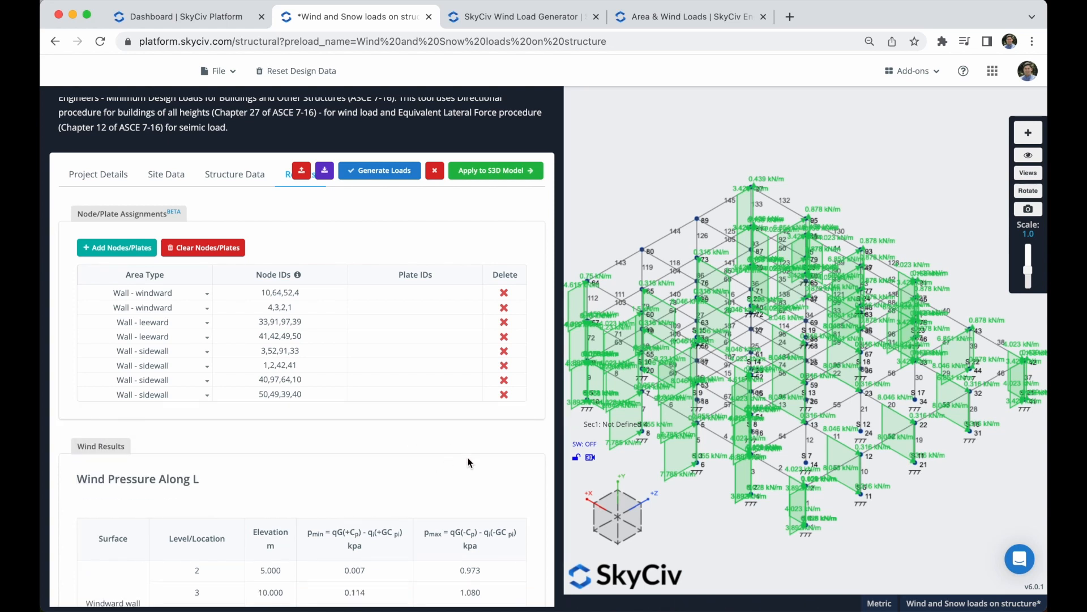
Scroll through the wind pressures along L and B to the elevation diagrams and view the Detailed Wind Calculation.
scroll("down", 3)
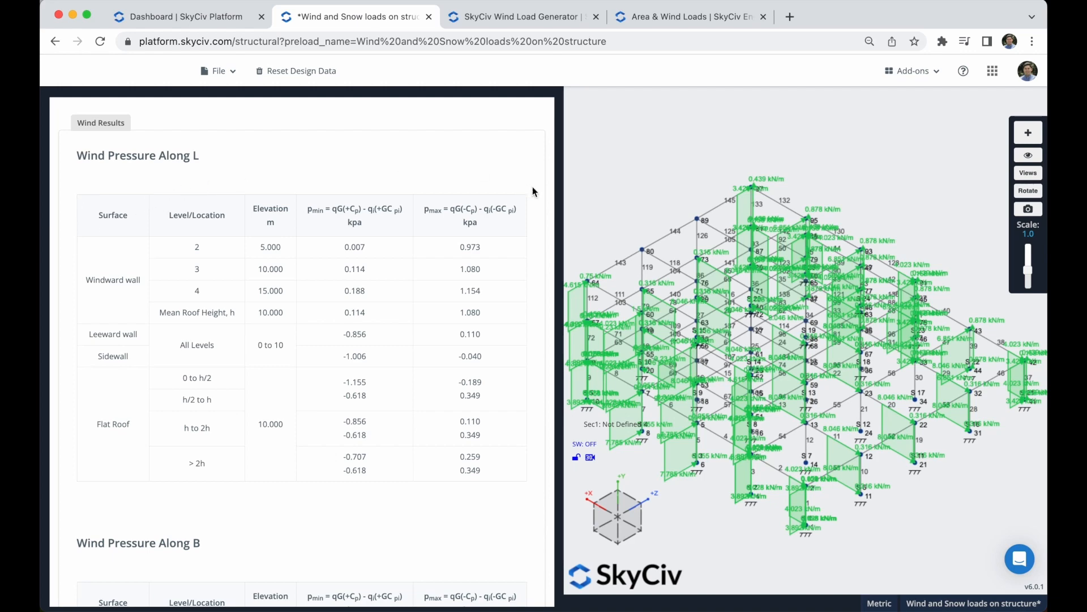
scroll("down", 3)
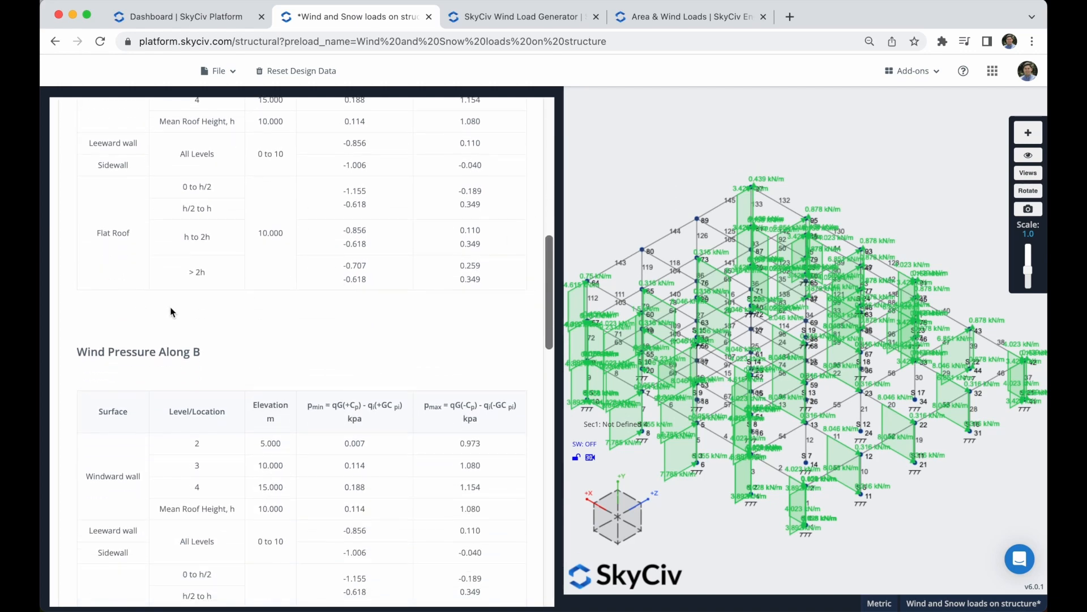
scroll("down", 3)
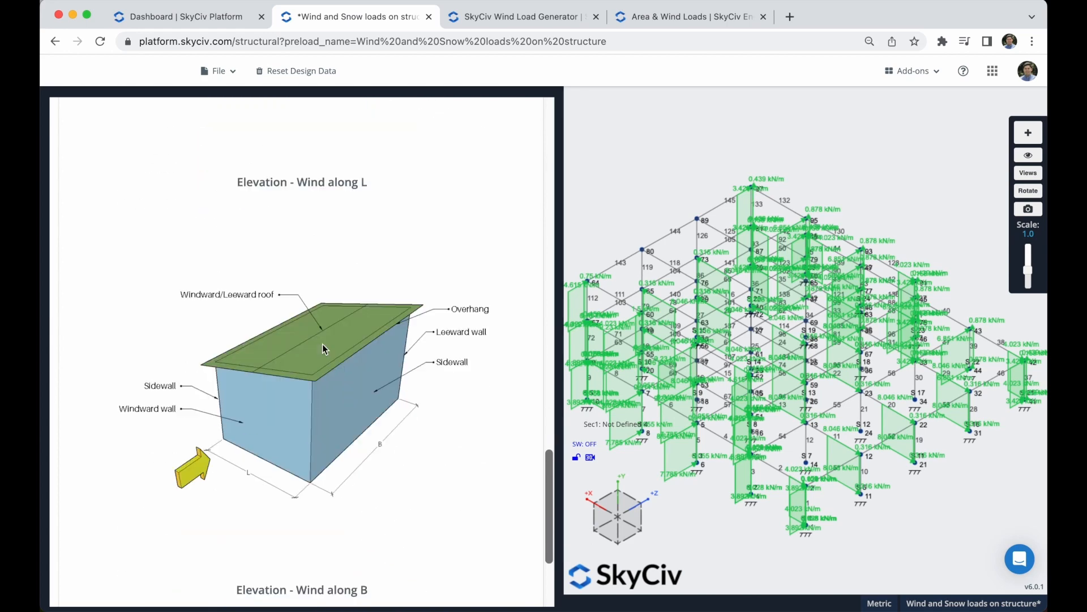
scroll("down", 3)
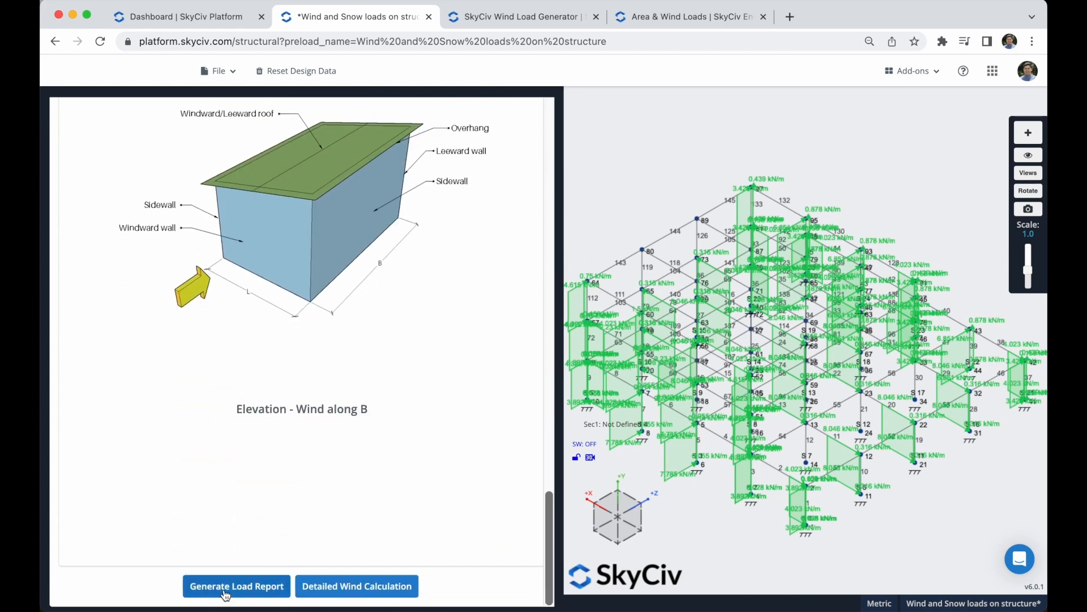
mouse_move(378, 532)
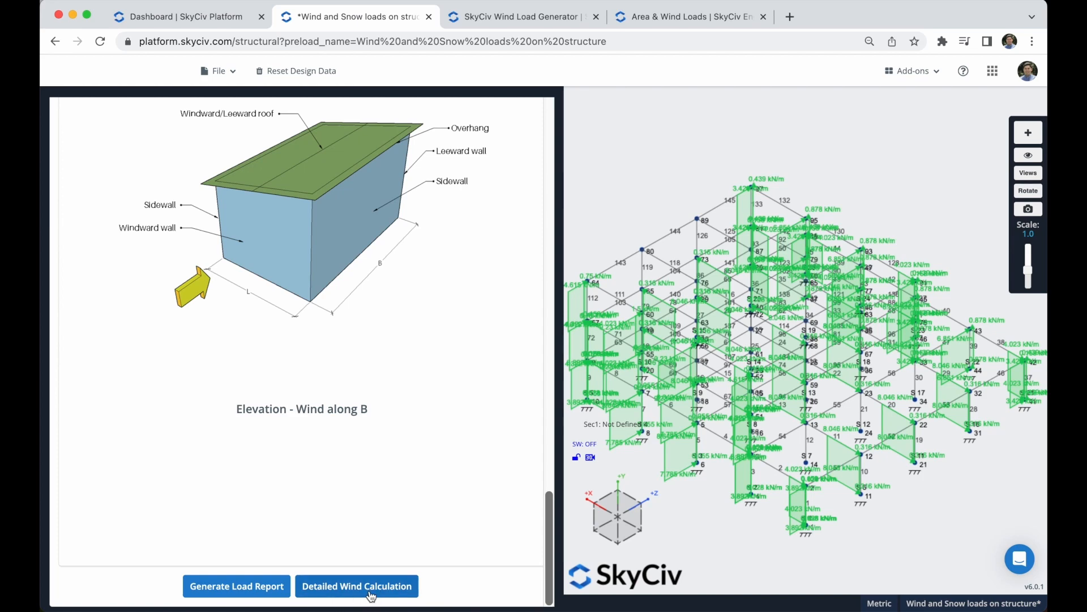
left_click(357, 585)
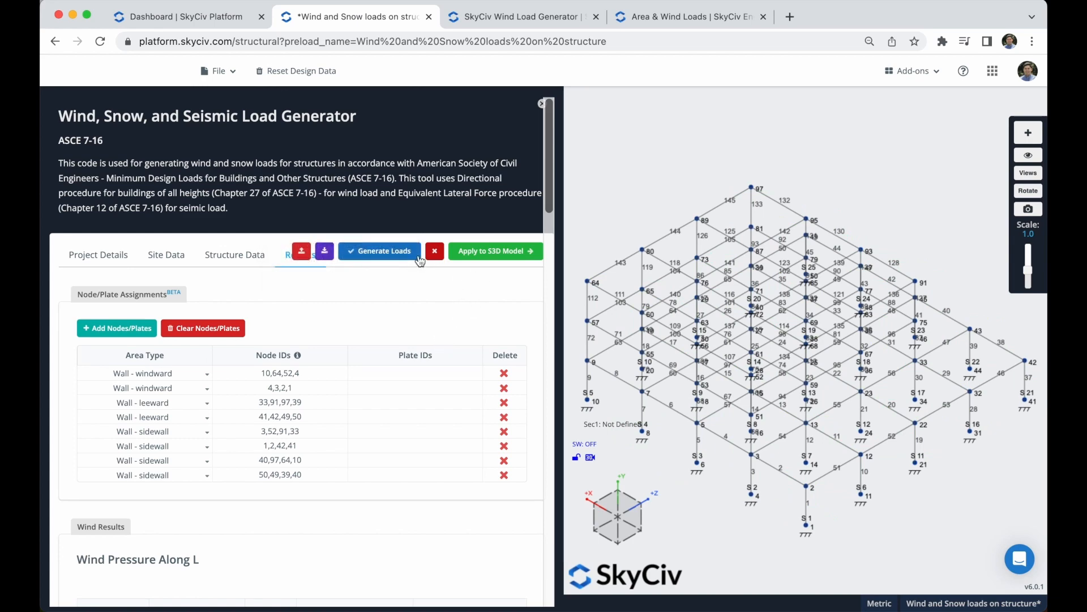
Generate the wind pressures from the node assignments and apply them to the S3D model as ASCE cases 1-4.
left_click(380, 251)
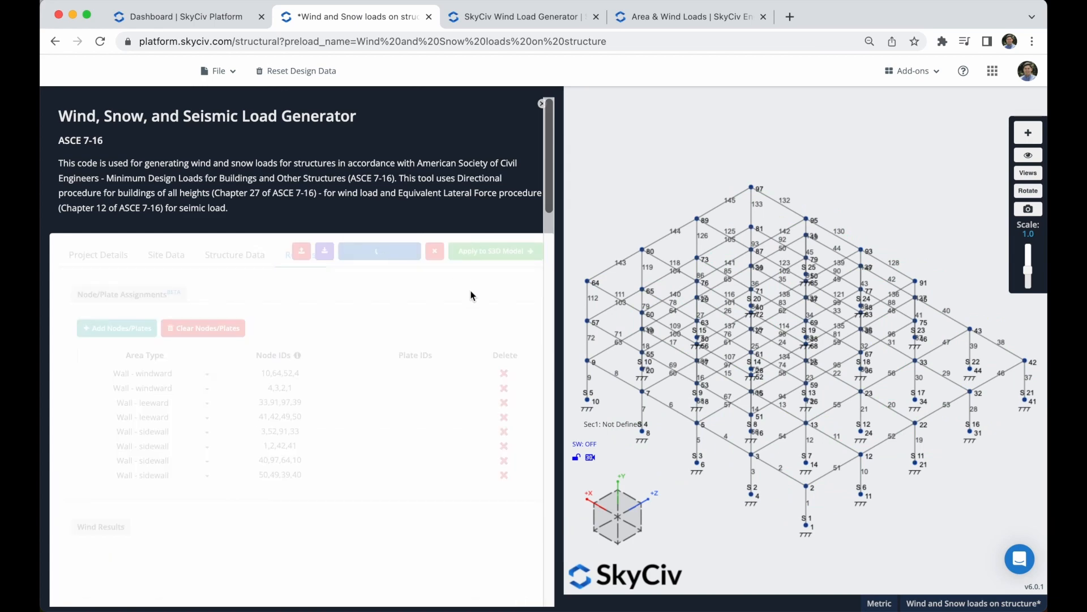
left_click(380, 250)
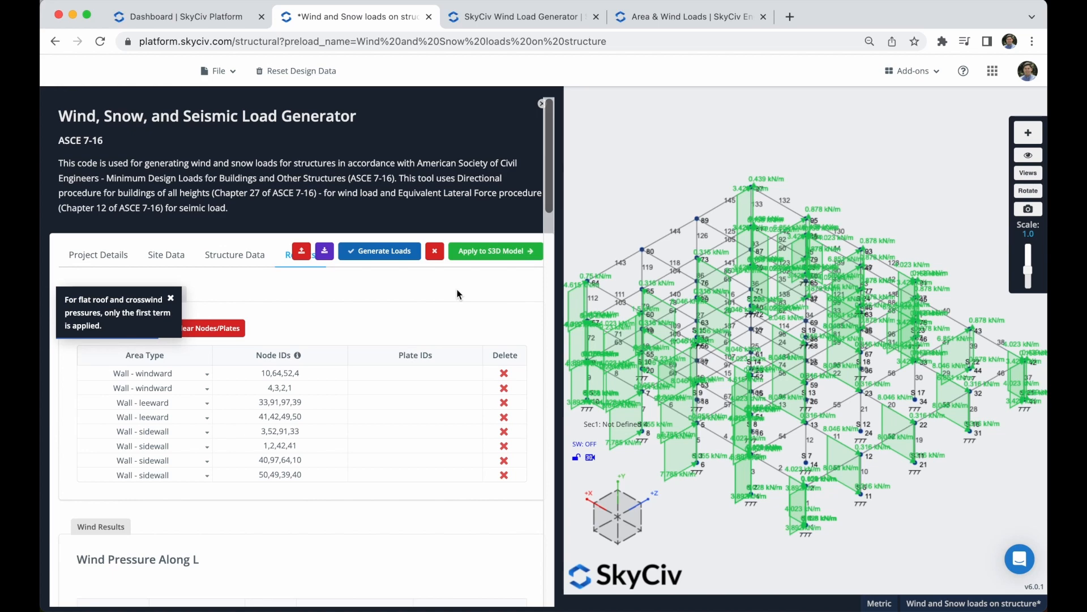
mouse_move(495, 251)
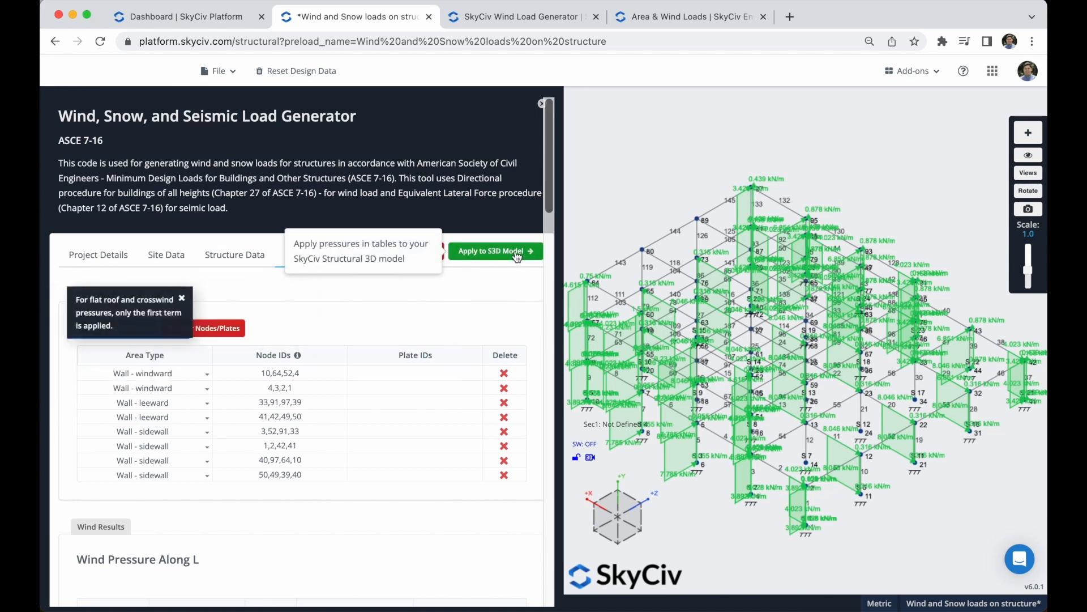
left_click(495, 250)
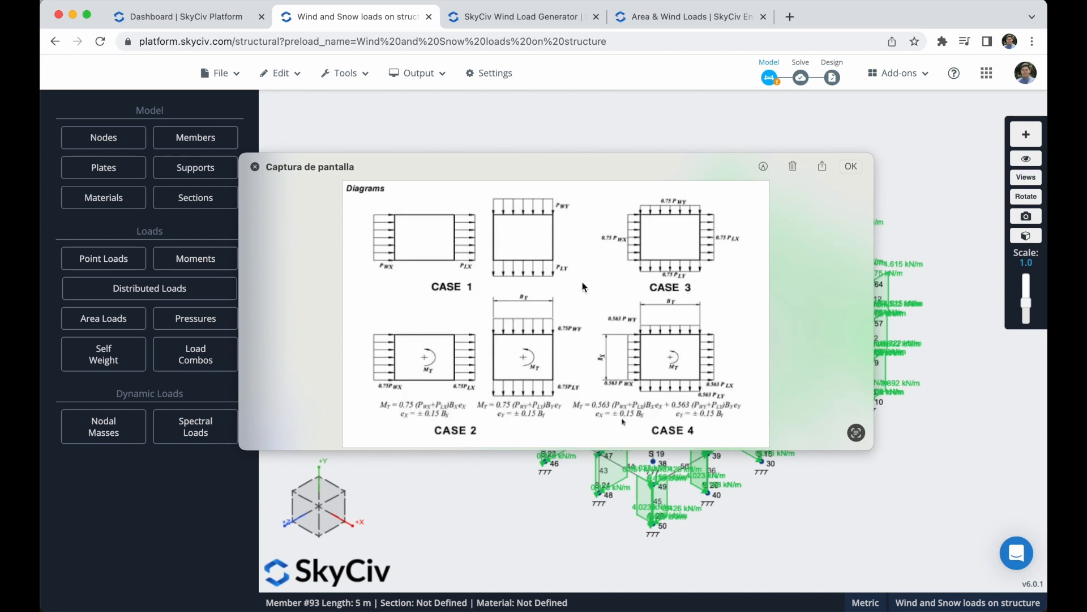
mouse_move(277, 174)
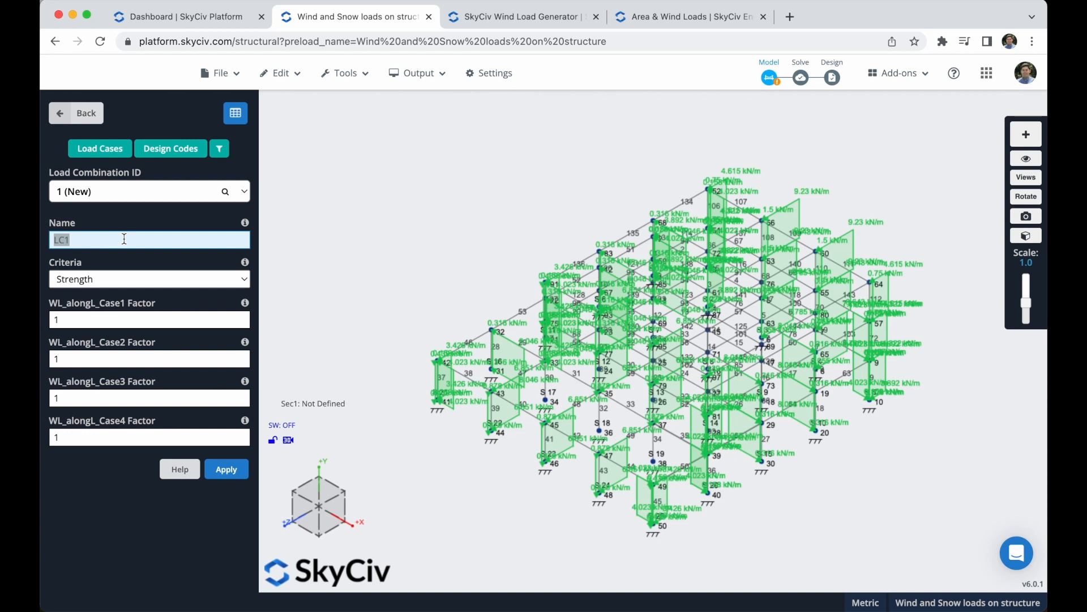
Name the load combination 'WL Case 1' and check the WL_alongL Case1 and Case2 factors stay at 1.
type("W")
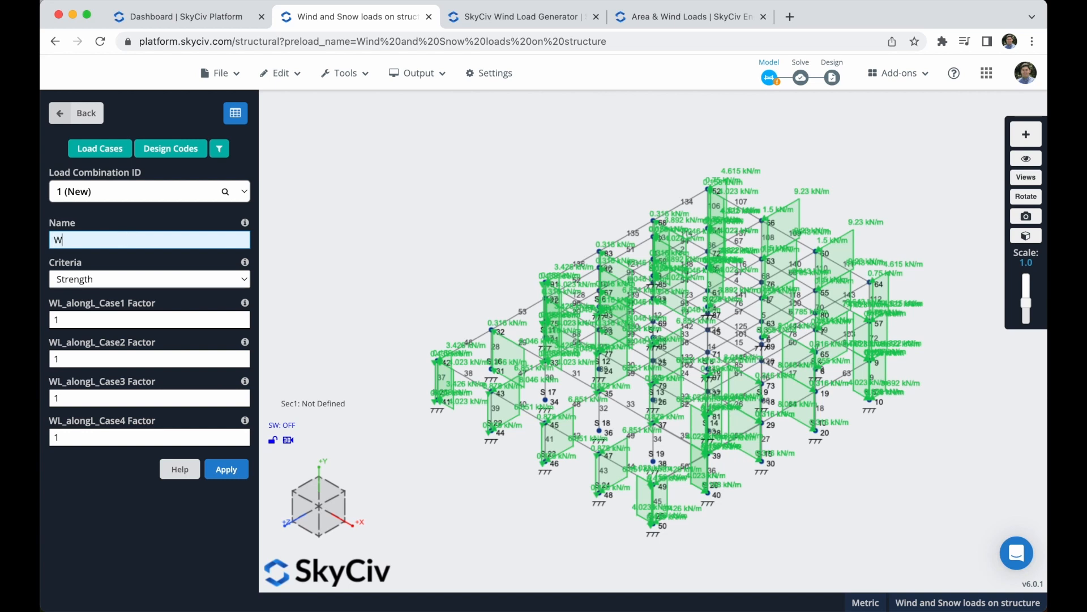
type("L Case")
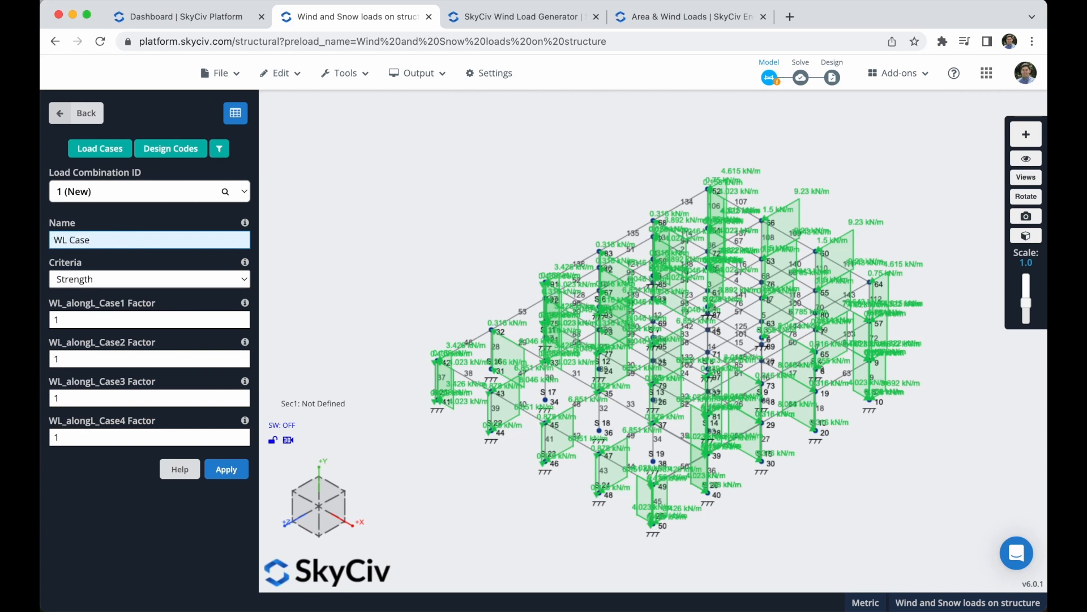
left_click(149, 319)
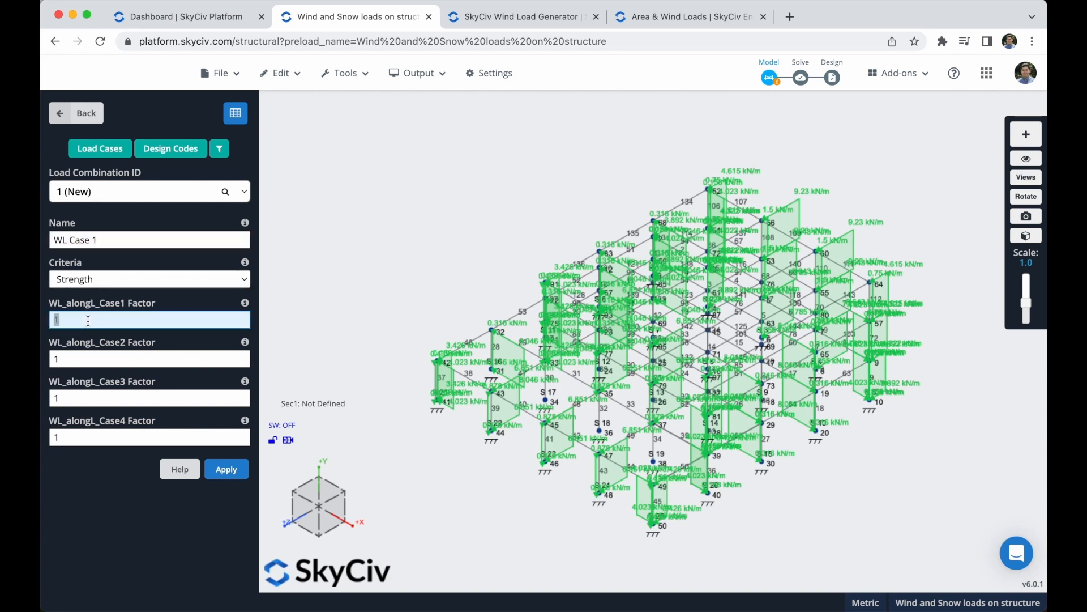
left_click(149, 437)
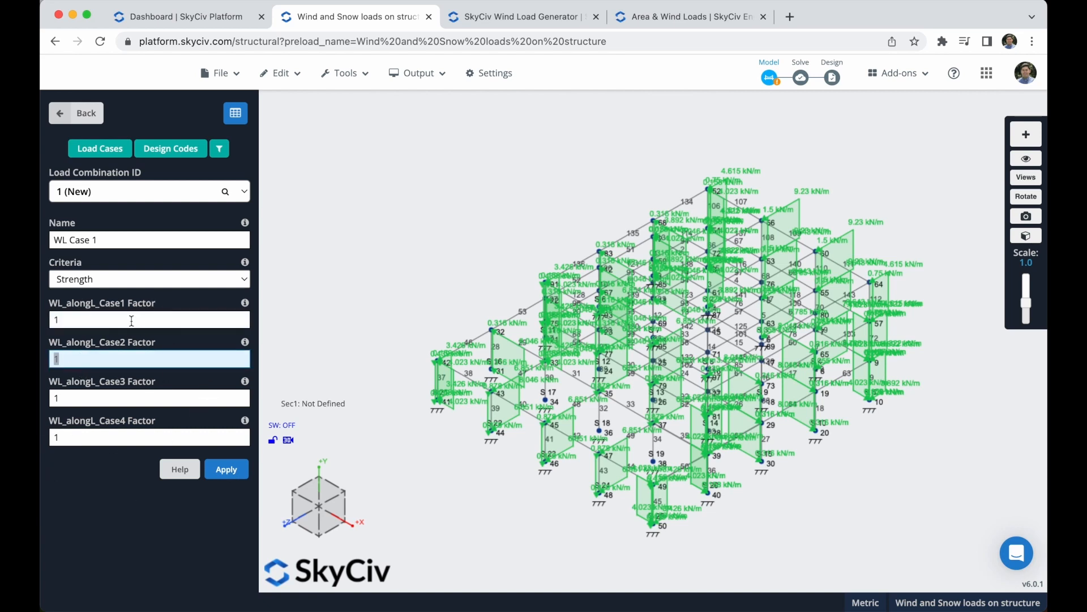
mouse_move(244, 304)
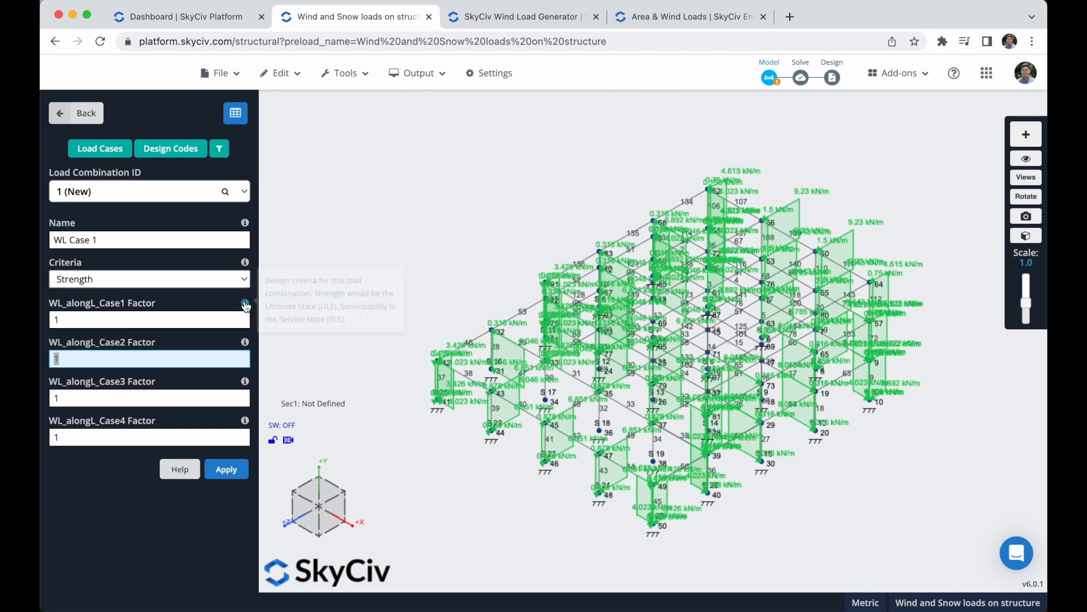
mouse_move(239, 295)
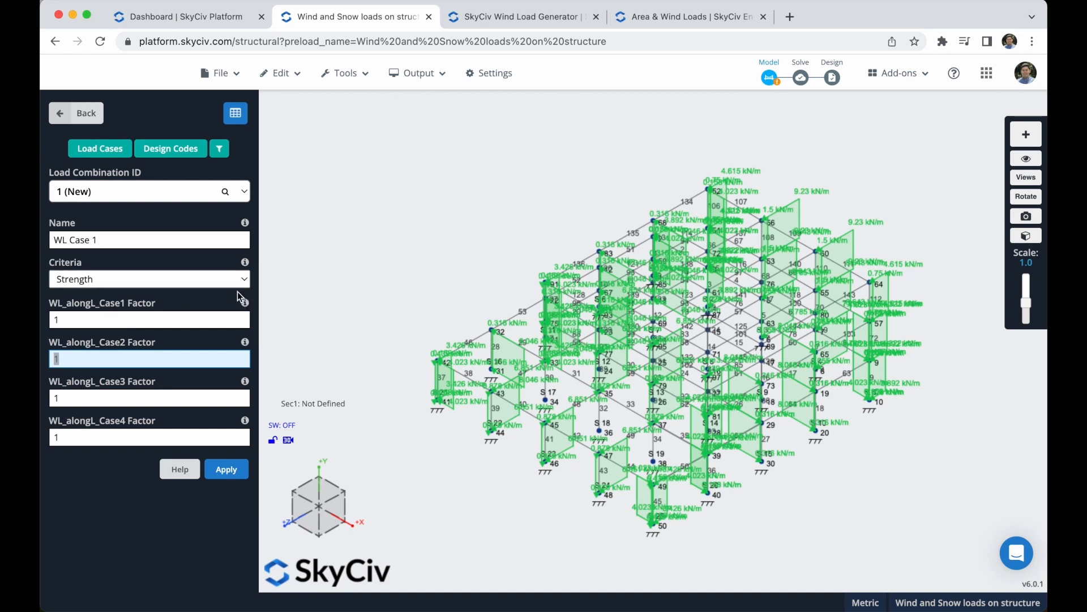
mouse_move(118, 214)
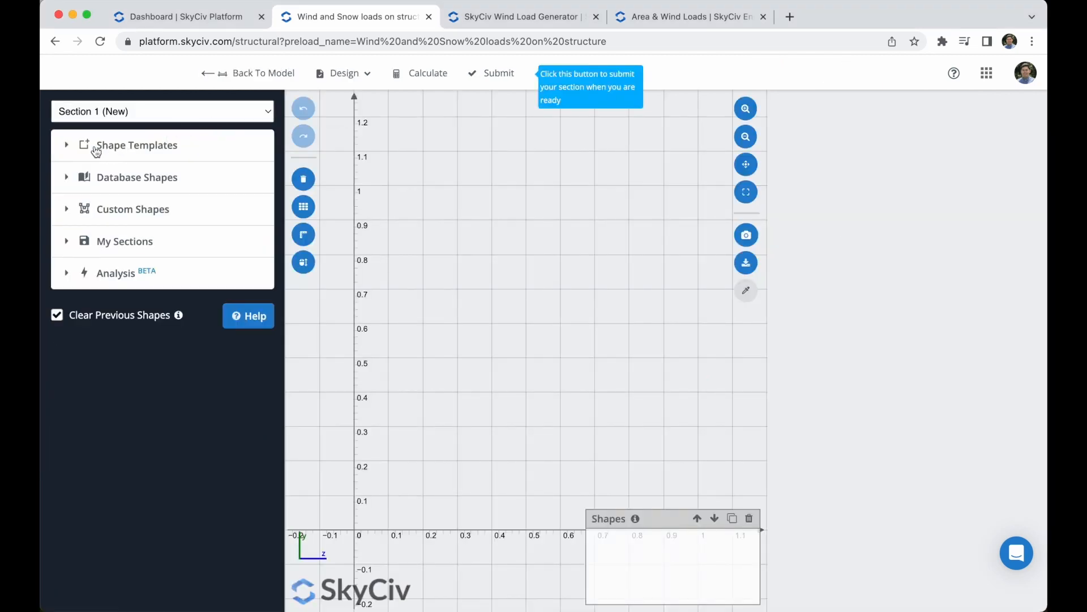
Add a 600 x 600 Rectangular shape from Shape Templates, set material 4 - Concrete, and submit it to the model.
left_click(137, 145)
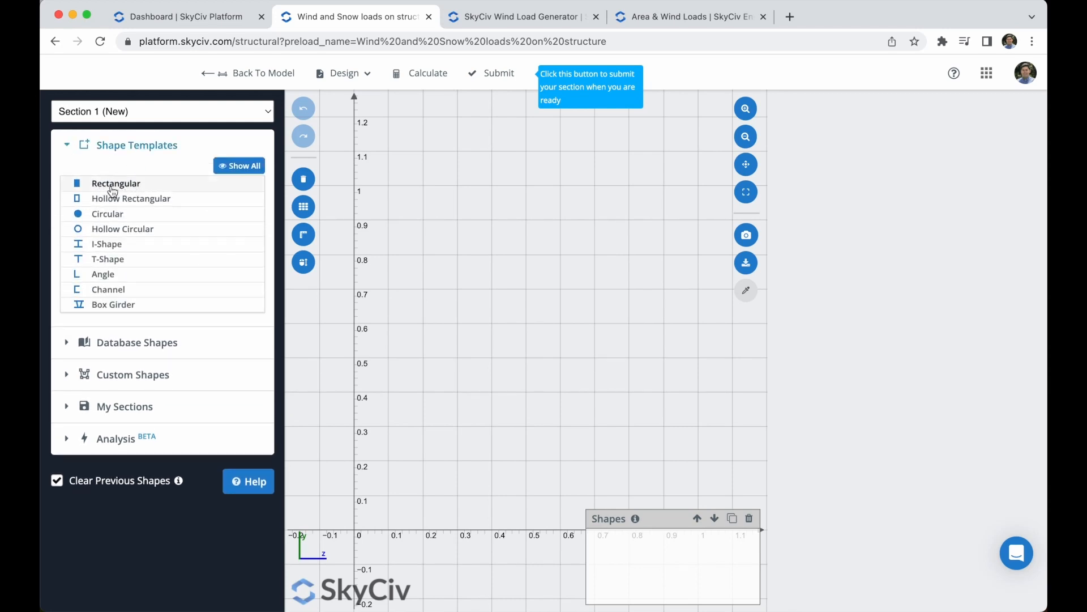
left_click(115, 184)
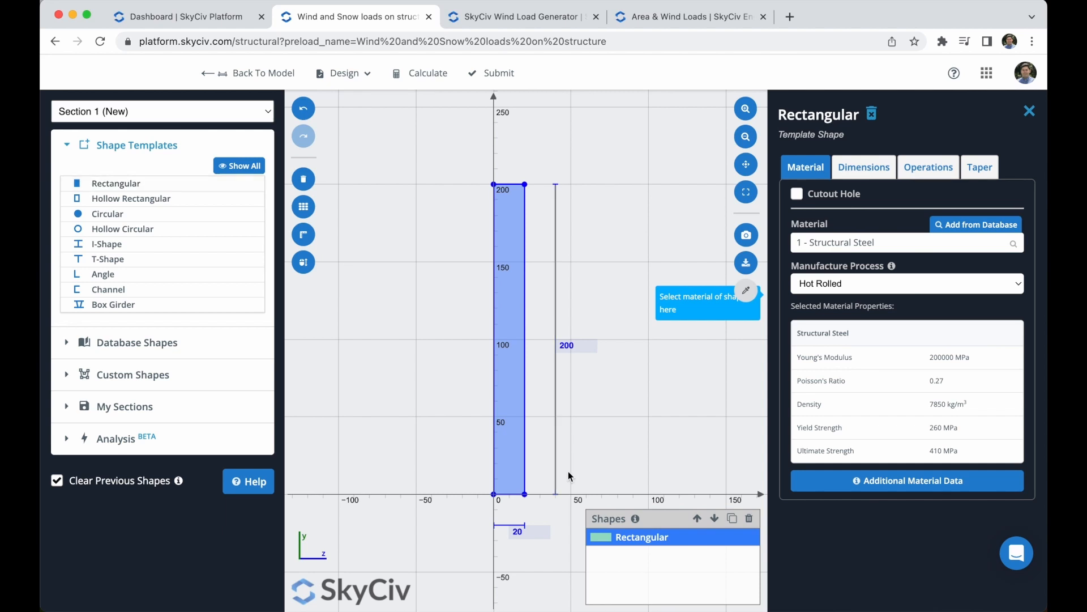
type("600")
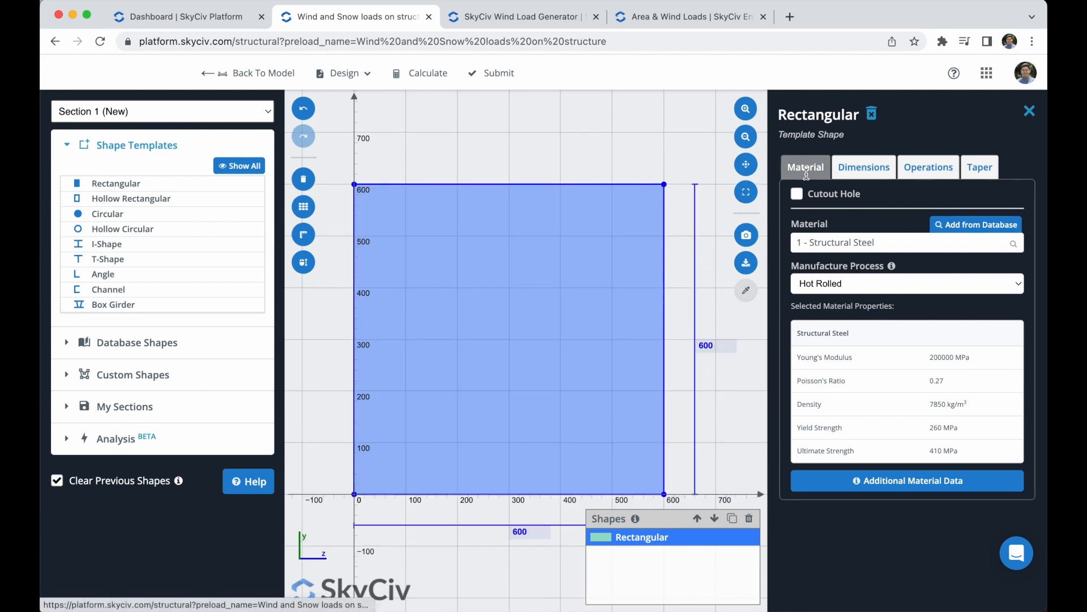
left_click(904, 242)
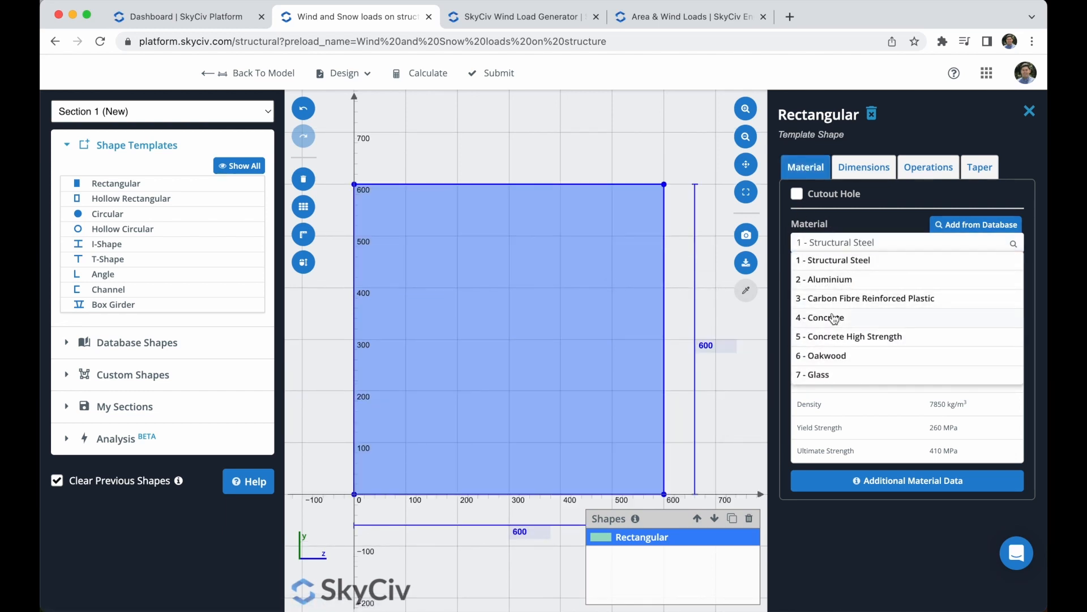
left_click(824, 317)
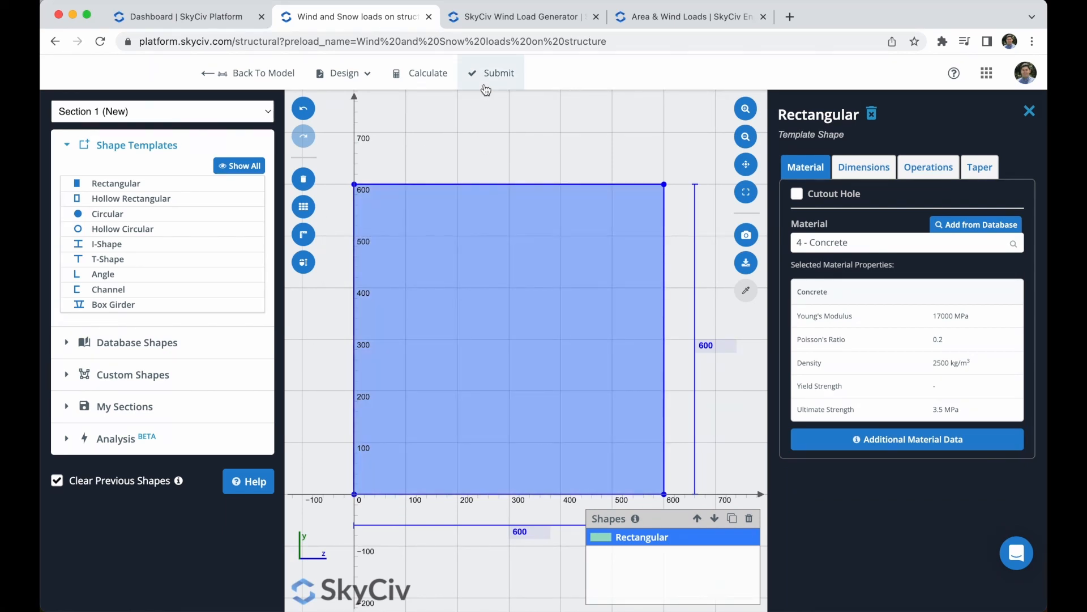
left_click(497, 72)
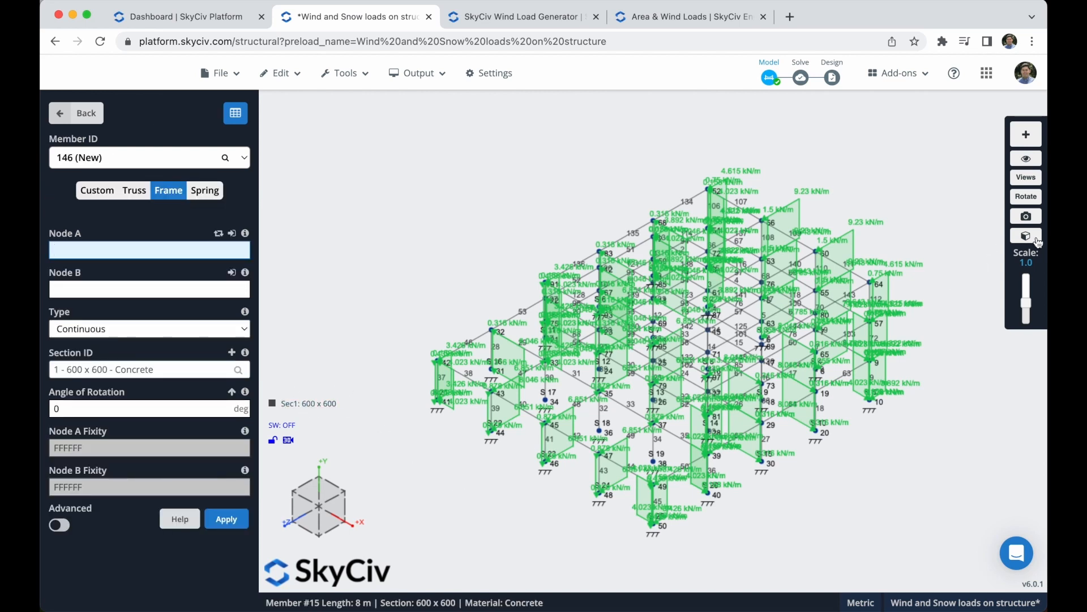
Toggle the solid renderer to view the 600 x 600 concrete members from another angle, then return to the normal view.
left_click(1027, 187)
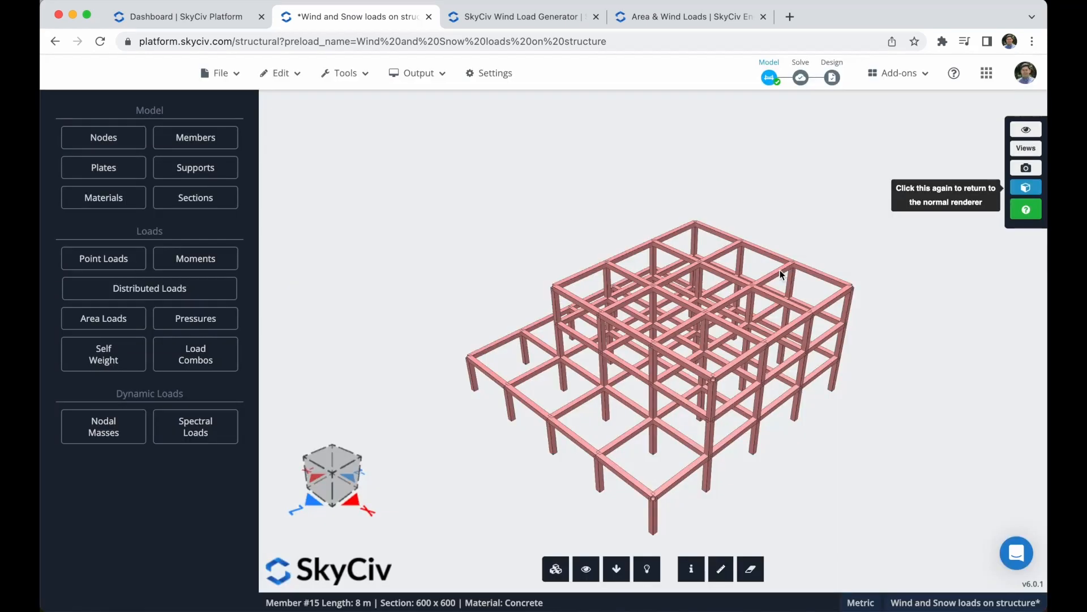
left_click_drag(781, 274, 634, 474)
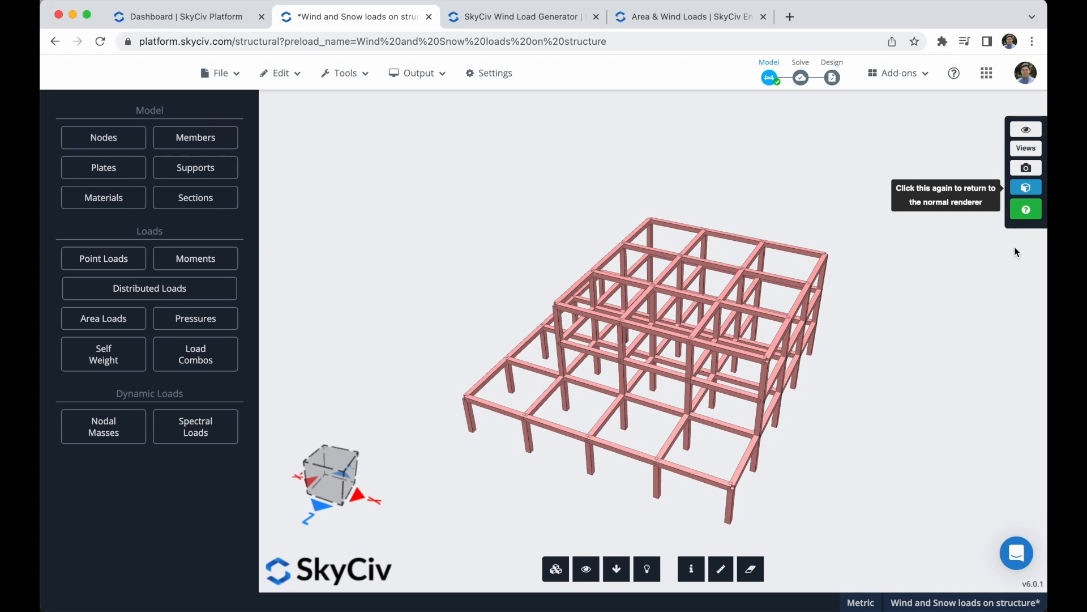
left_click(1027, 186)
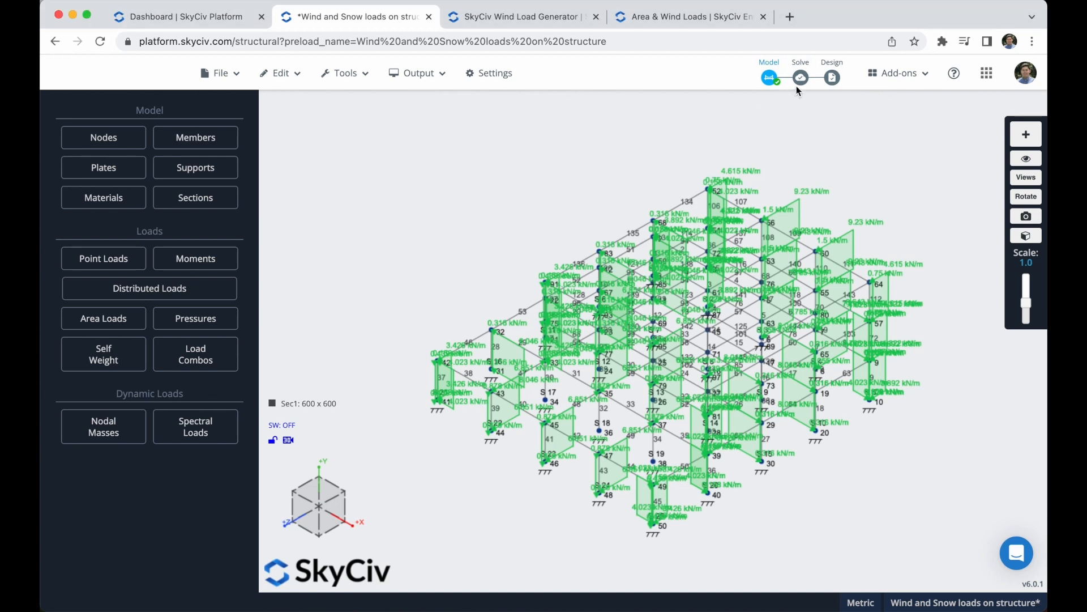
Run a Linear Static (Default) analysis and dismiss the Solved Successfully message.
left_click(799, 77)
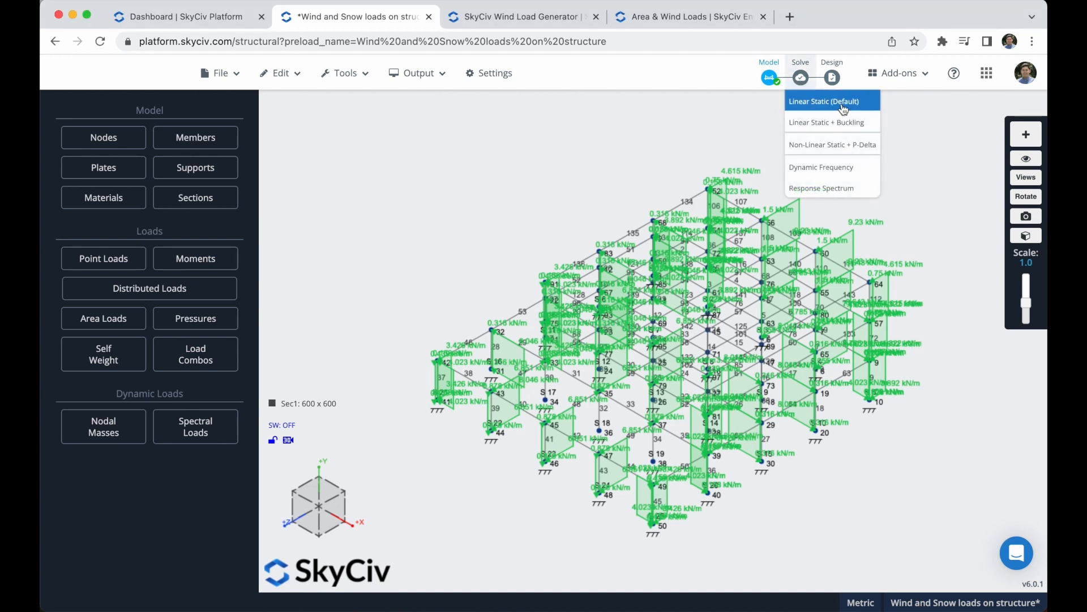
left_click(823, 101)
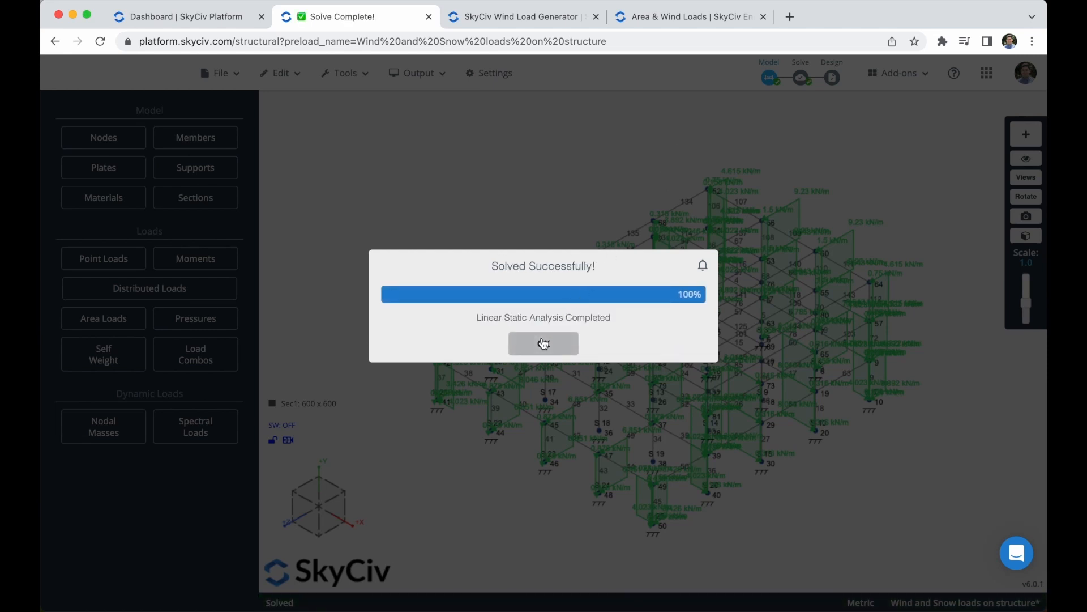
left_click(543, 343)
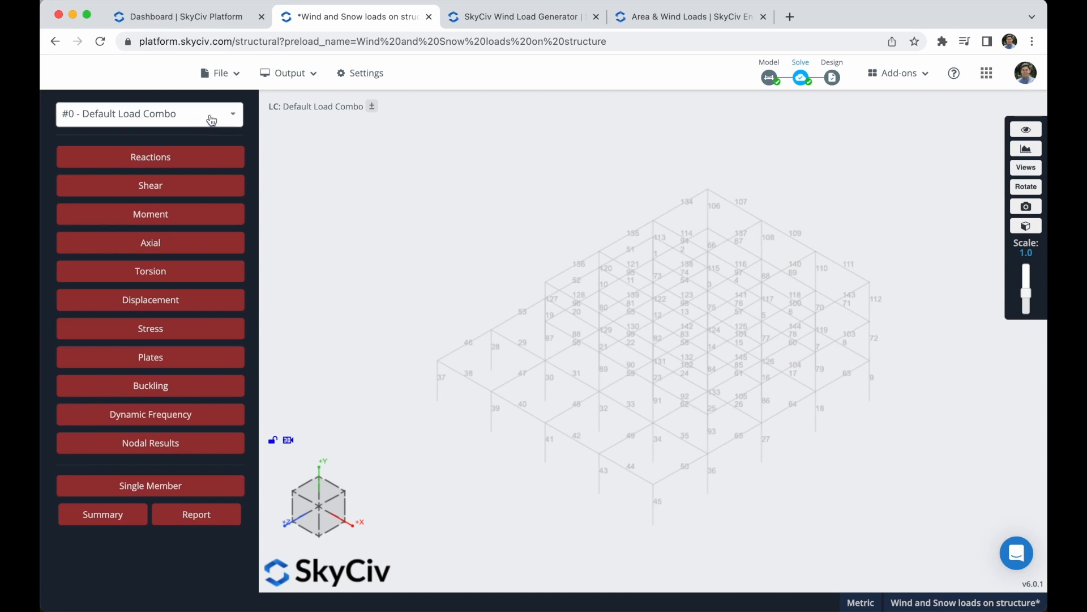
For the default load combo, toggle support reactions and view the axial force results on the frame.
left_click(149, 113)
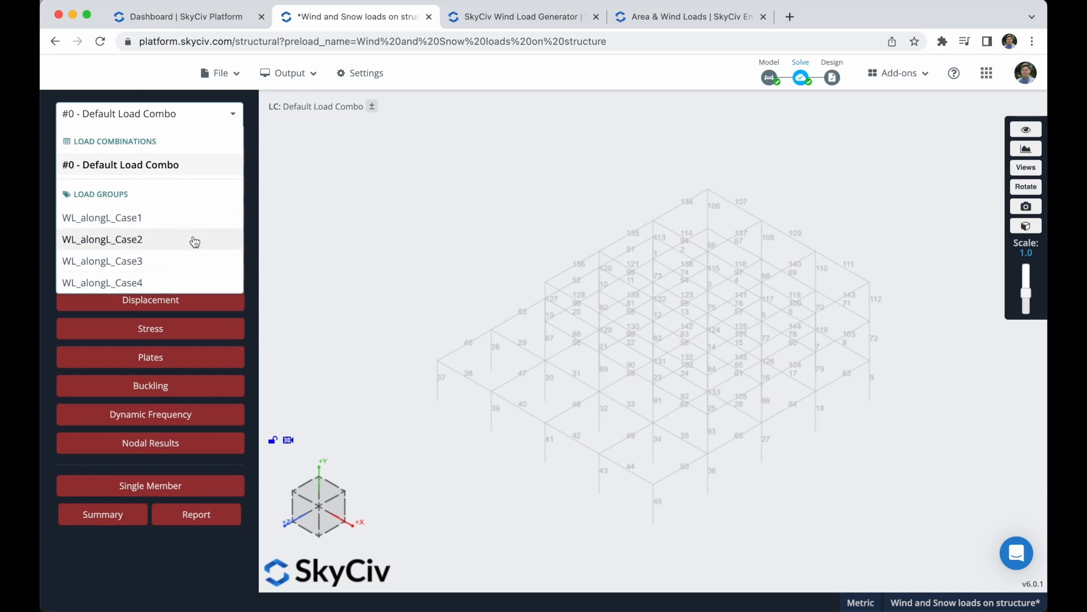
mouse_move(161, 168)
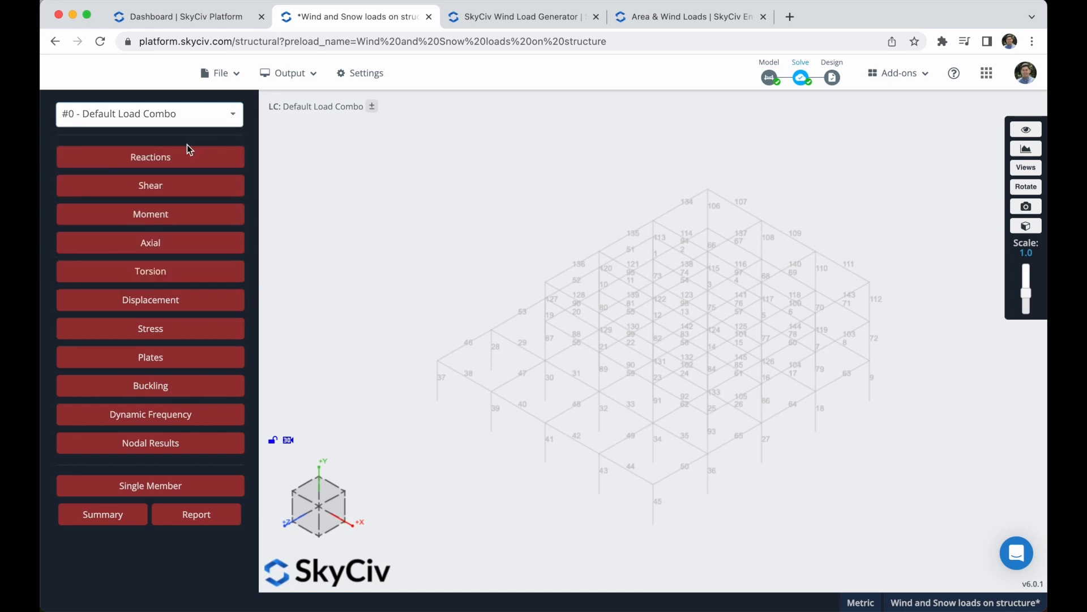
left_click(149, 157)
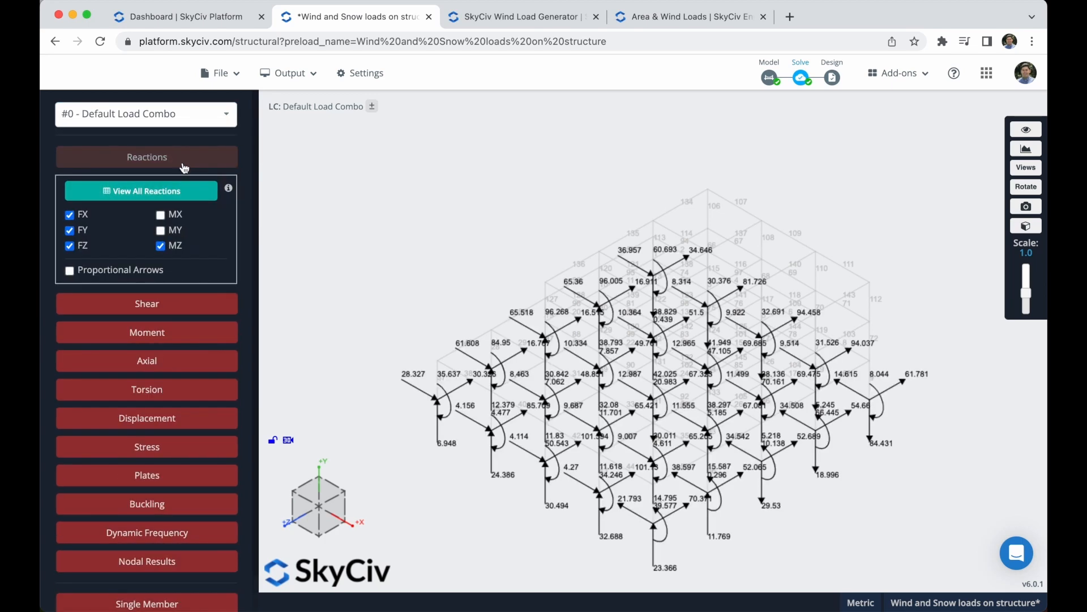
left_click(146, 156)
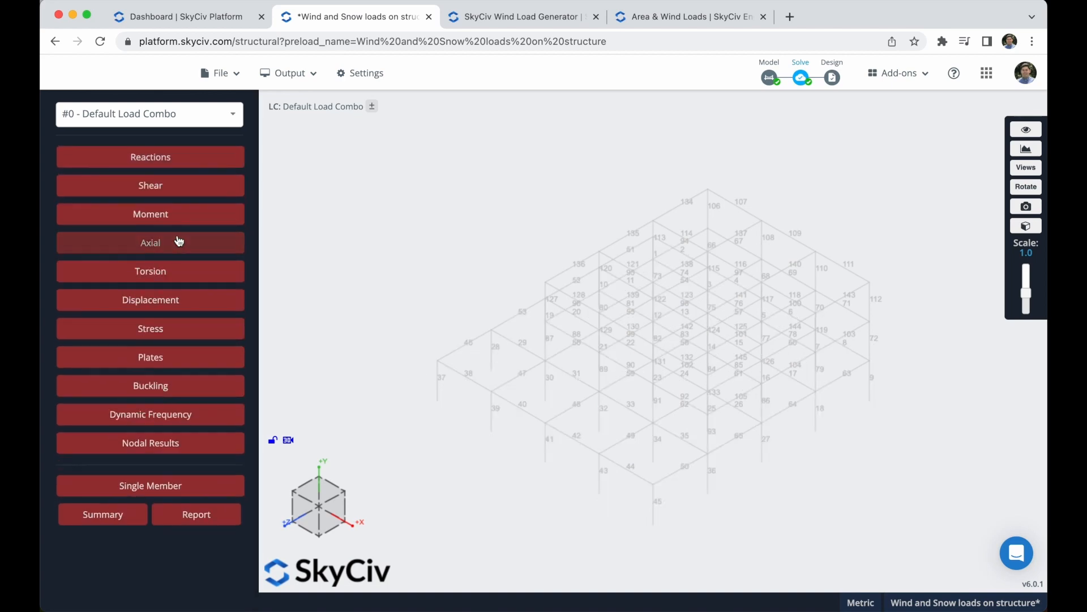
left_click(151, 184)
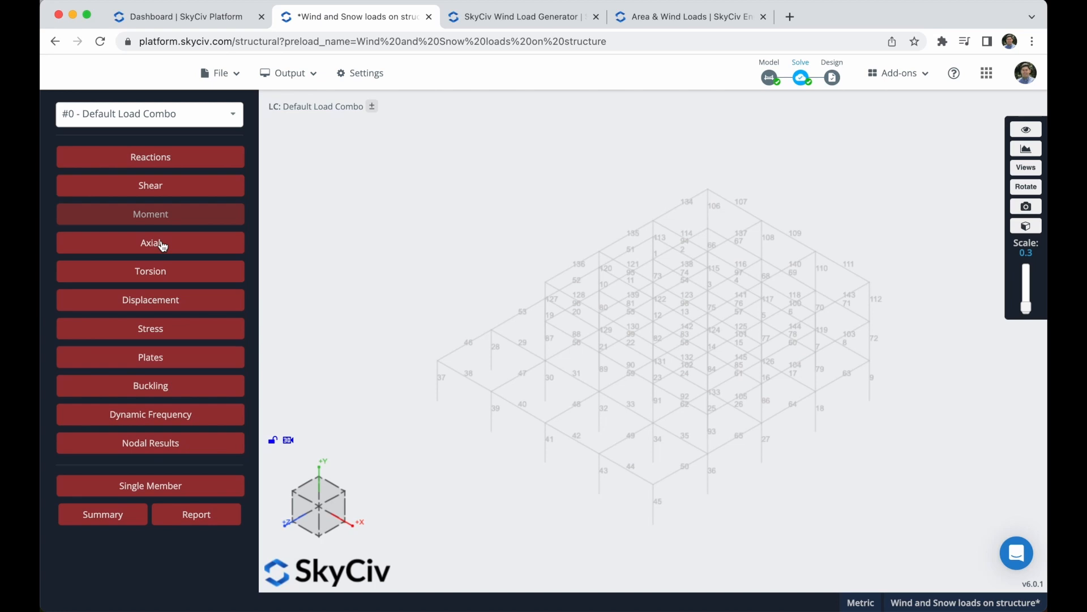
left_click(151, 242)
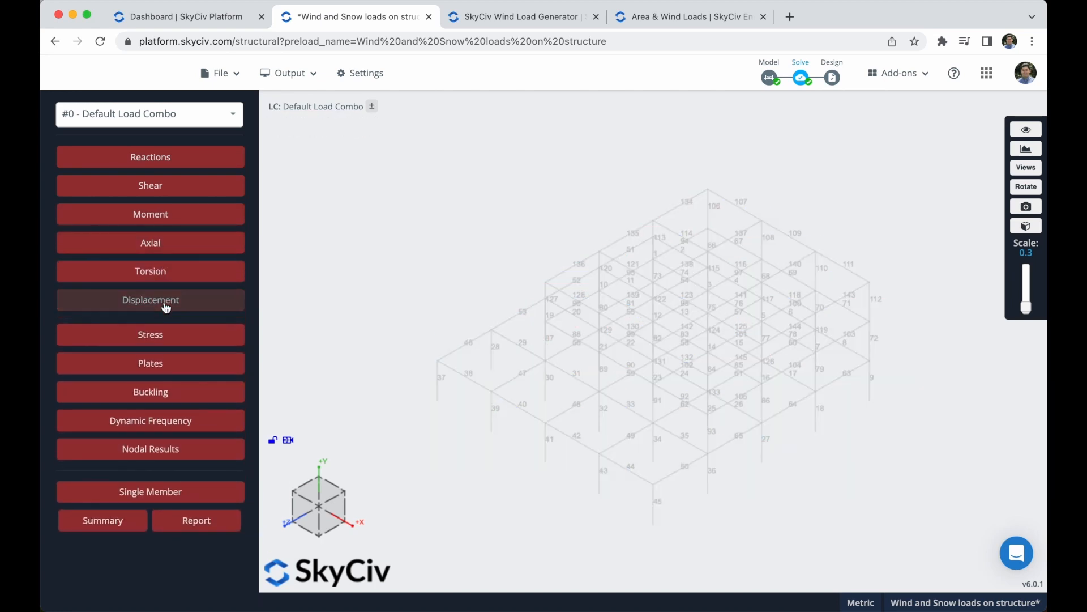
Show nodal displacements (peak 17.785 mm at member 123), vary the deformation scale, reset it to 1.0, then hide them.
left_click(151, 299)
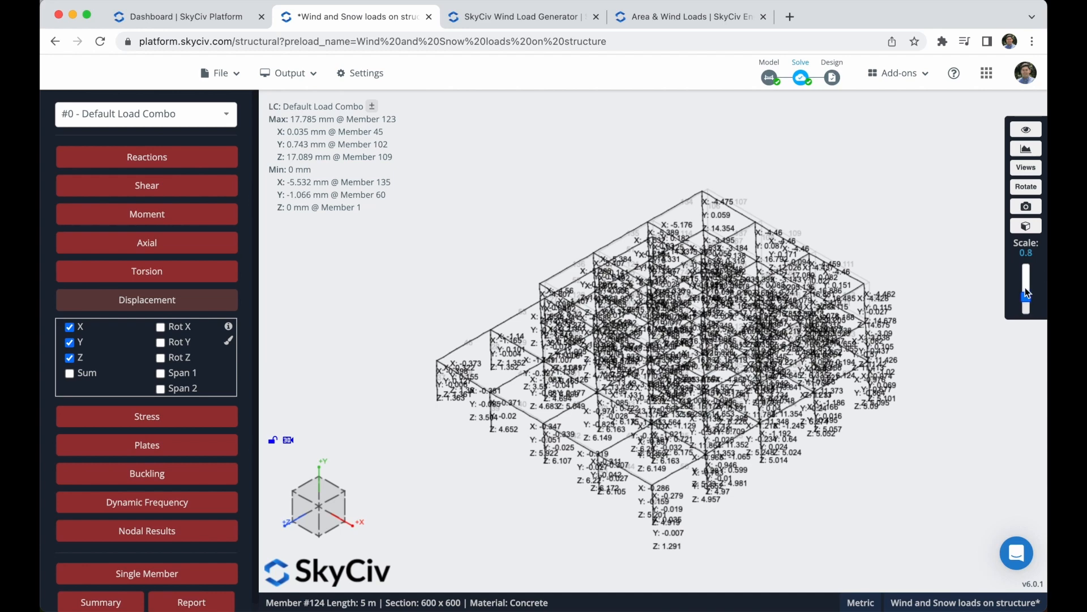
left_click_drag(1027, 277, 1027, 310)
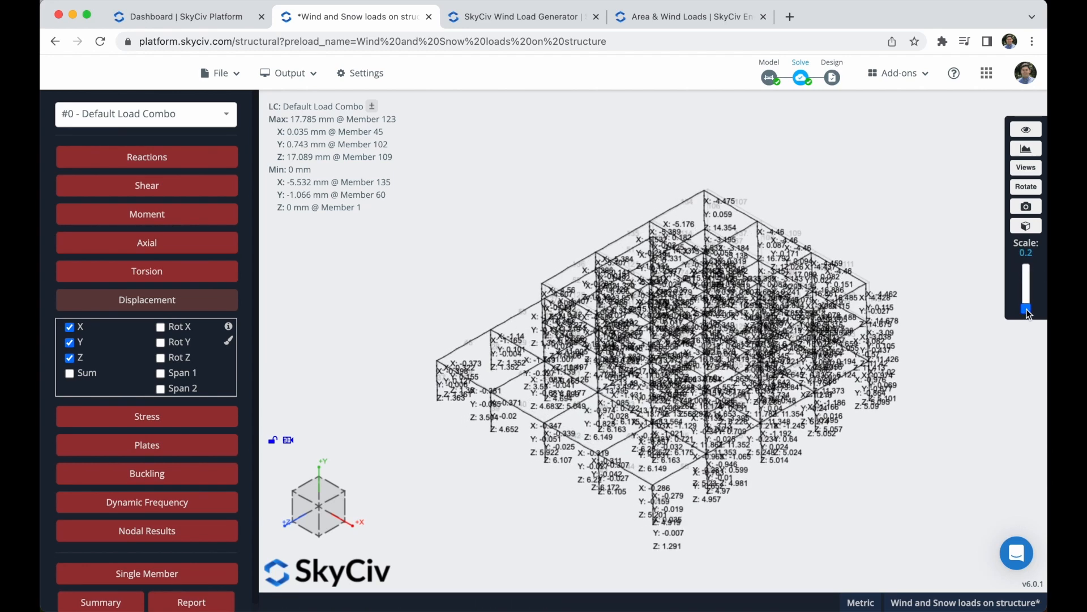
left_click_drag(1027, 310, 1027, 284)
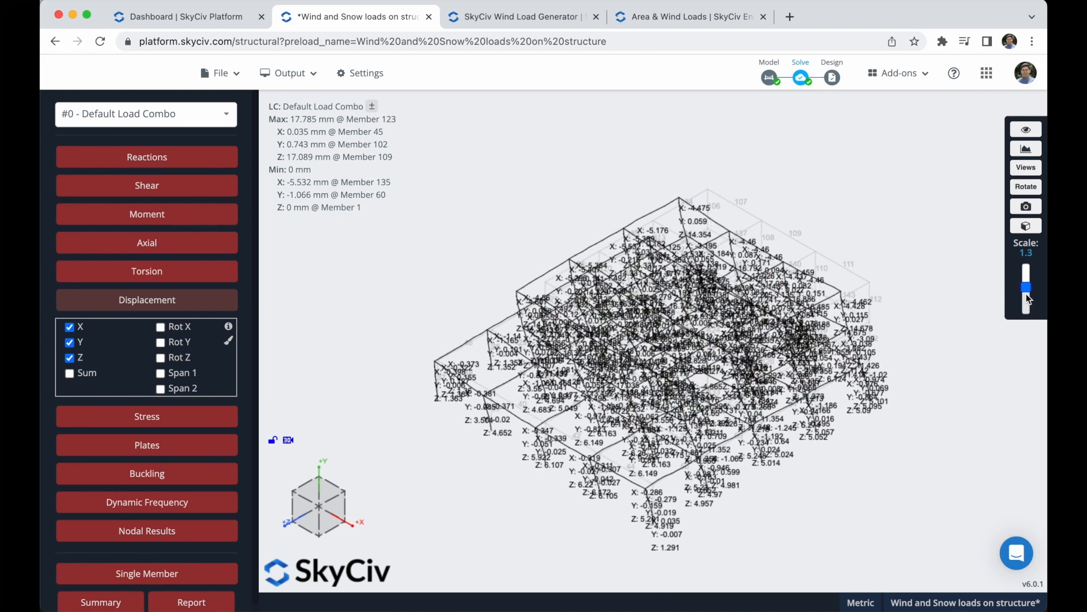
left_click_drag(1026, 298, 1026, 290)
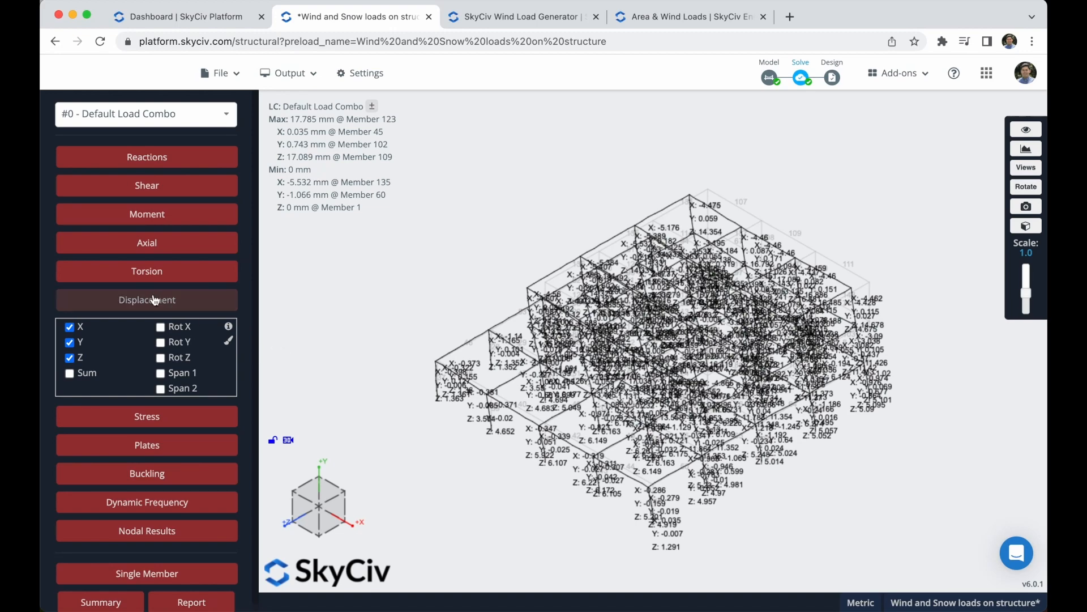
left_click(147, 299)
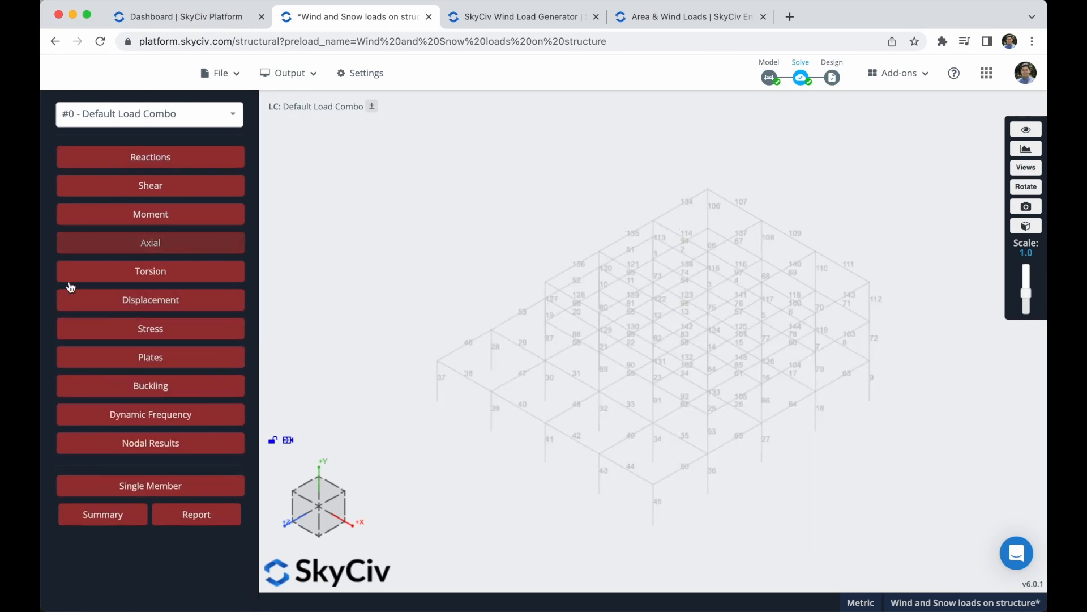
Create the analysis report, ticking #0 - Default Load Combo after the missing-combination alert.
left_click(196, 514)
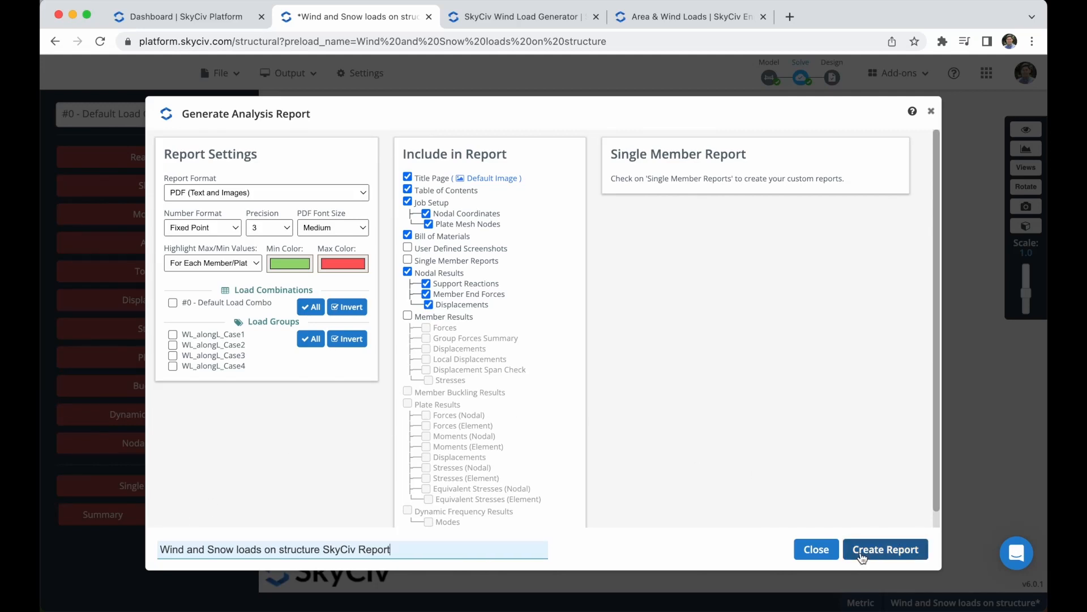
left_click(885, 548)
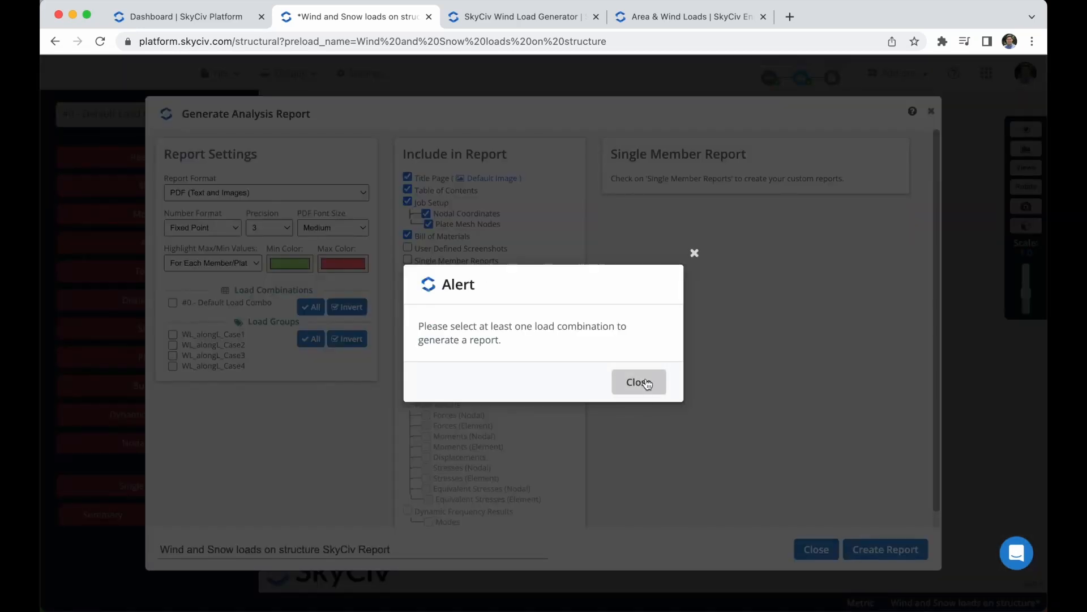
left_click(638, 382)
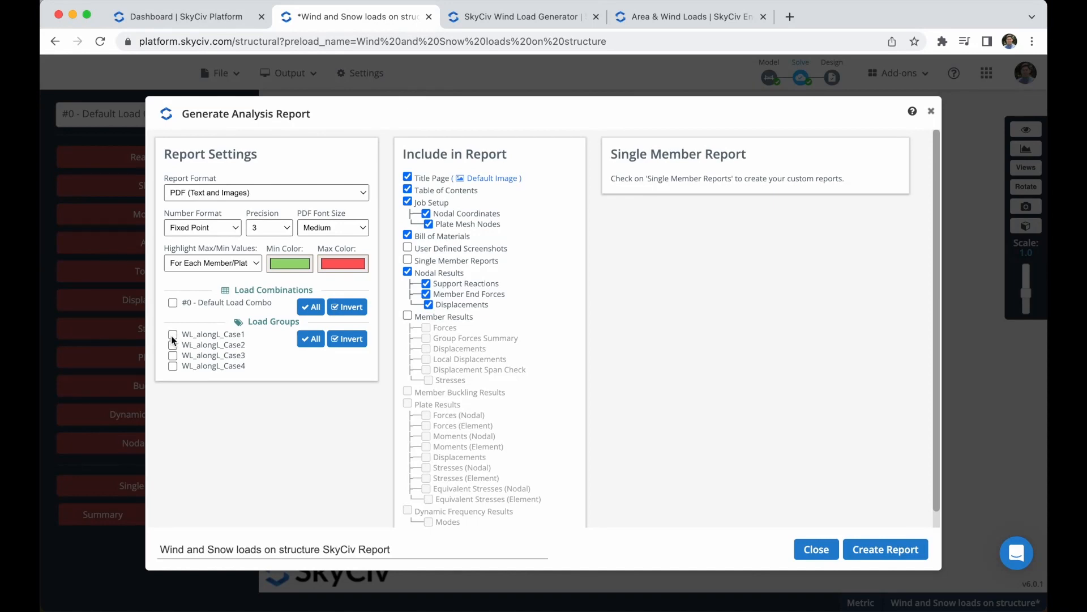
left_click(172, 303)
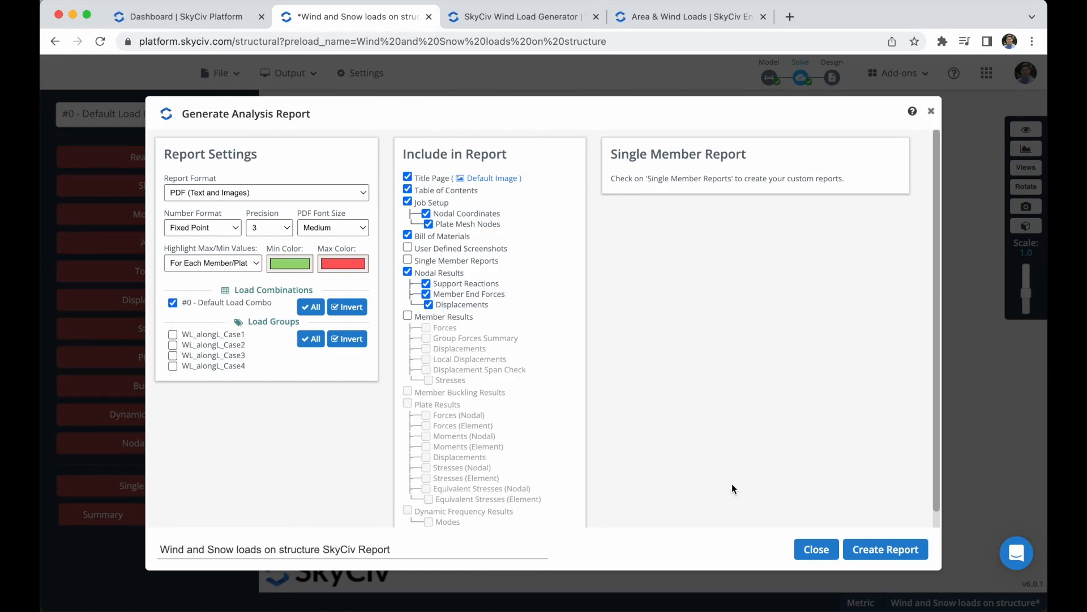
left_click(816, 550)
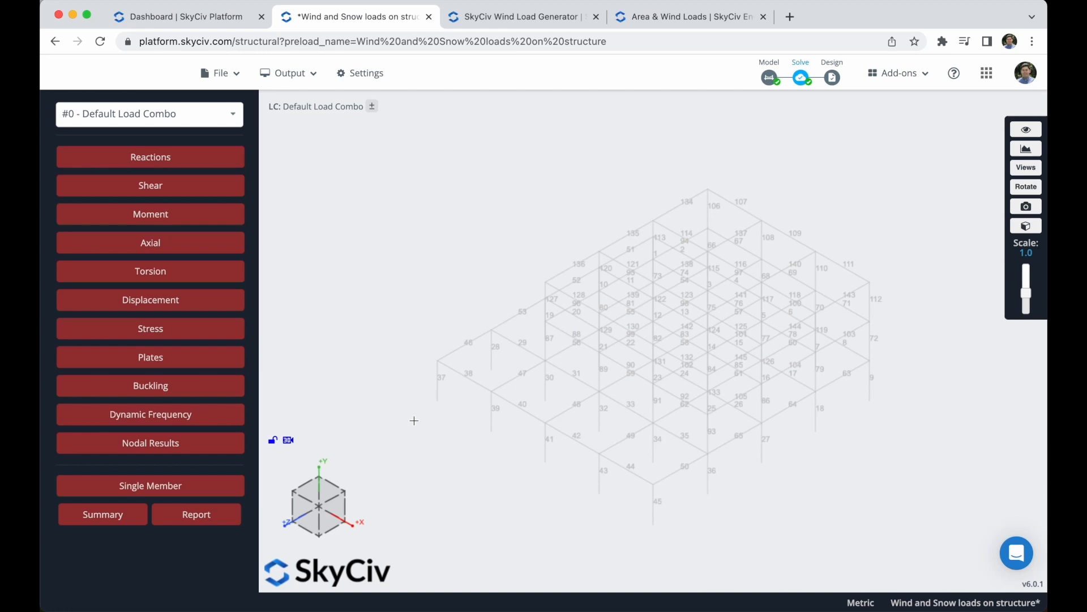
left_click(196, 514)
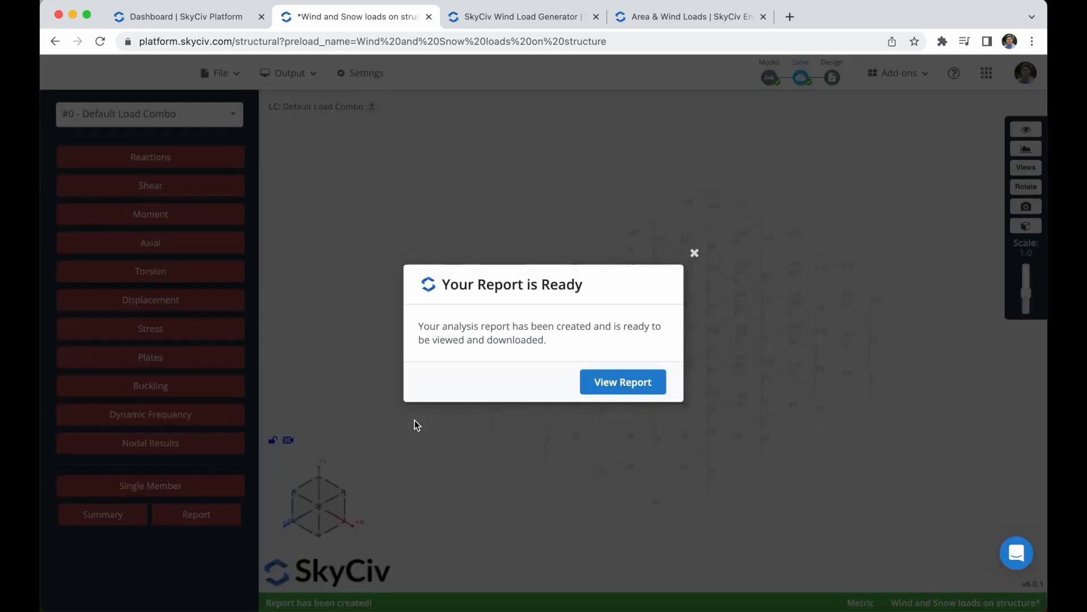
View the report's Member End Forces and Moments table and download it as PDF/HTML.
left_click(622, 382)
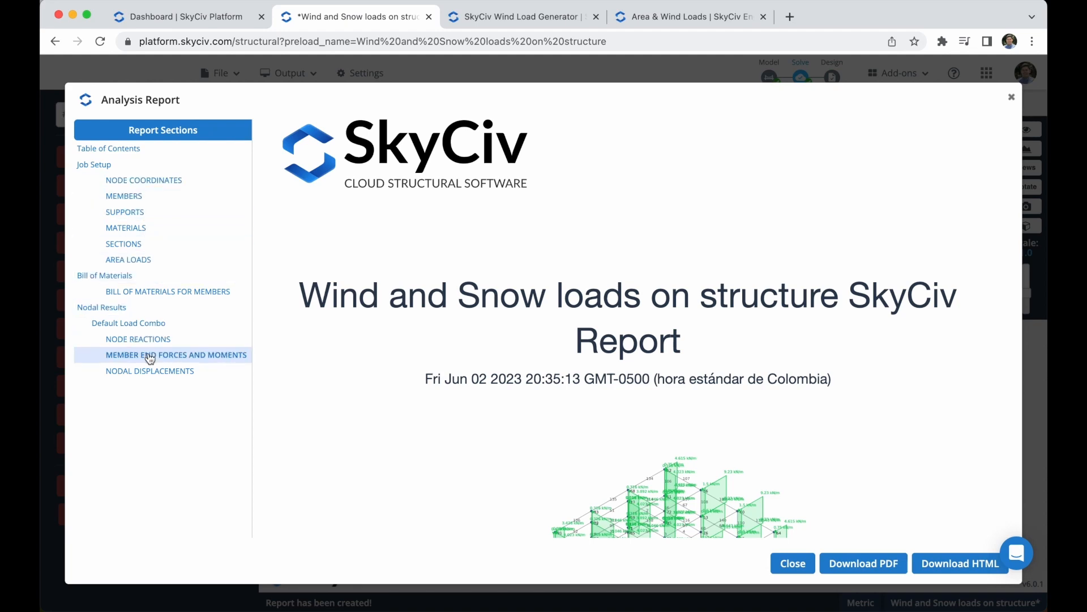
left_click(175, 354)
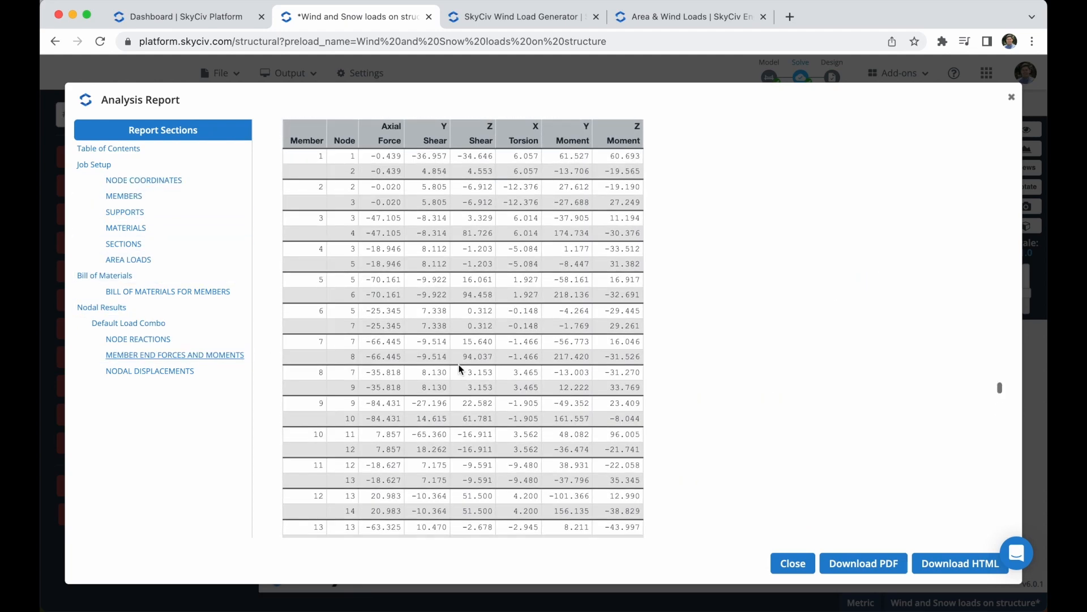
scroll("down", 3)
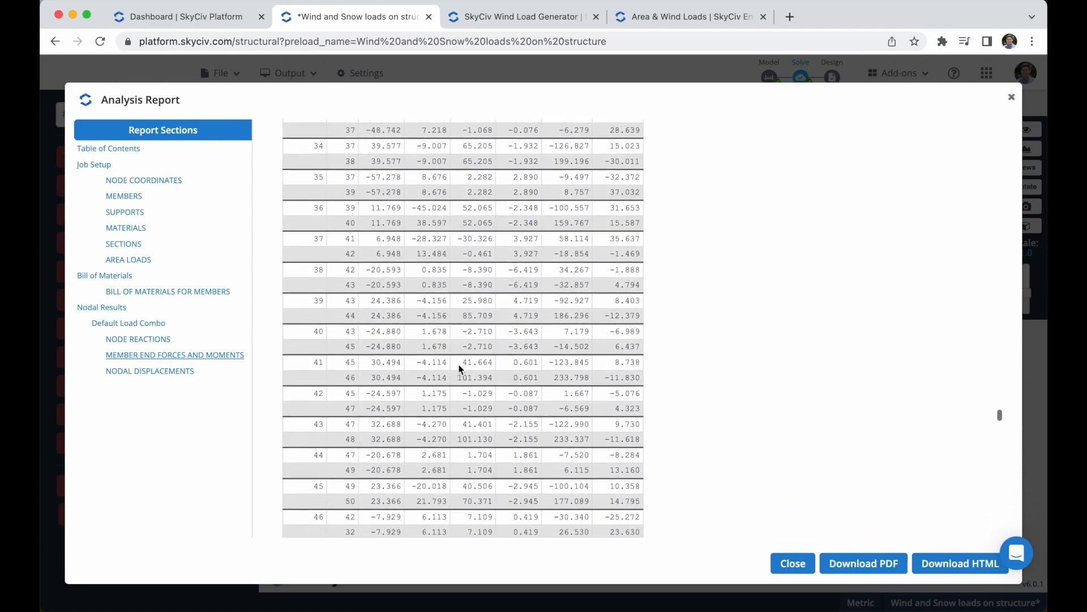
scroll("down", 3)
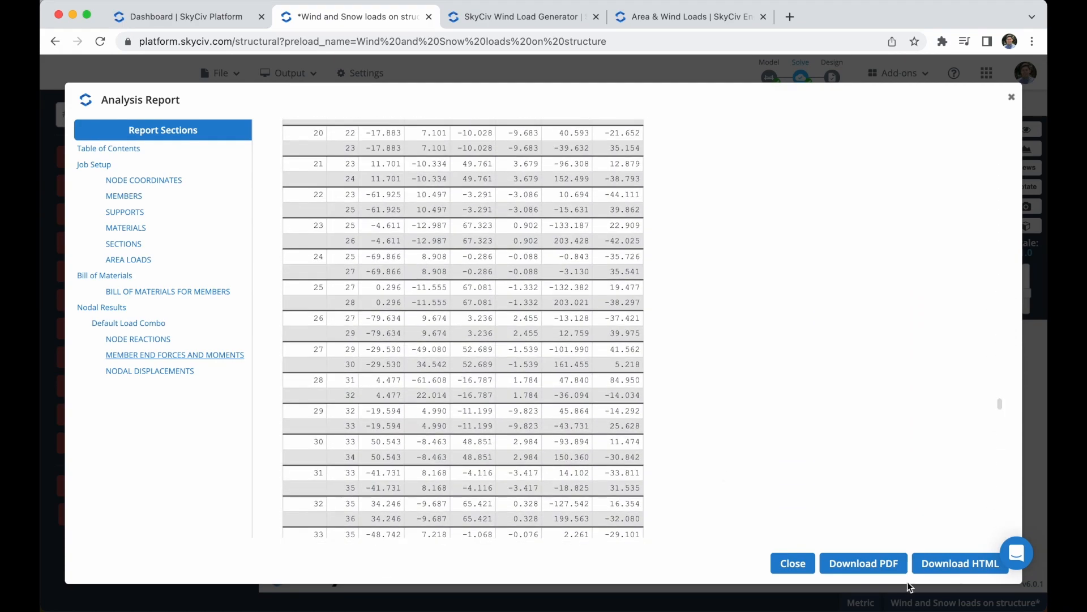
mouse_move(863, 563)
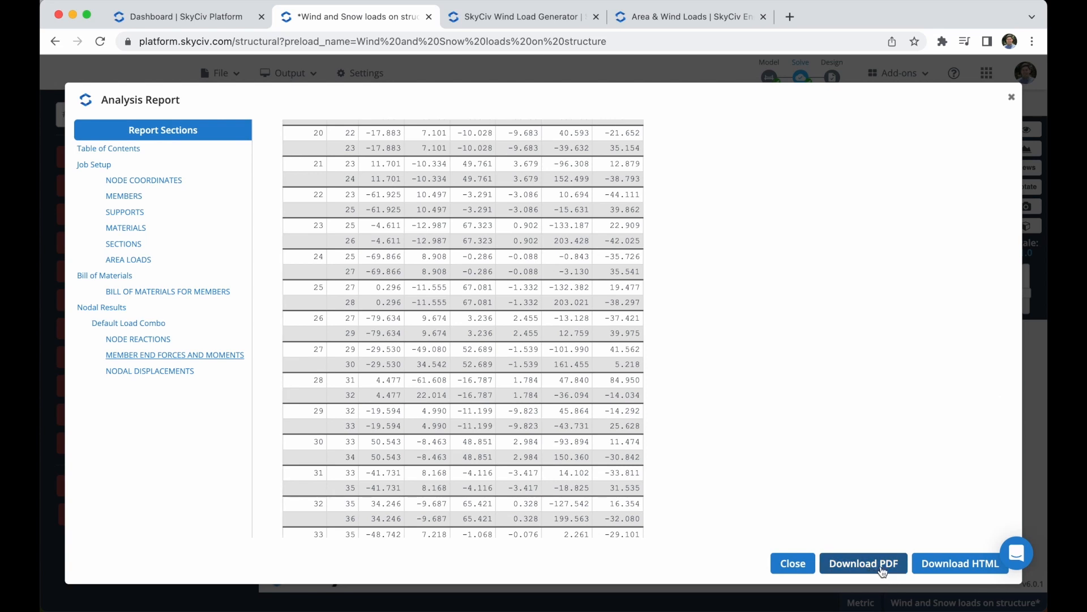
mouse_move(981, 572)
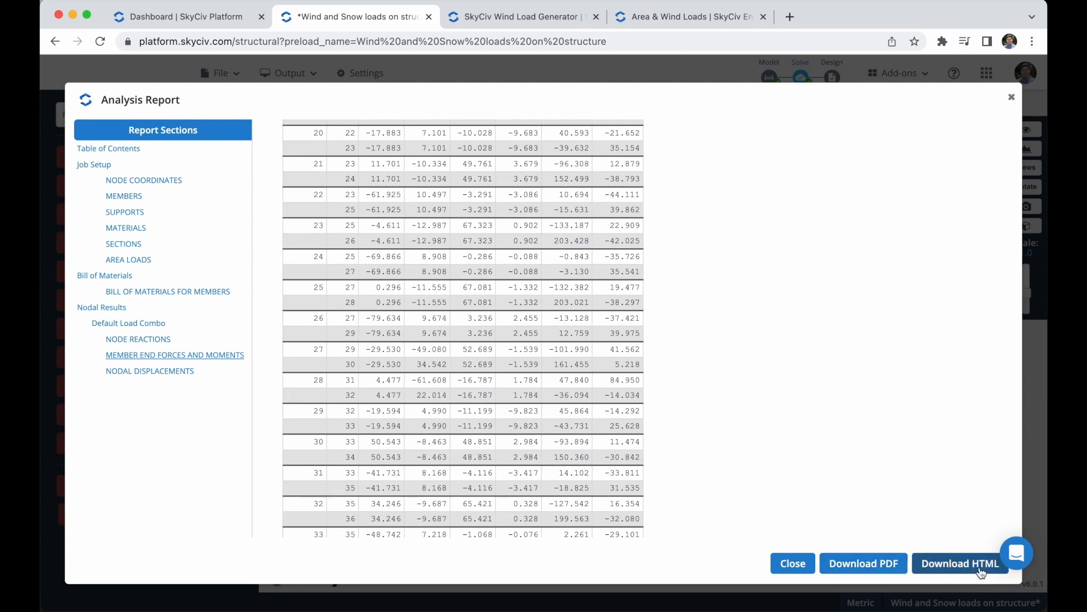
left_click(792, 563)
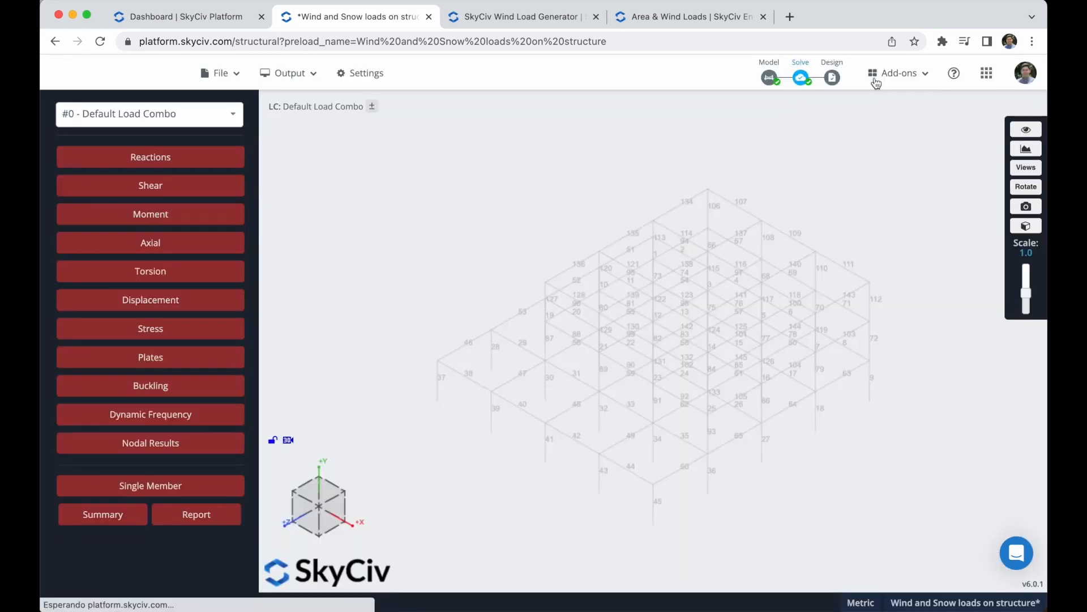
Return to the SkyCiv Dashboard software overview and bring up the support chat panel.
left_click(178, 16)
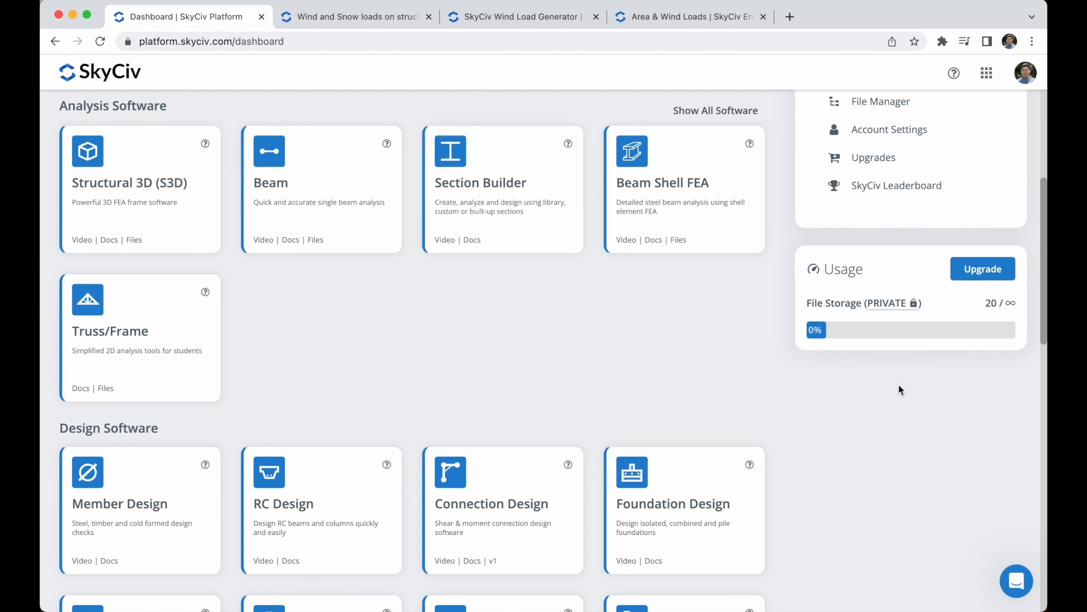
left_click(1015, 581)
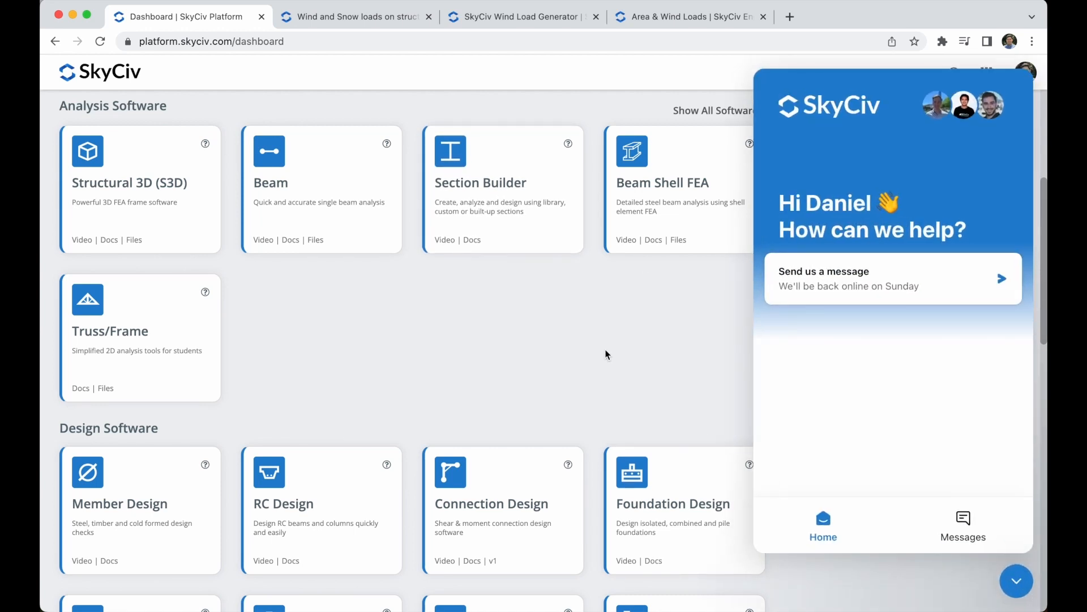
mouse_move(631, 339)
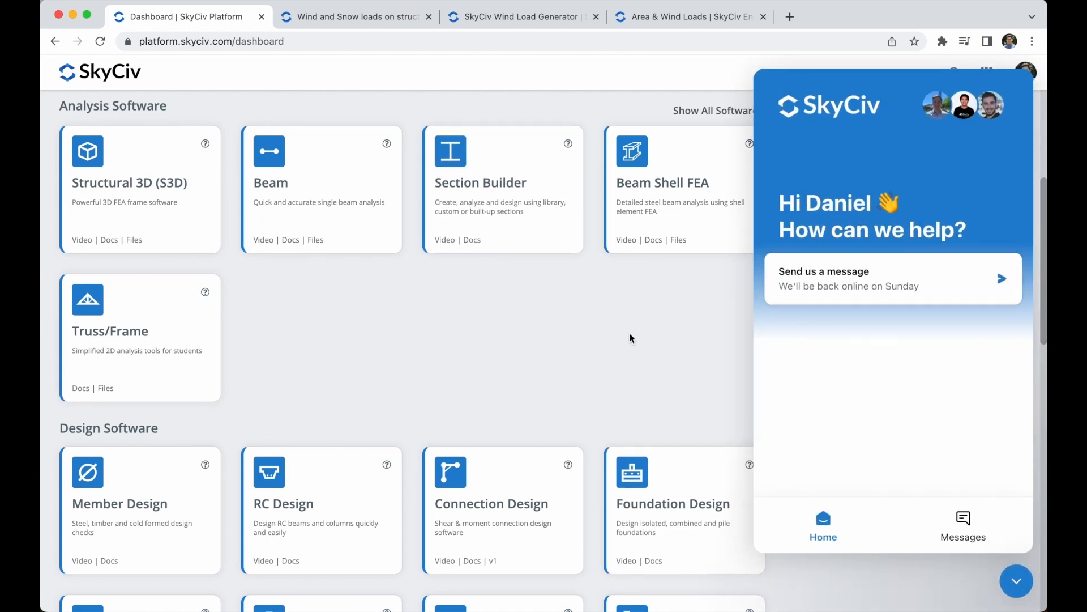